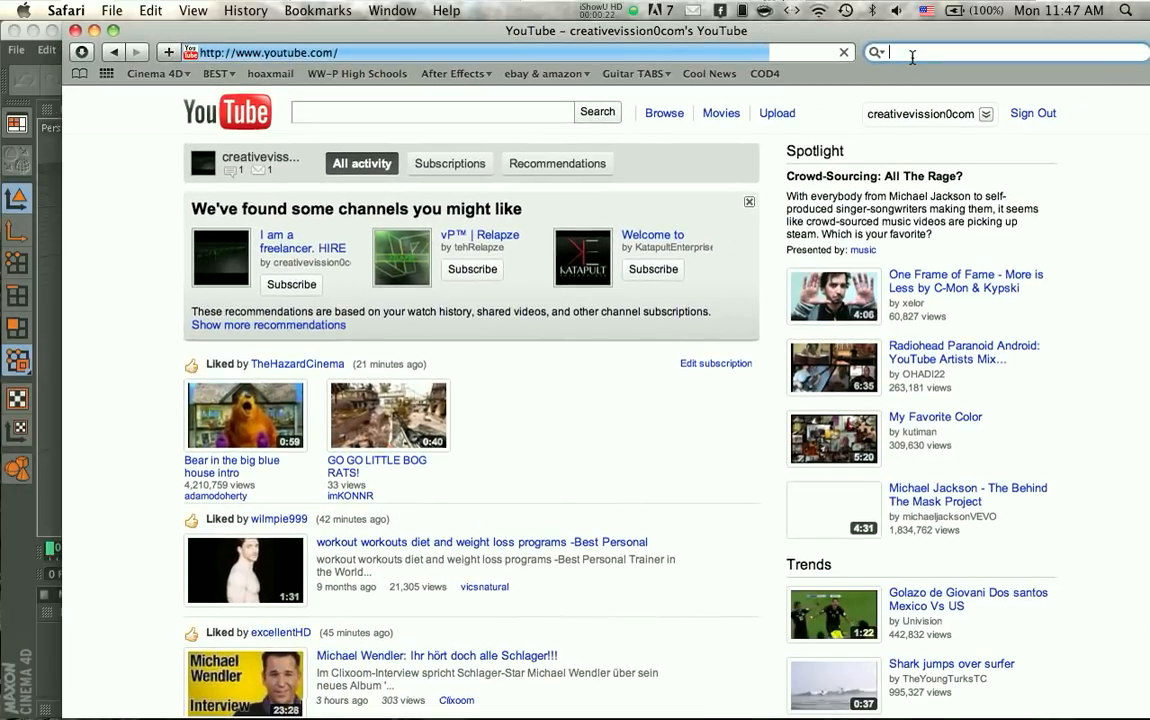
Step: Search Google for 'coke glass bottle' and switch to the image results
type("coke glass bottle")
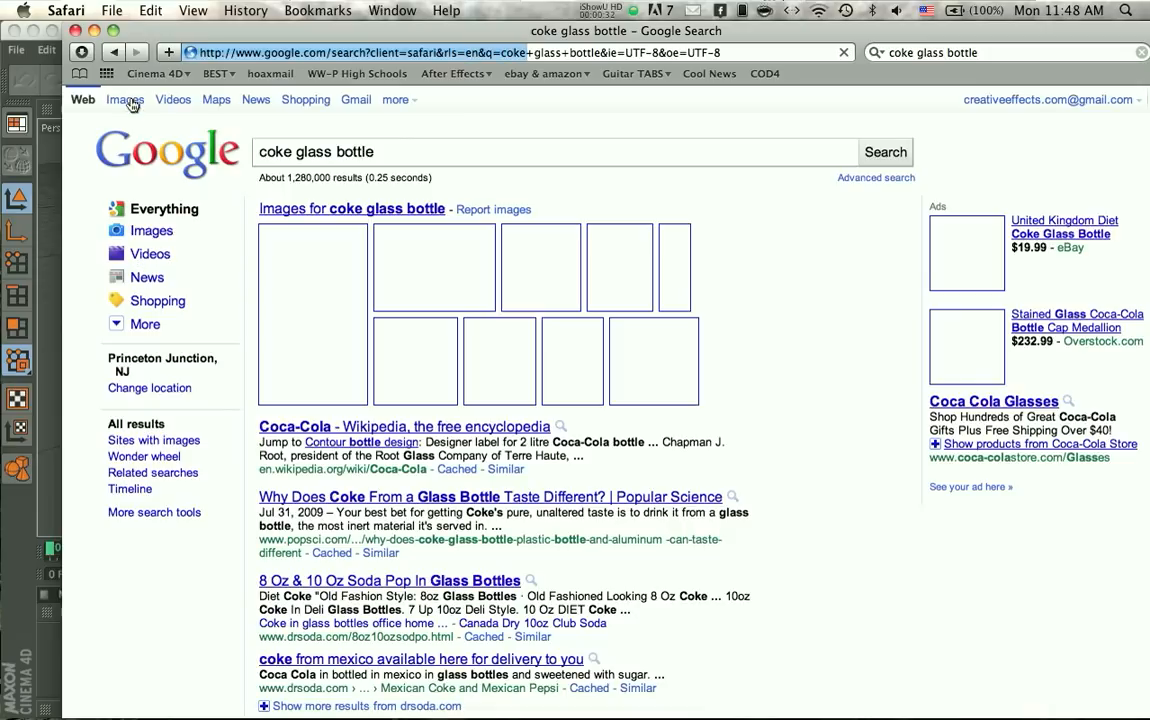
left_click(124, 99)
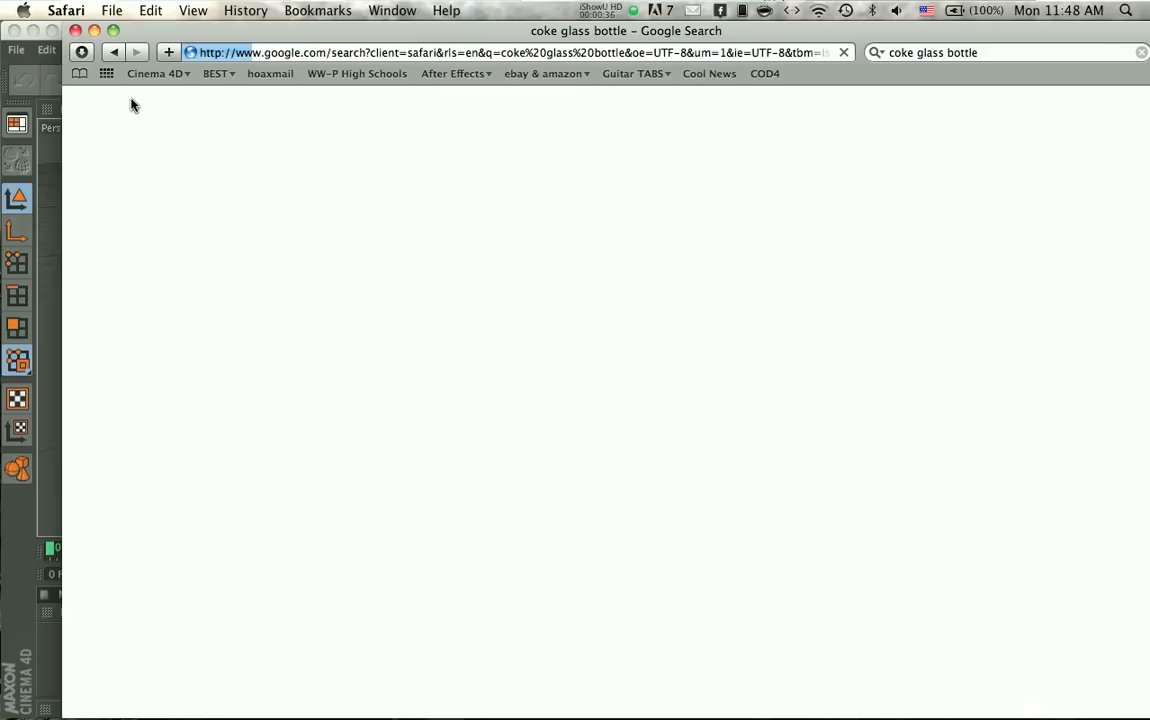
mouse_move(263, 222)
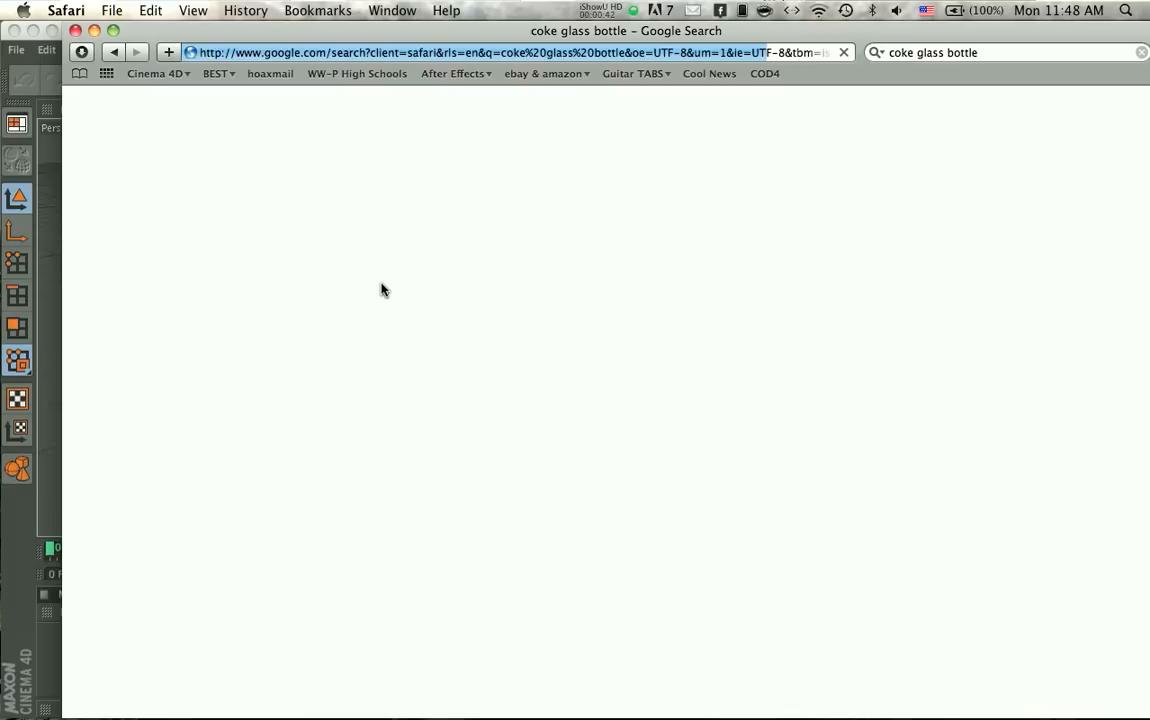
mouse_move(435, 324)
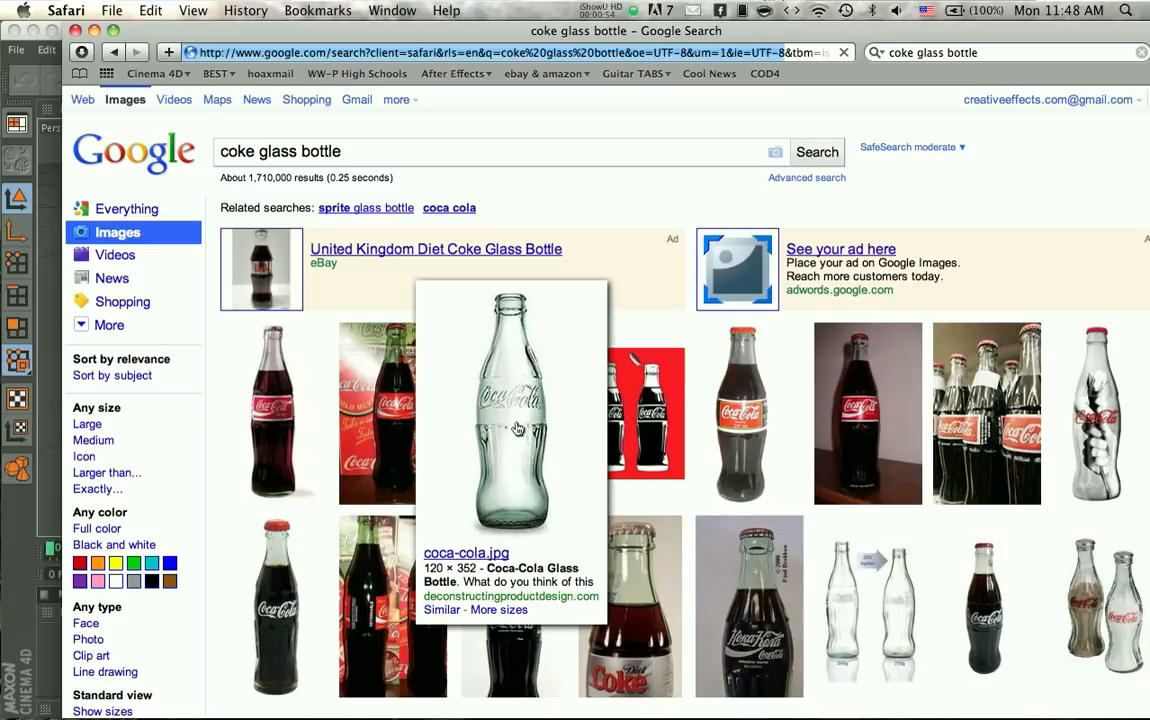
mouse_move(275, 412)
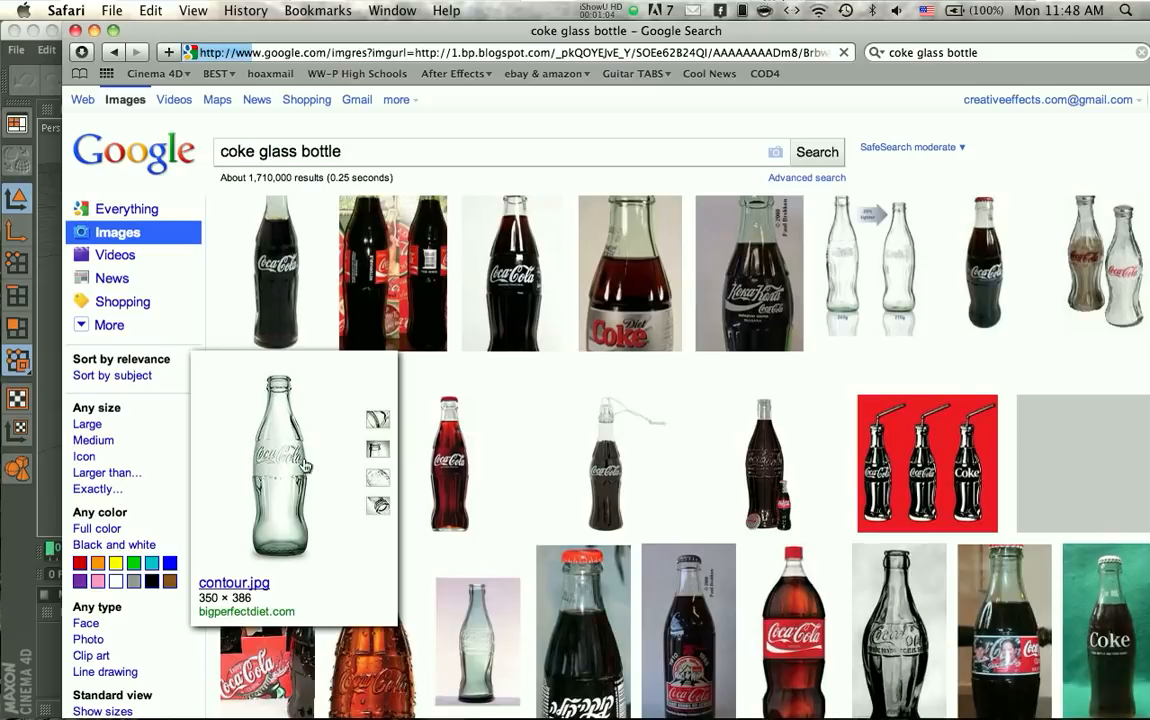
Step: Open the clear contour.jpg Coca-Cola bottle image from the results grid
left_click(278, 465)
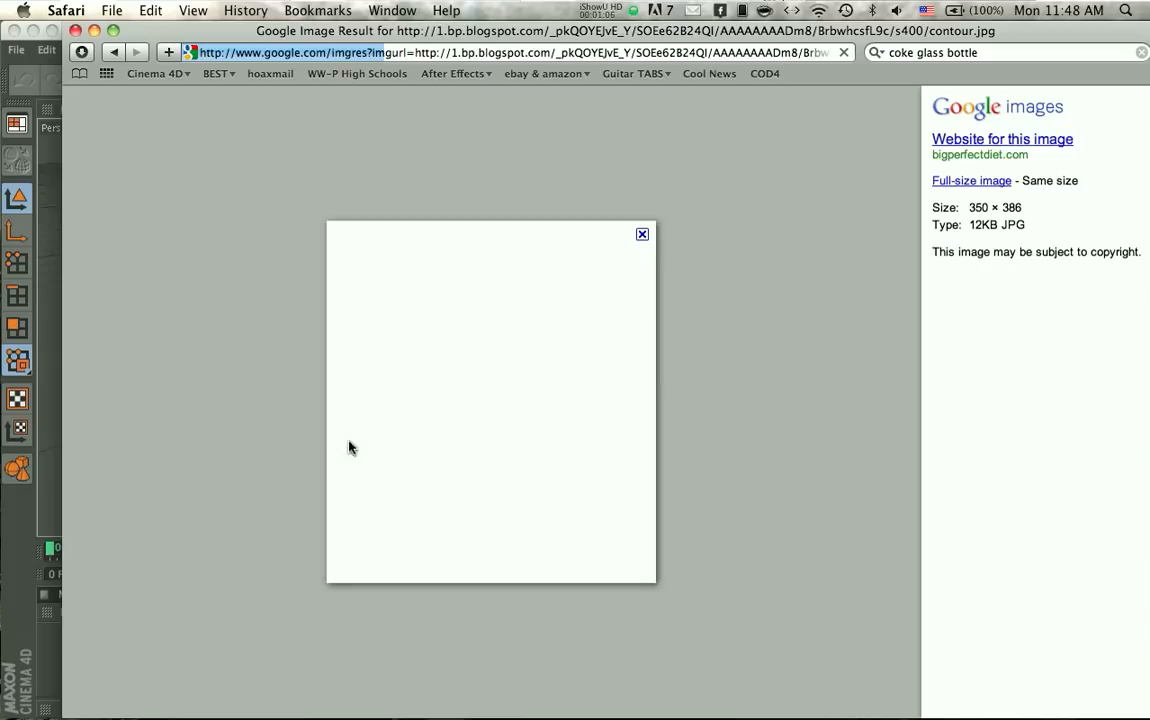
left_click(971, 180)
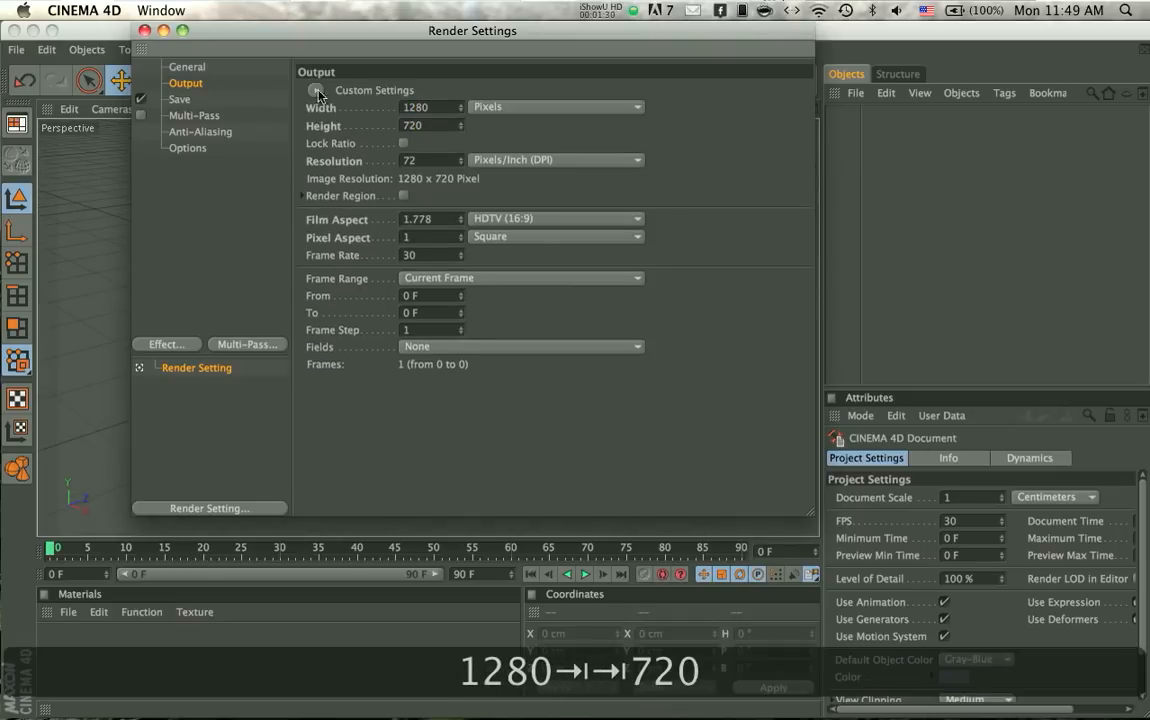
Step: Save renders as JPEG with Best anti-aliasing and the Still Image filter, then close settings
left_click(179, 99)
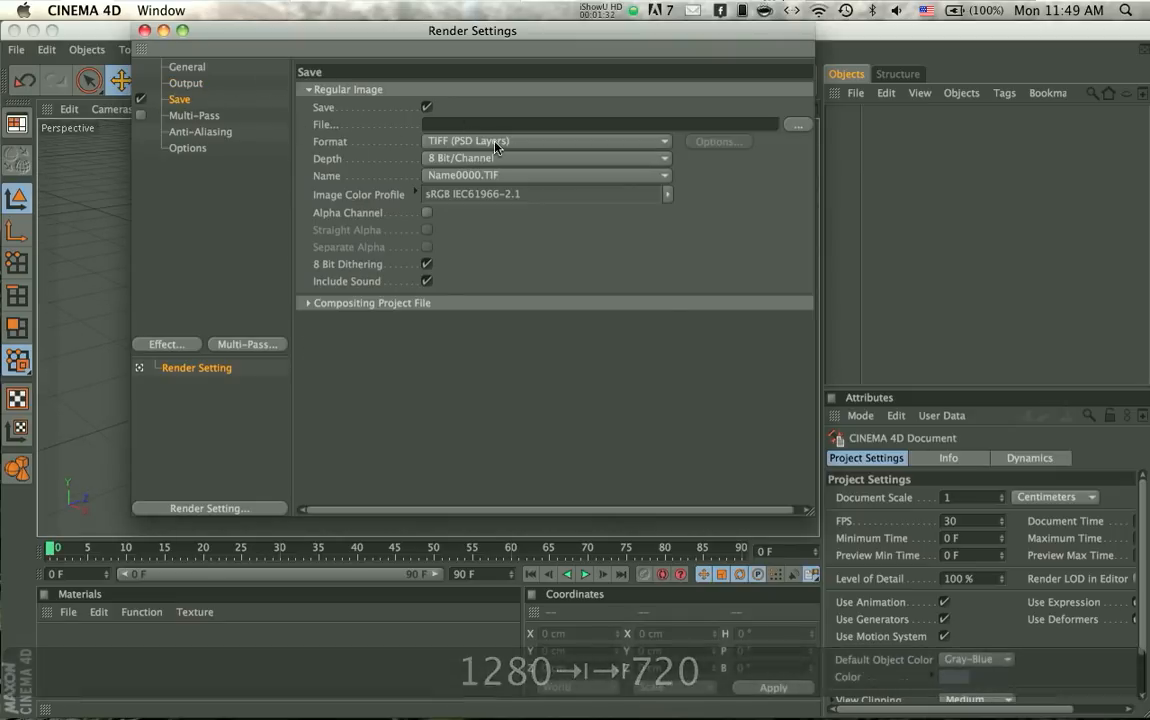
left_click(548, 140)
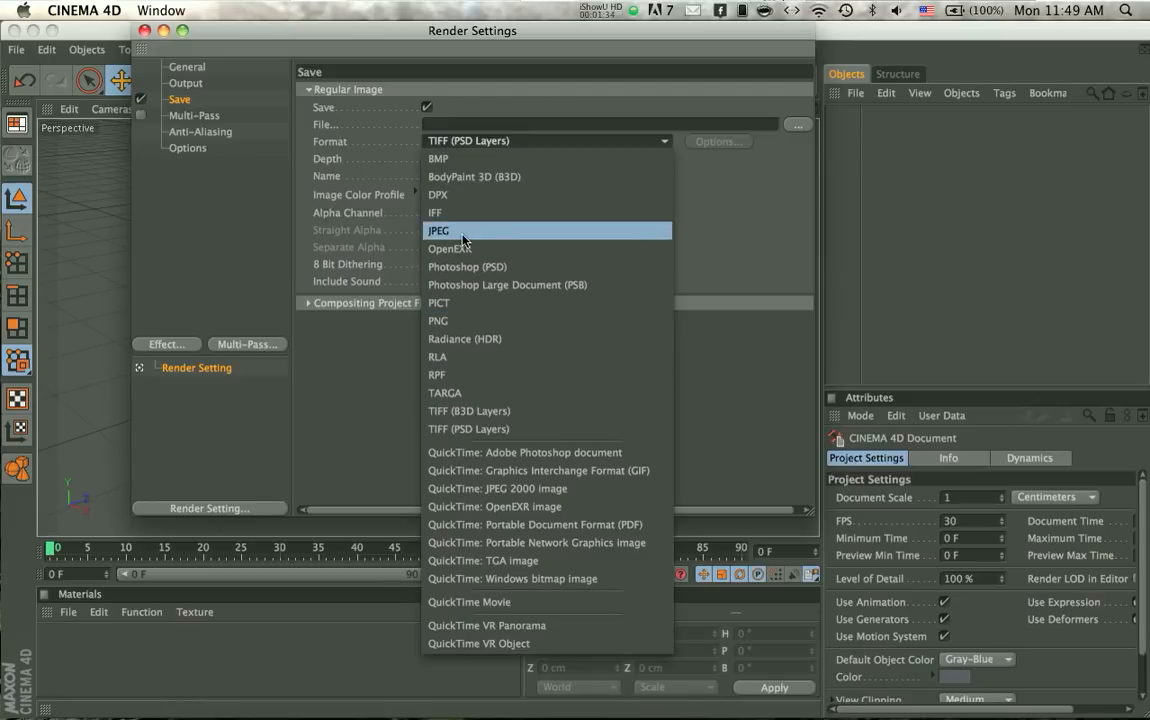
left_click(194, 115)
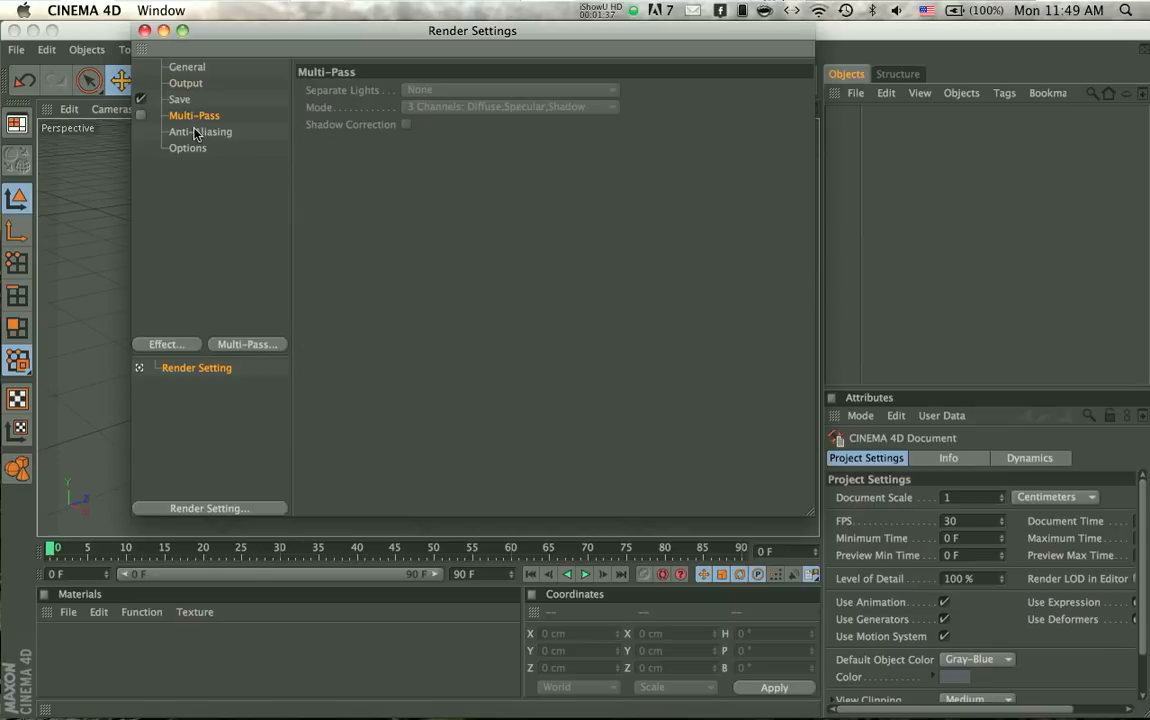
left_click(200, 131)
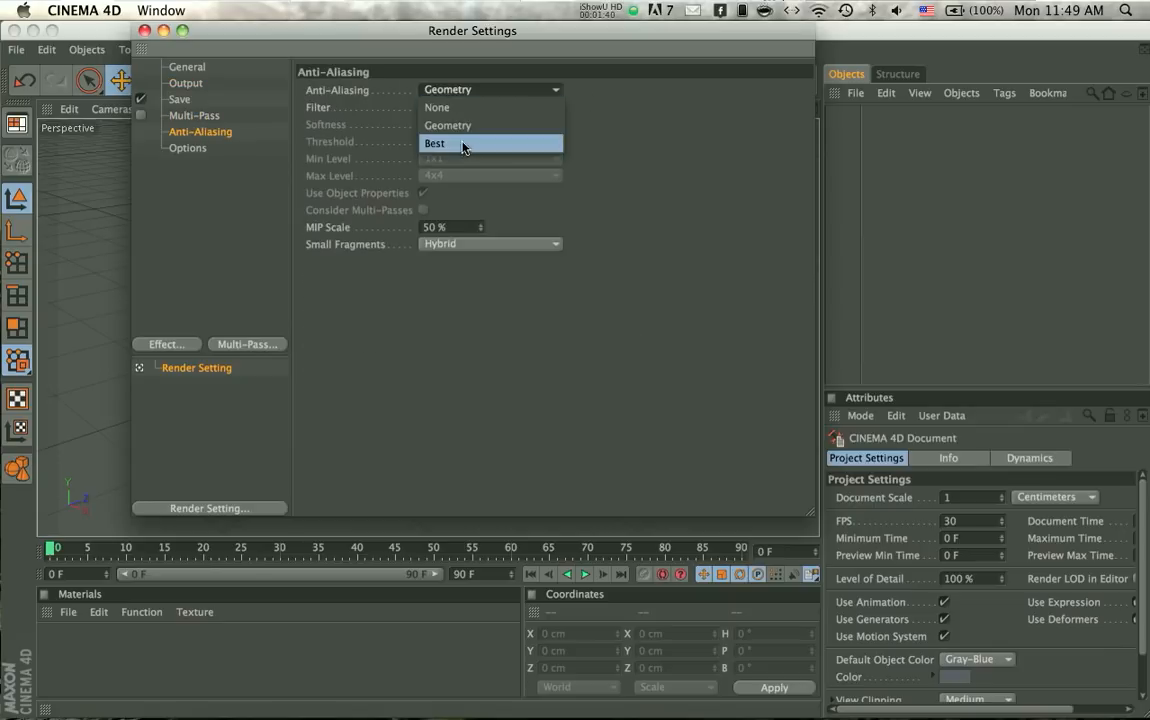
left_click(434, 143)
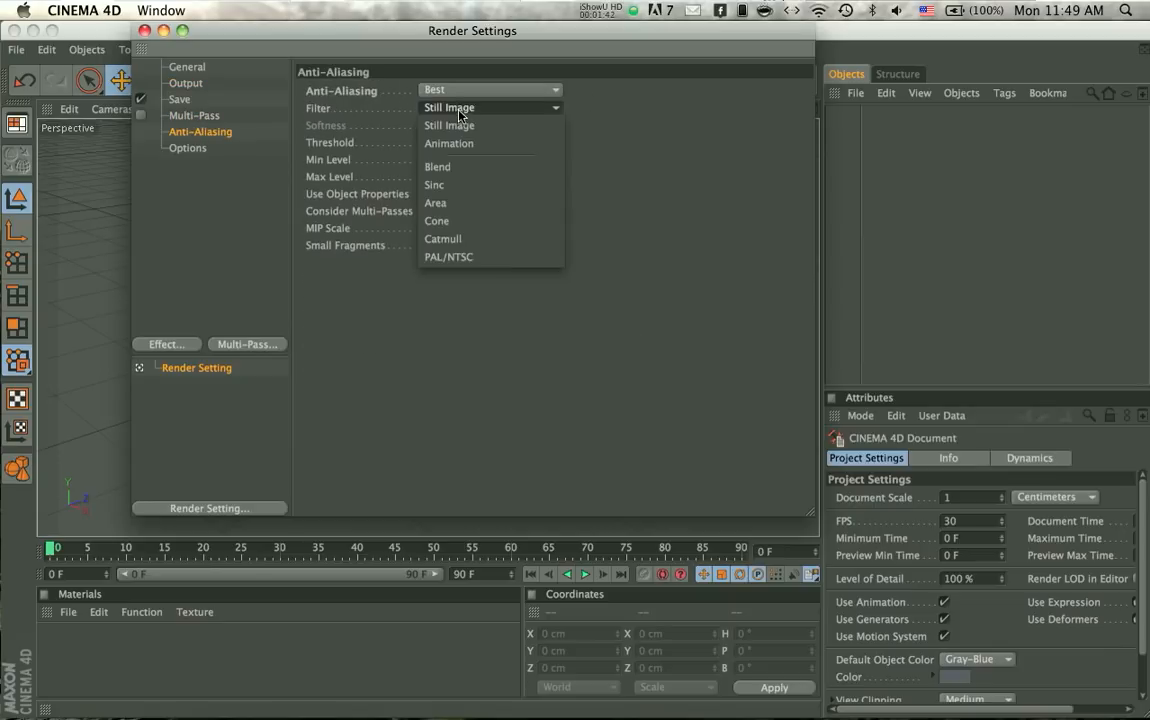
left_click(449, 125)
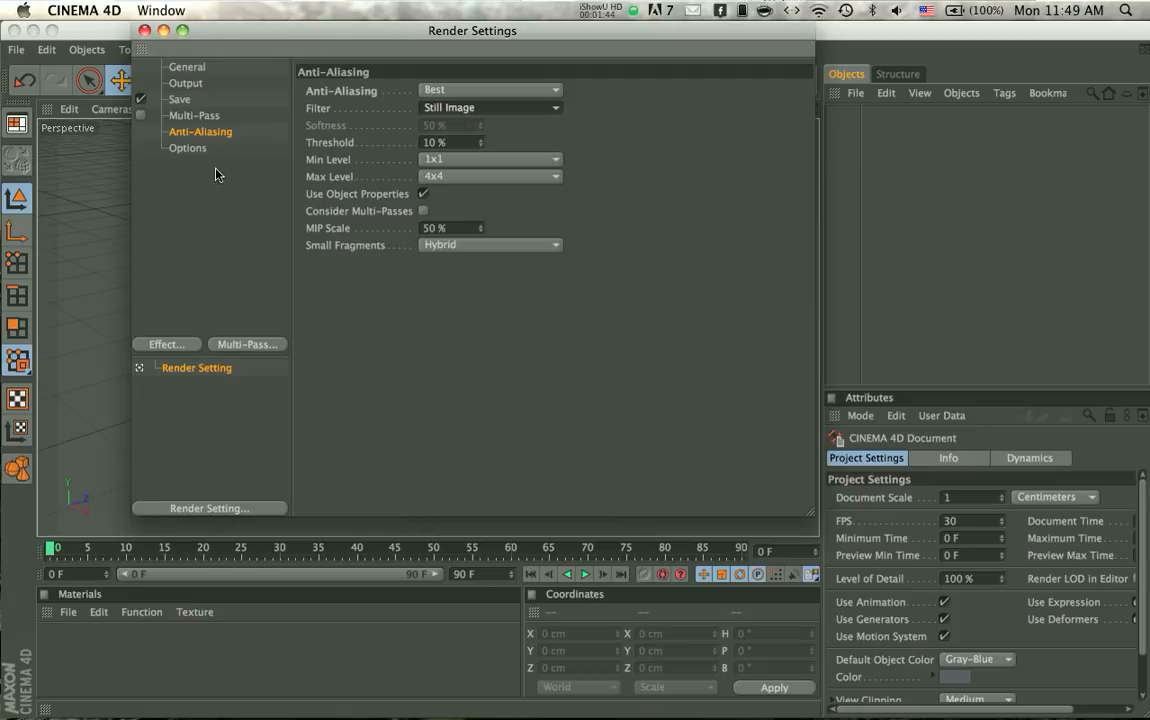
left_click(146, 30)
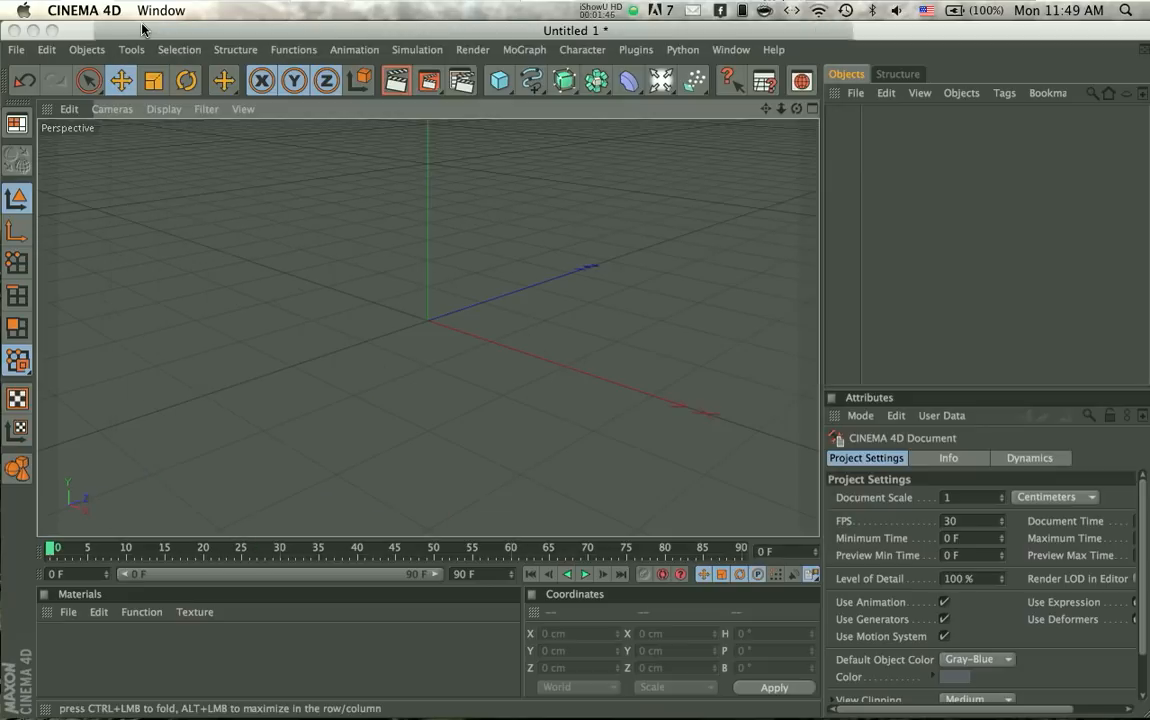
mouse_move(550, 107)
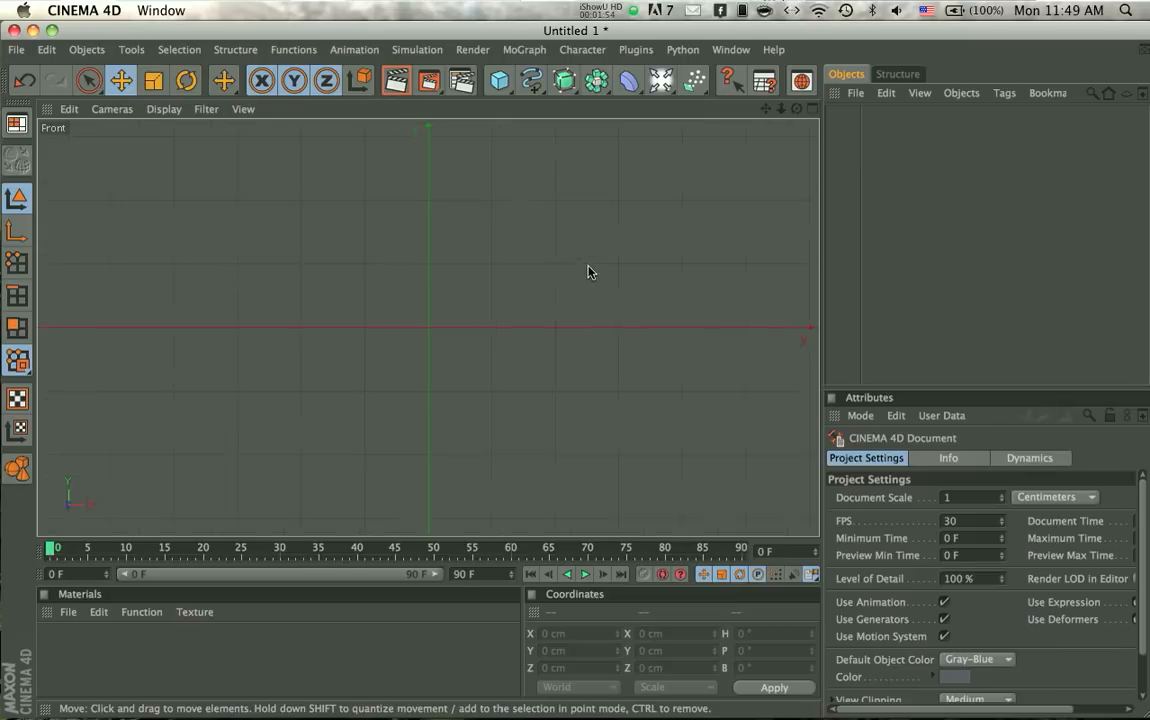
Step: Add a cube and create a new material, opening it in the Material Editor
left_click(498, 81)
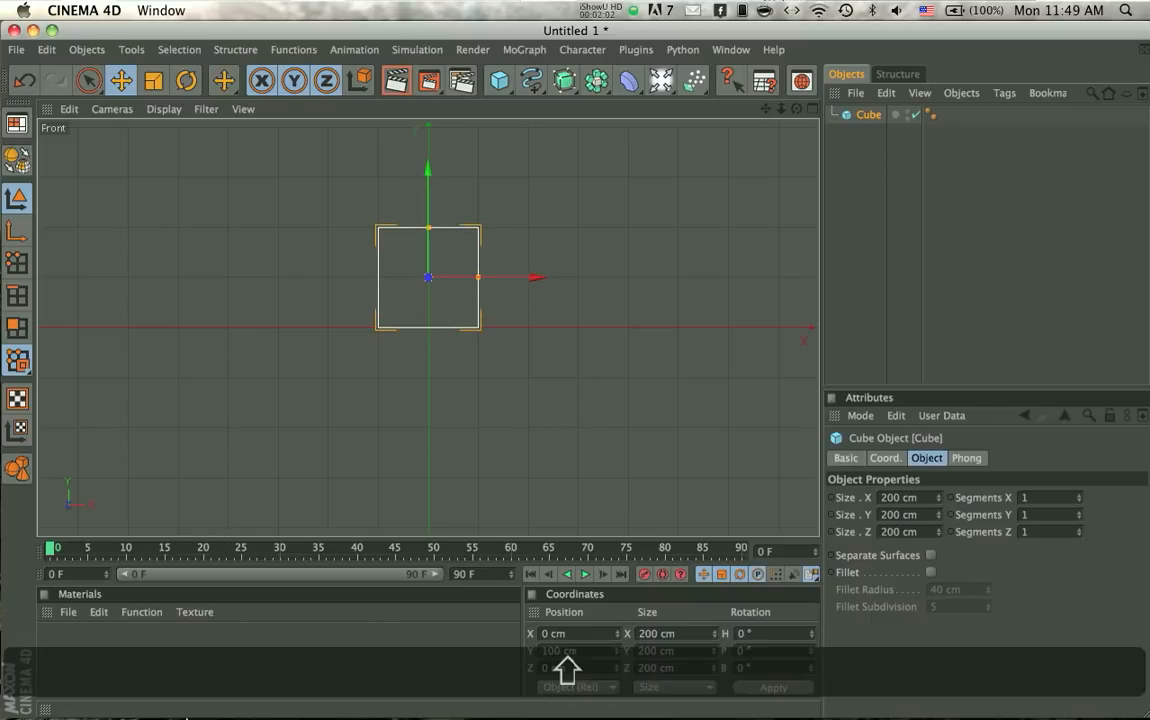
double_click(57, 650)
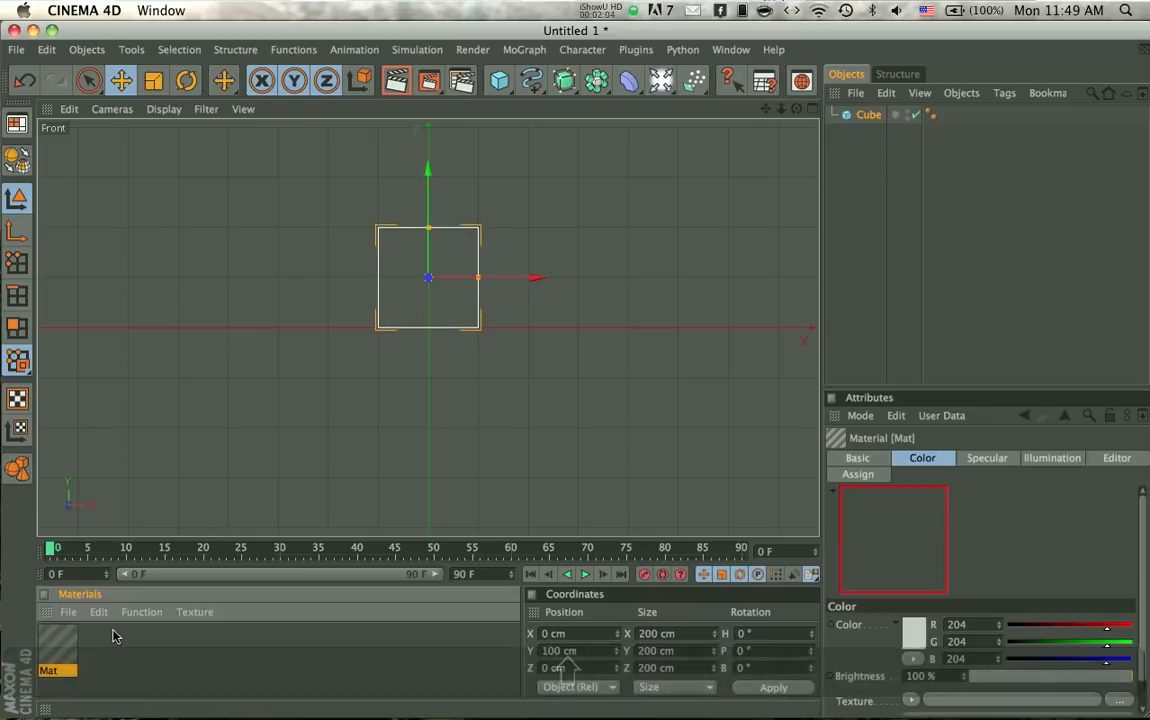
double_click(57, 650)
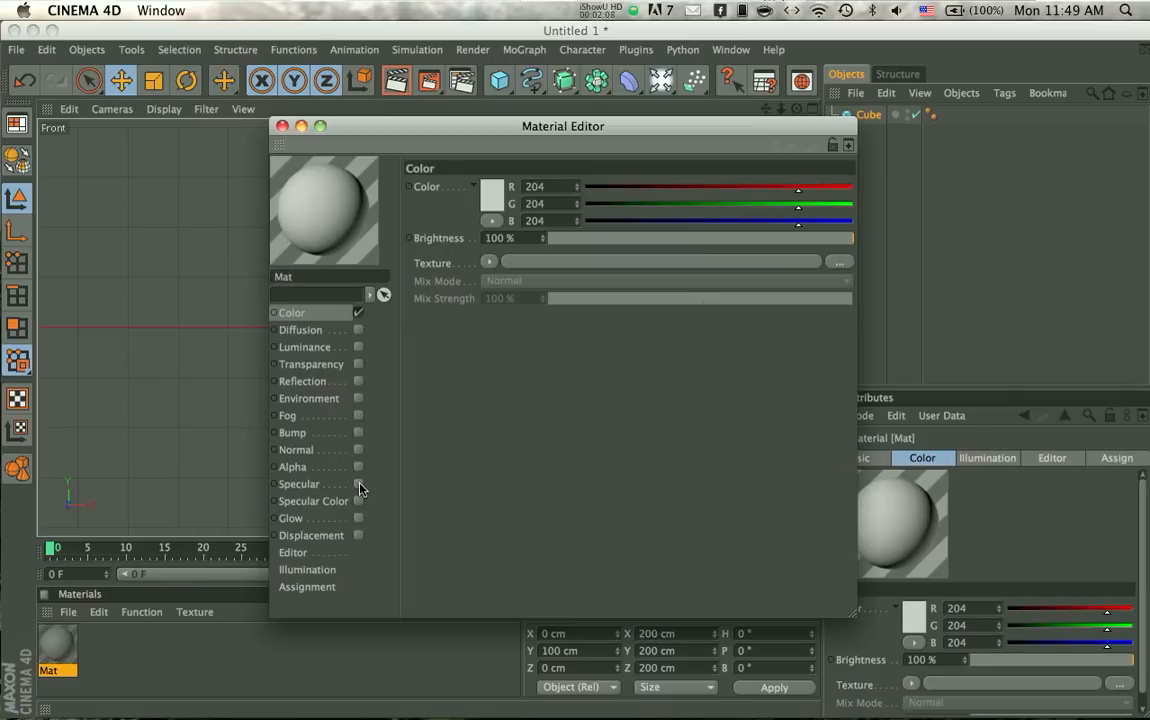
Step: Load the Desktop coke image as Mat's colour texture, copying it as coke_1.jpg
left_click(838, 262)
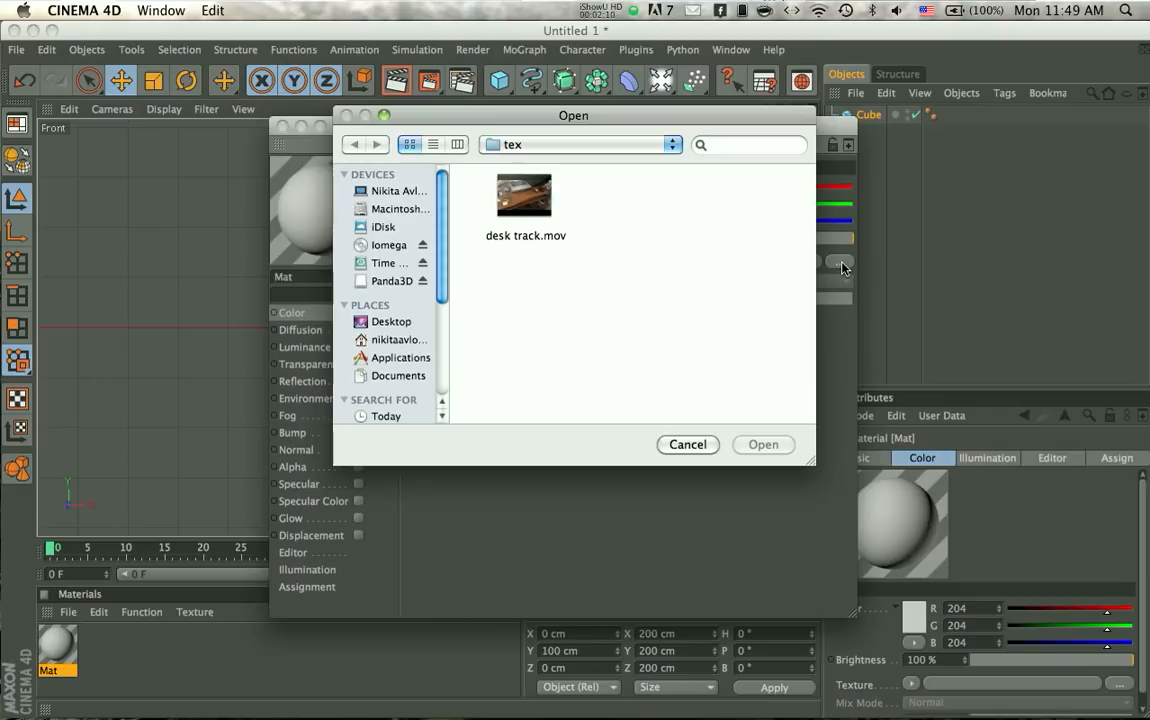
left_click(392, 321)
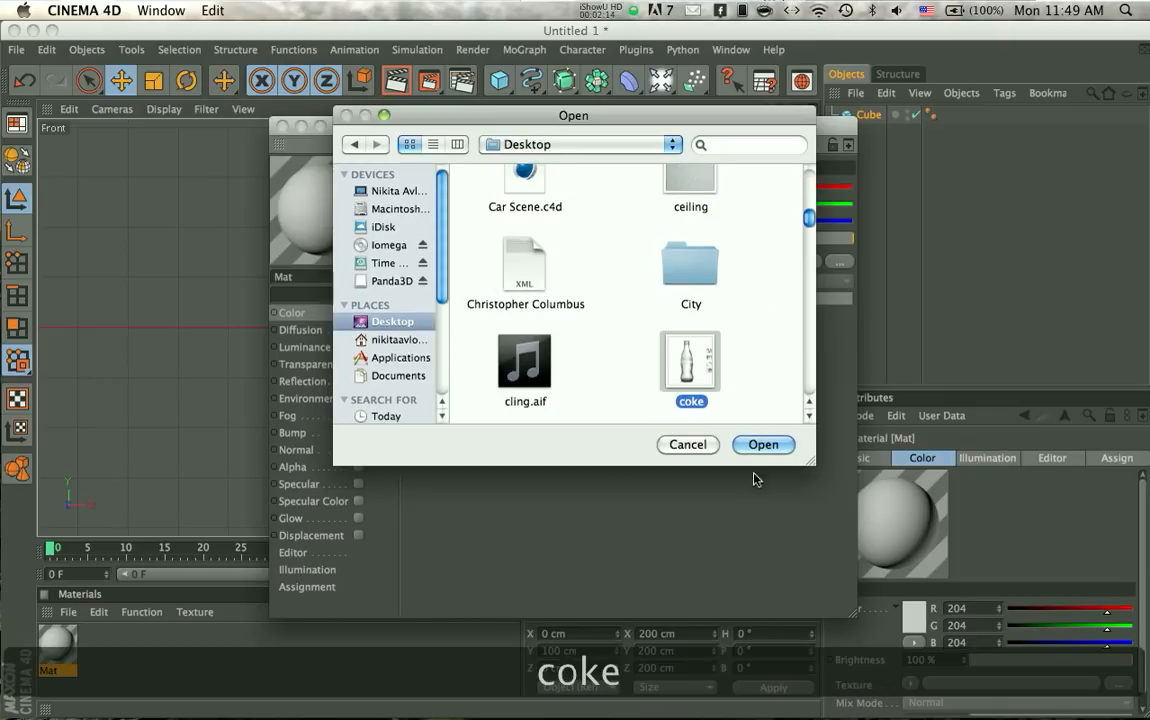
left_click(763, 444)
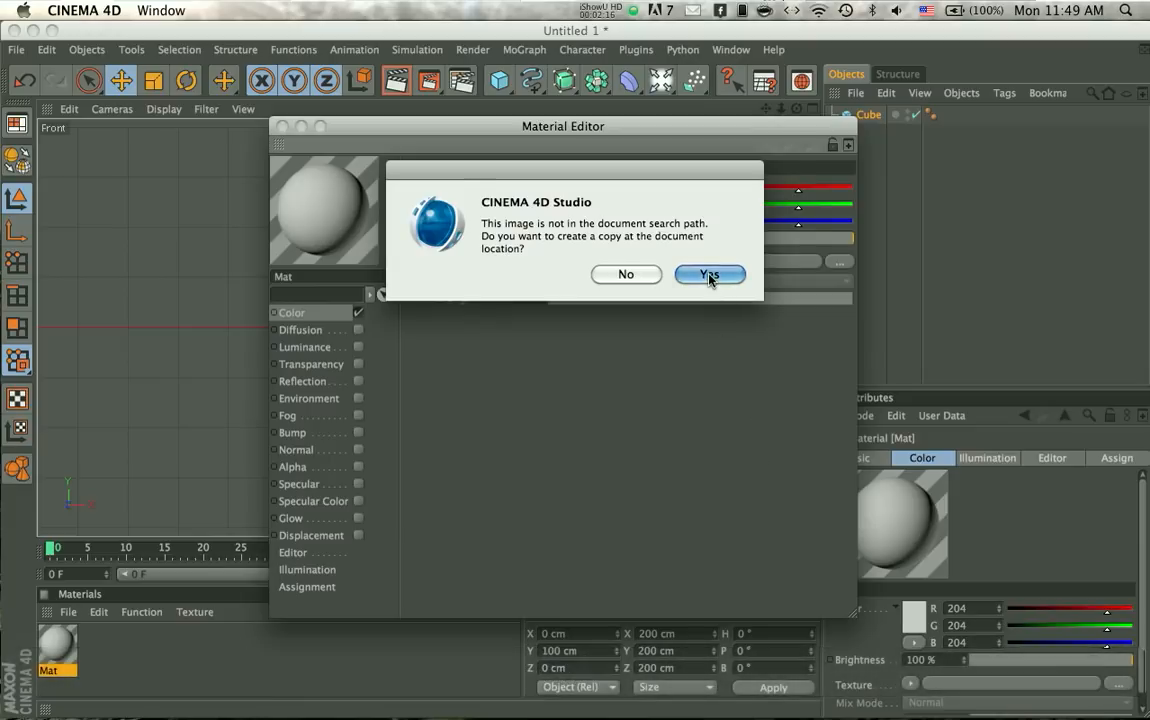
left_click(709, 274)
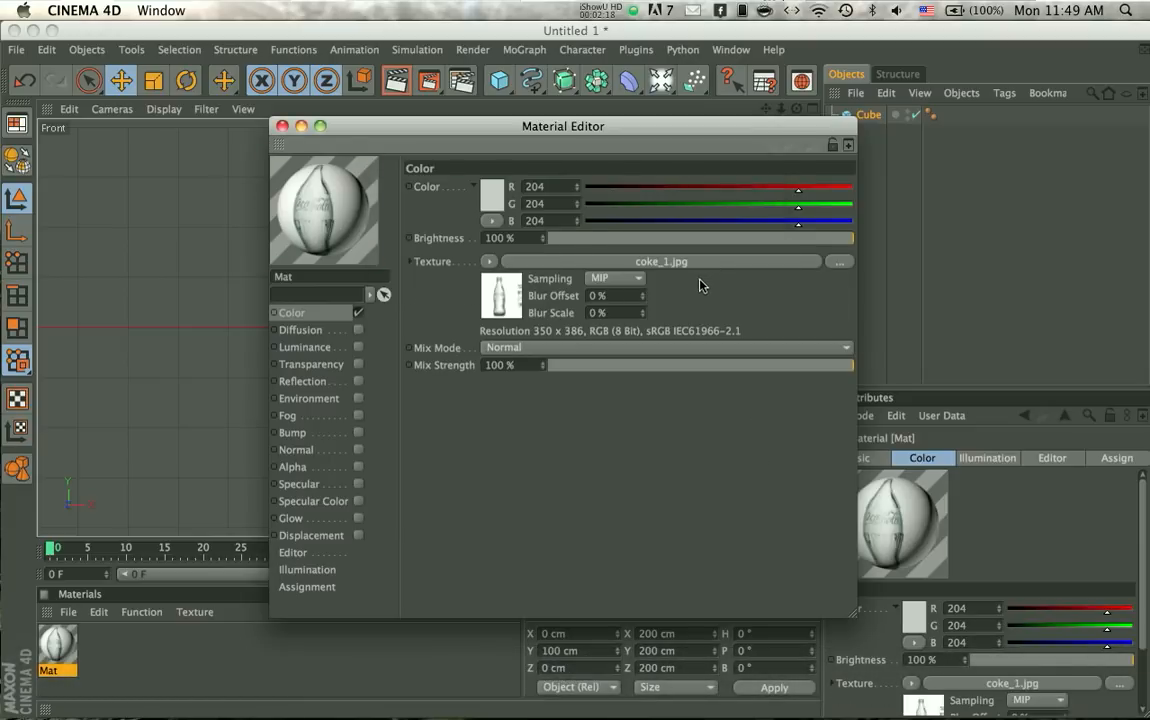
mouse_move(657, 310)
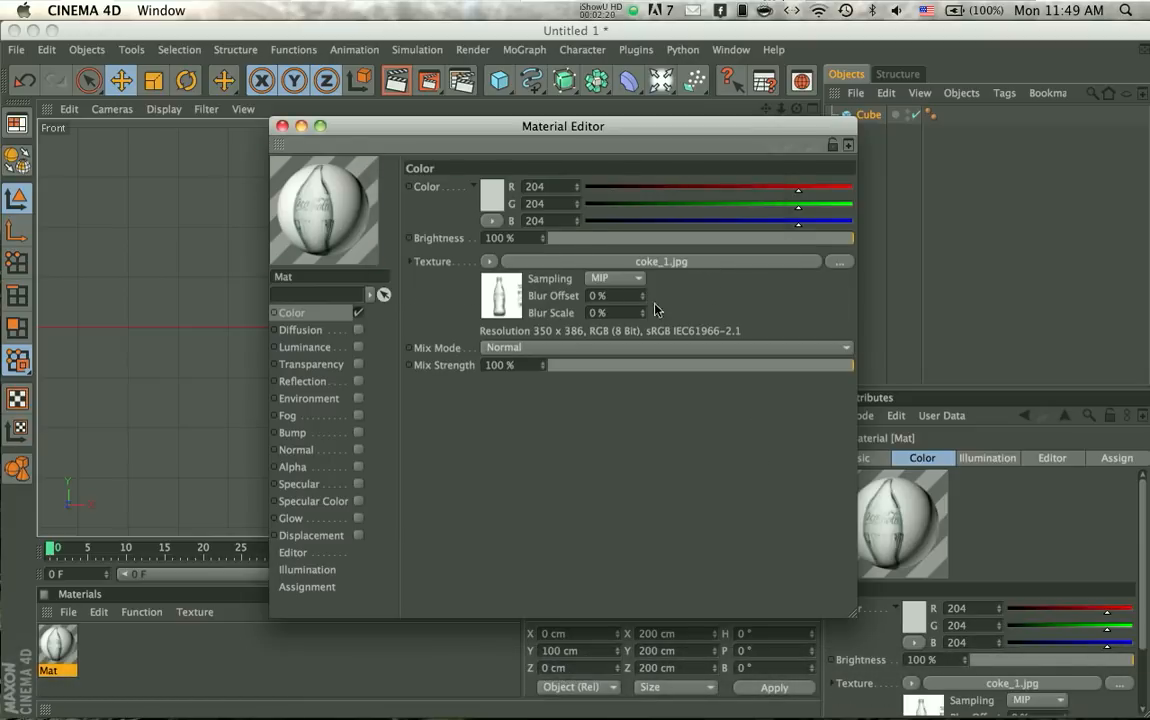
left_click_drag(563, 126, 816, 155)
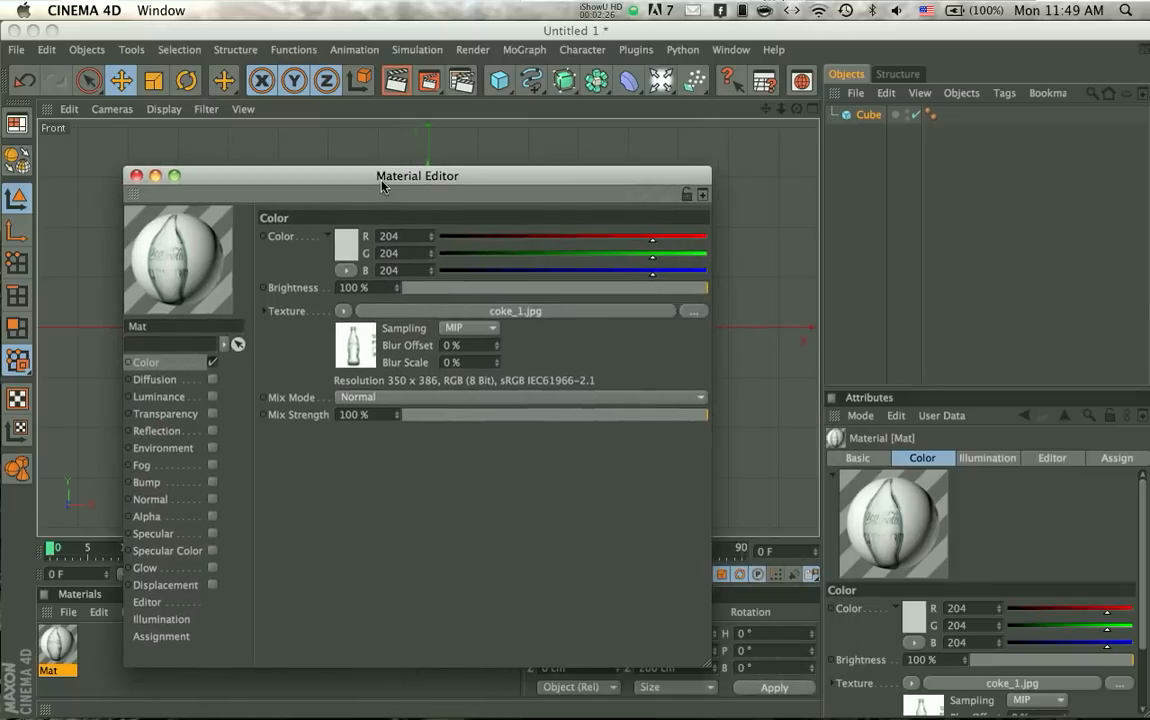
mouse_move(657, 358)
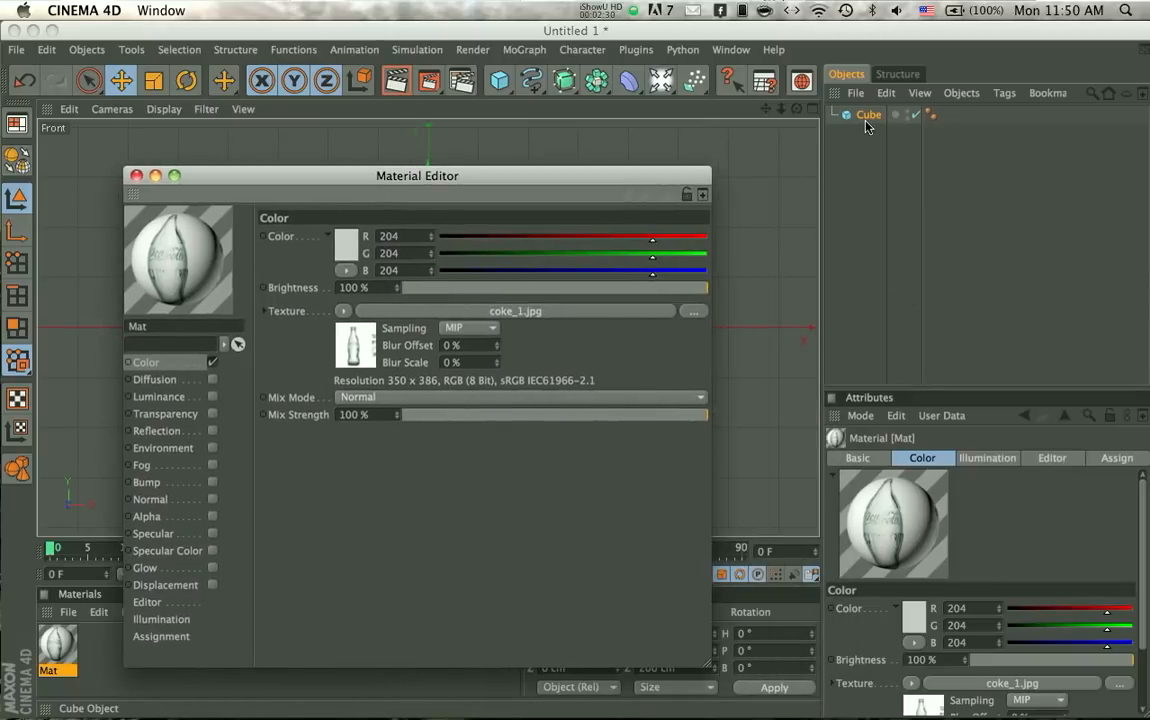
Step: Resize the selected cube, entering 350 cm for X and editing the Y size
left_click(867, 114)
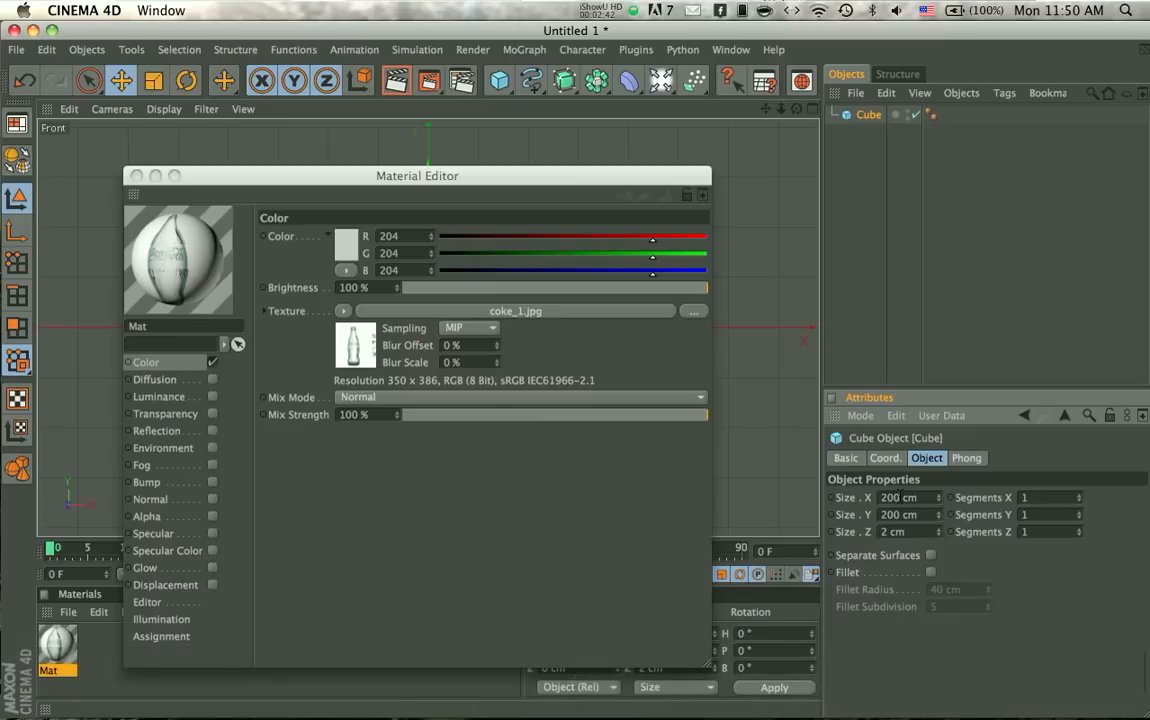
left_click(895, 497)
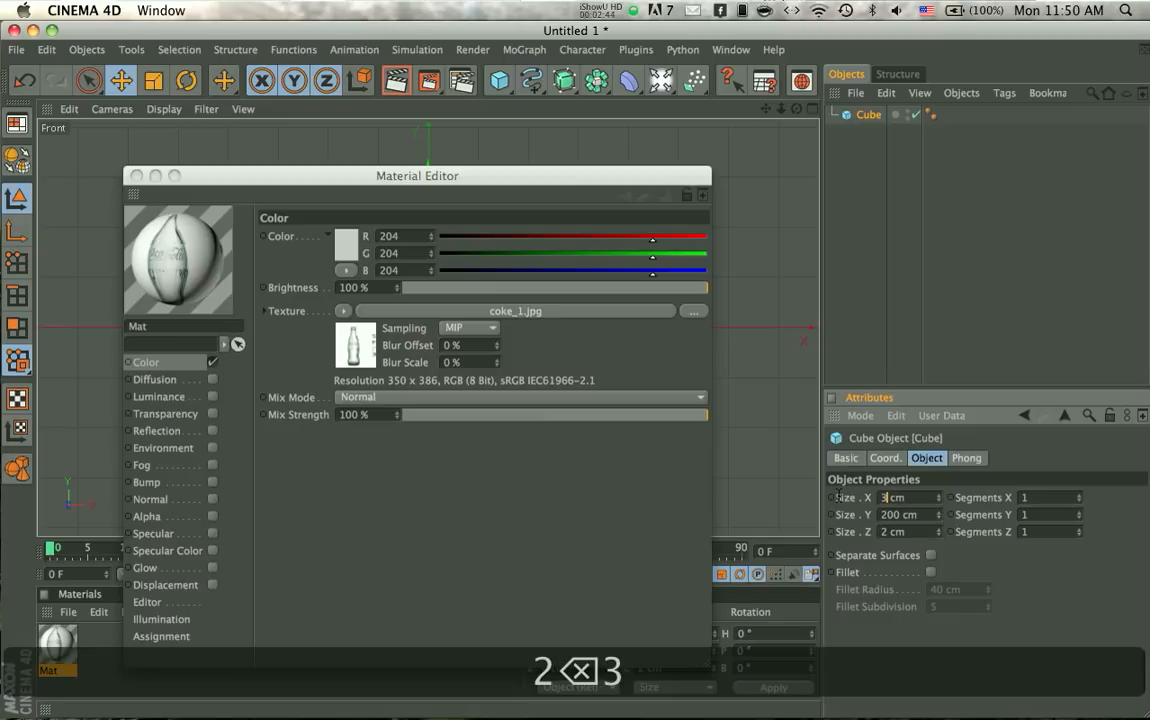
type("350")
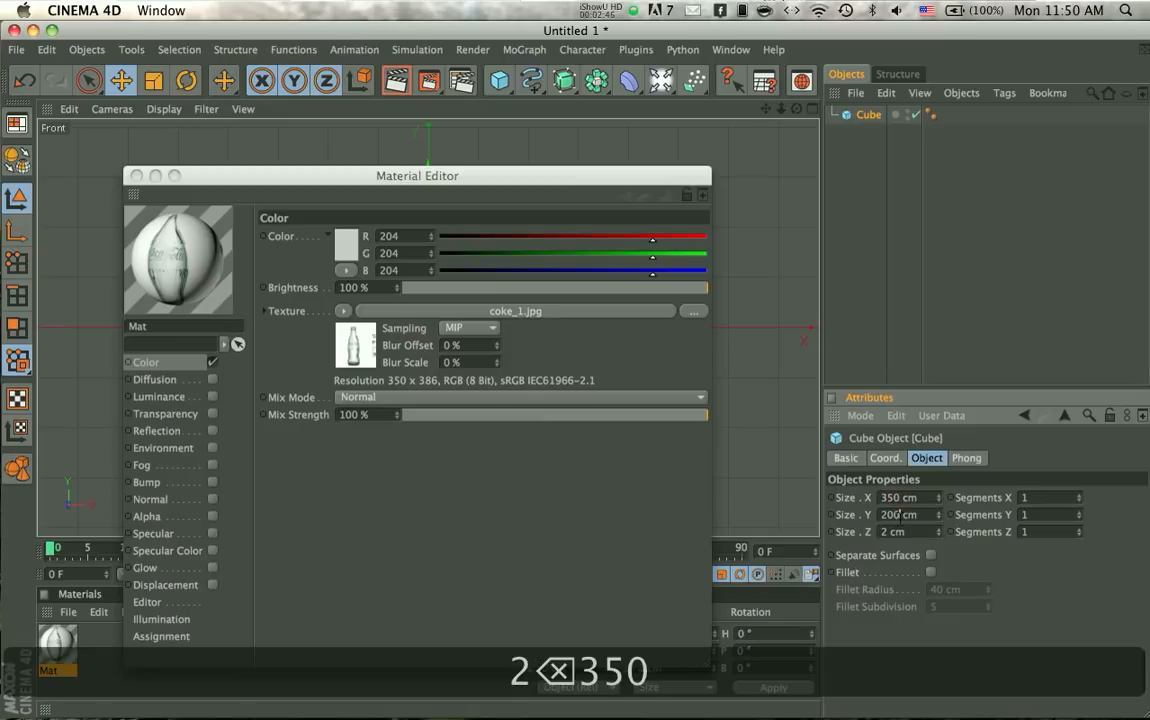
double_click(900, 514)
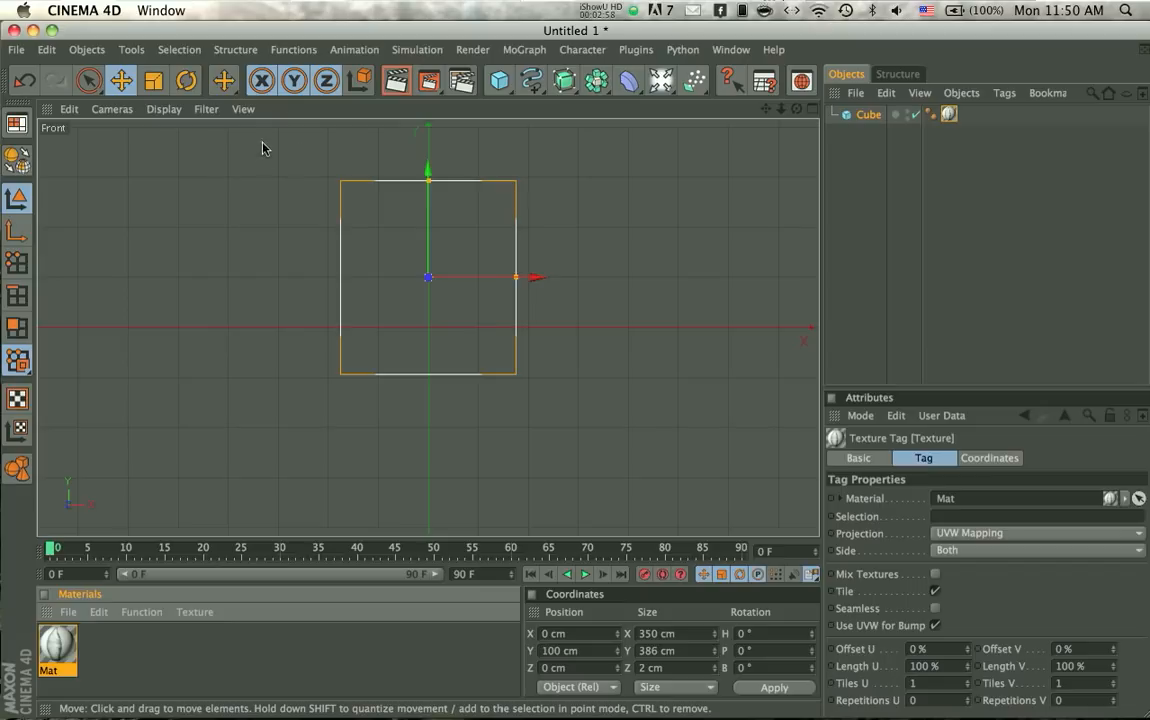
mouse_move(170, 118)
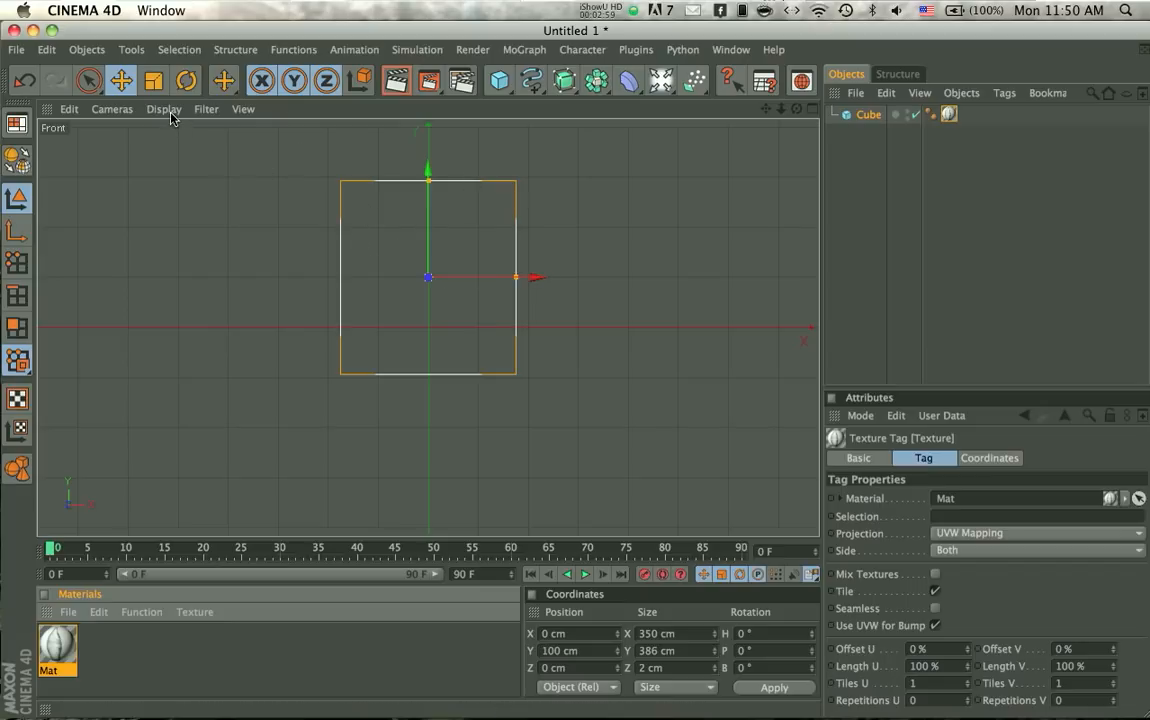
Step: Switch the front view to Constant Shading and zoom in on the bottle reference
left_click(164, 109)
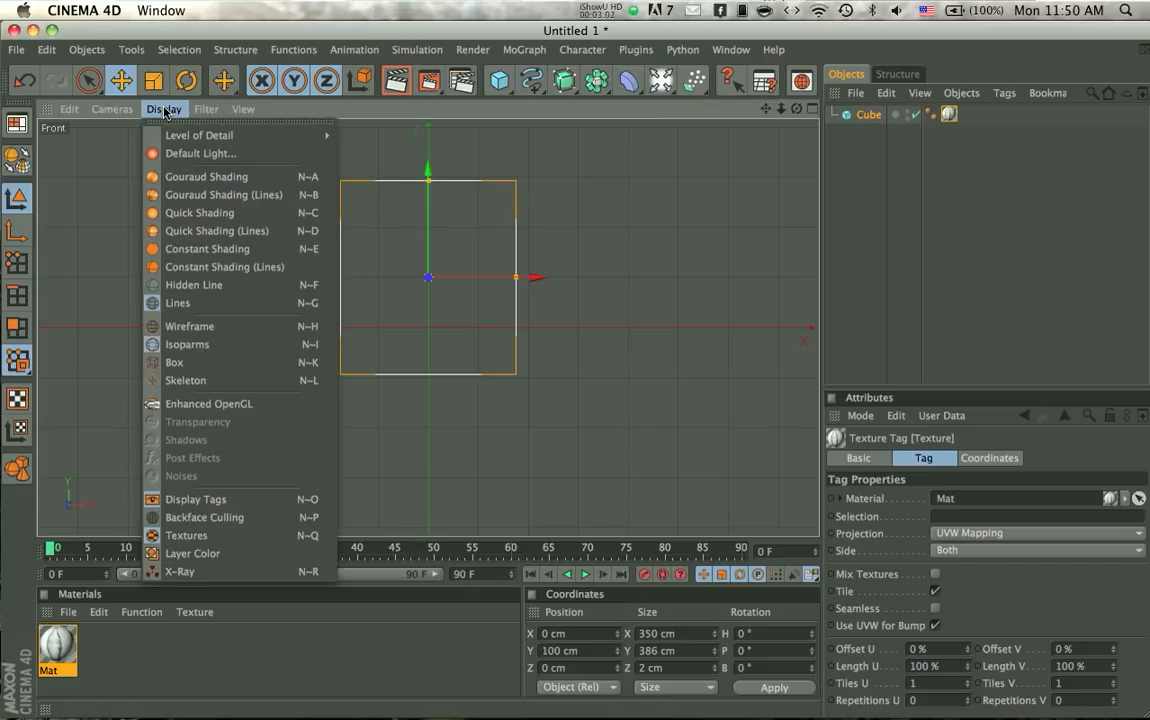
mouse_move(207, 248)
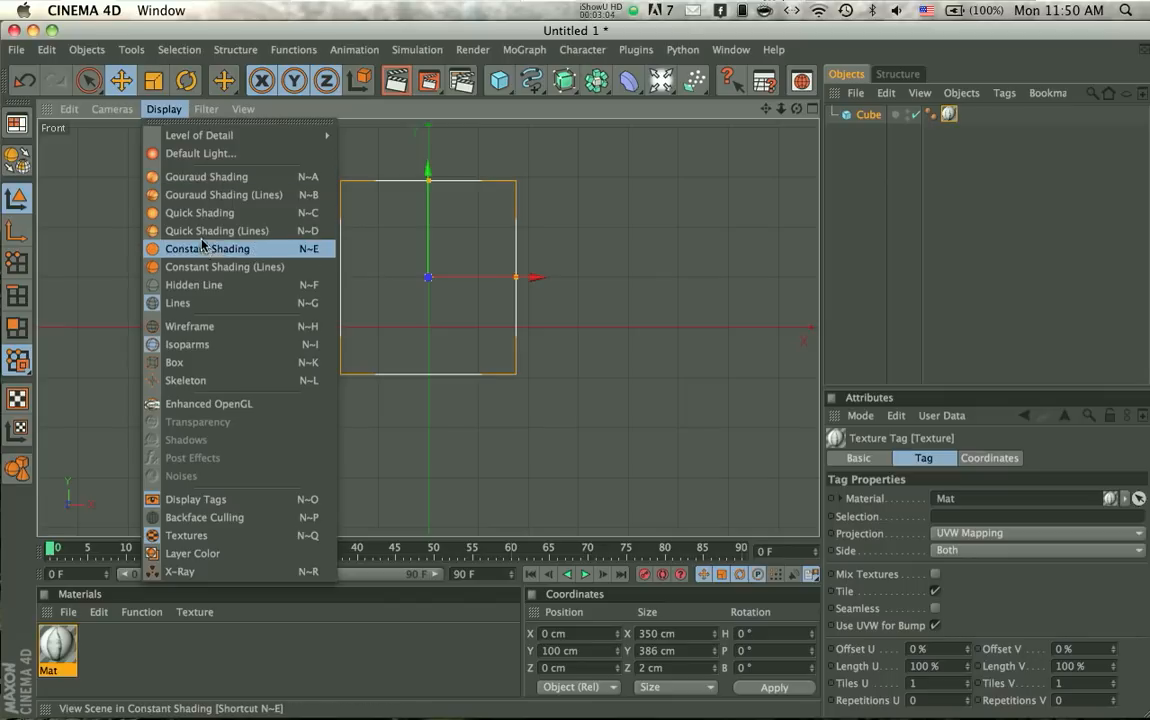
left_click(207, 248)
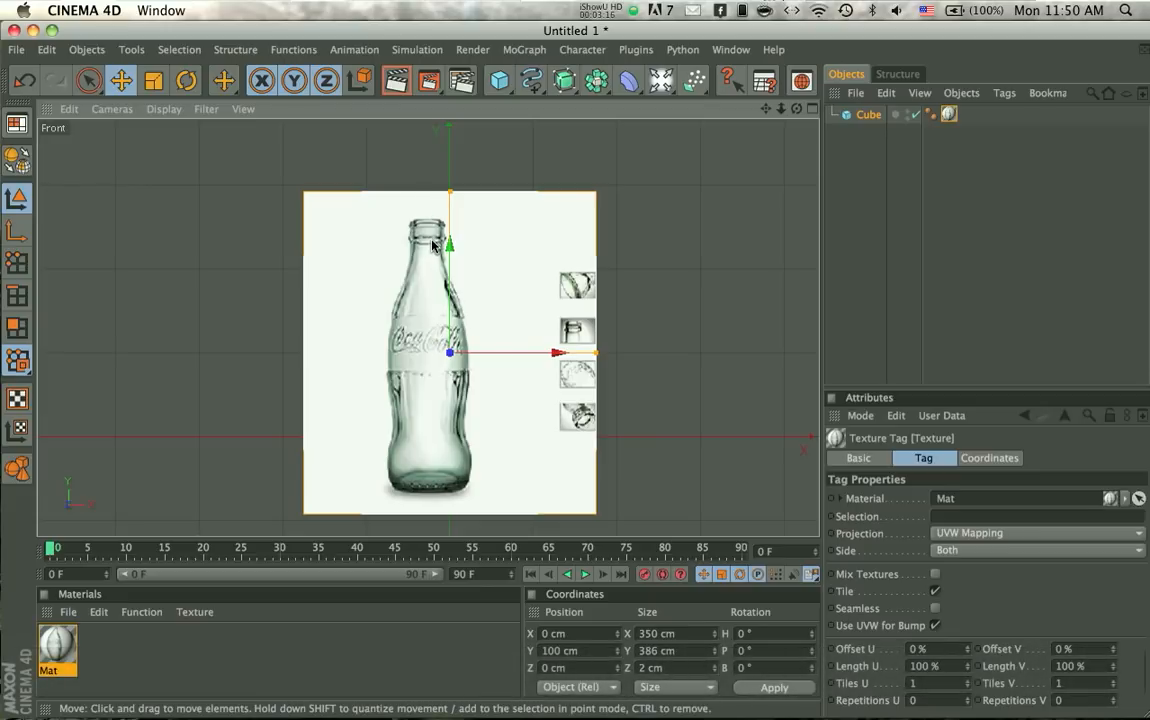
left_click_drag(450, 352, 575, 352)
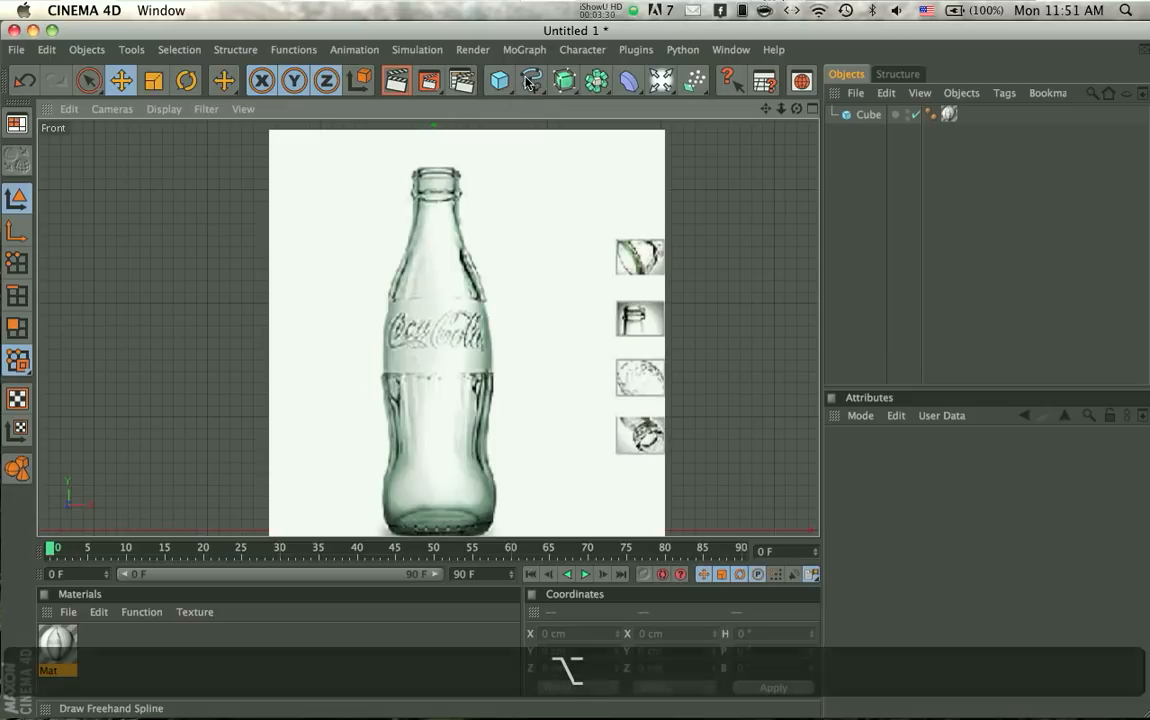
Step: Pick the Akima spline tool to begin tracing the bottle outline
left_click(531, 81)
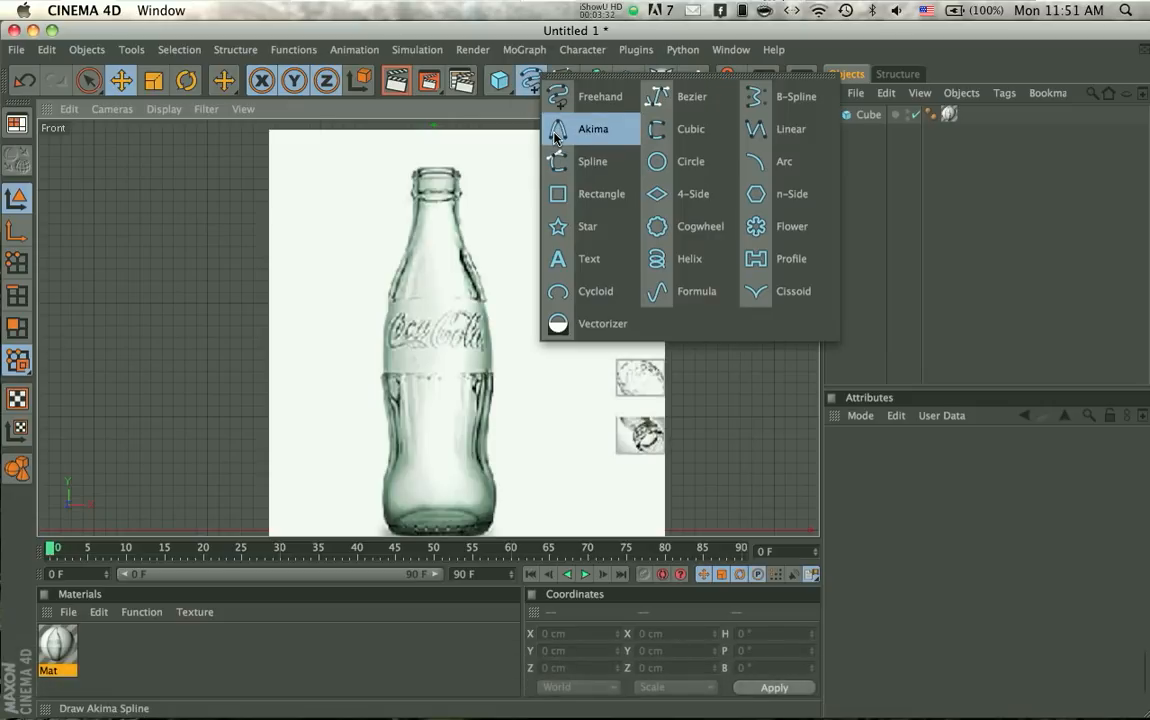
left_click(593, 129)
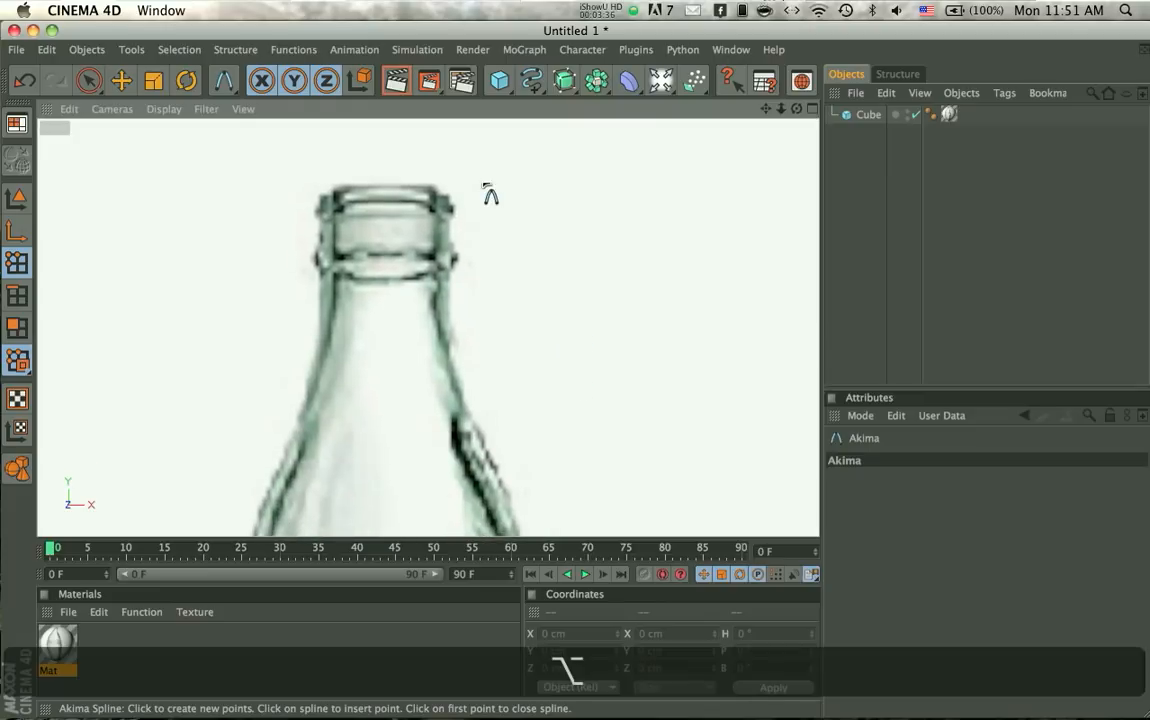
mouse_move(420, 210)
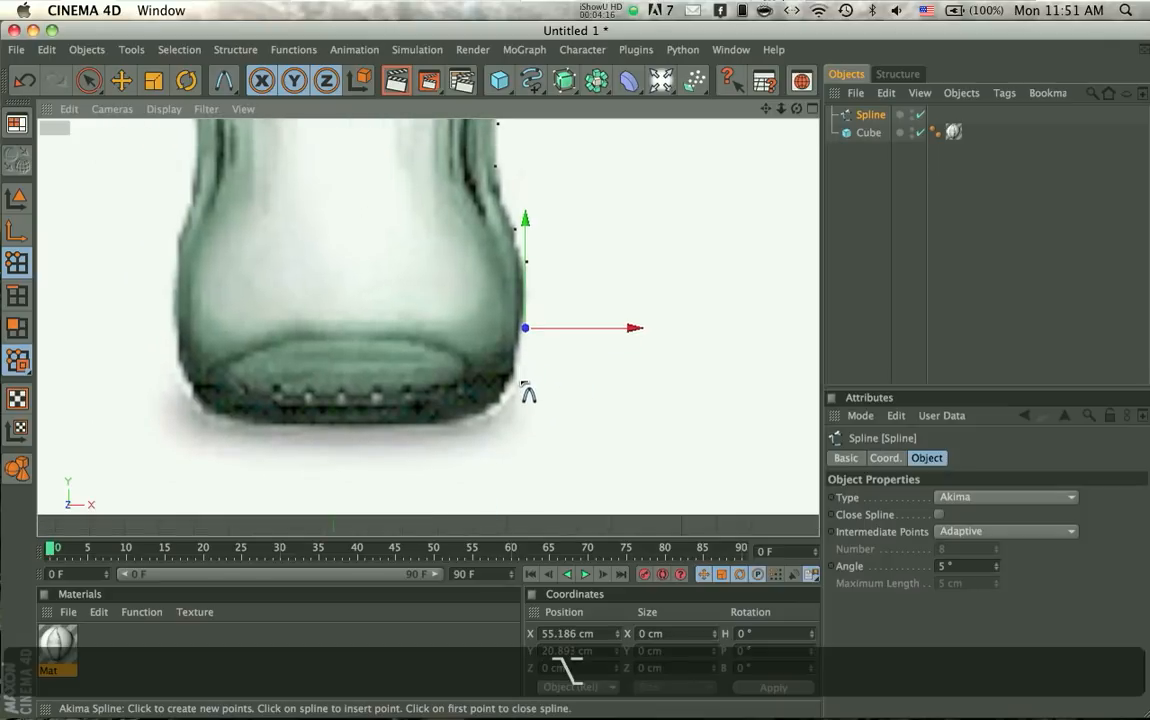
Step: Add Akima points along the bottle's base and neck, undoing one misplaced point
left_click_drag(525, 328, 490, 412)
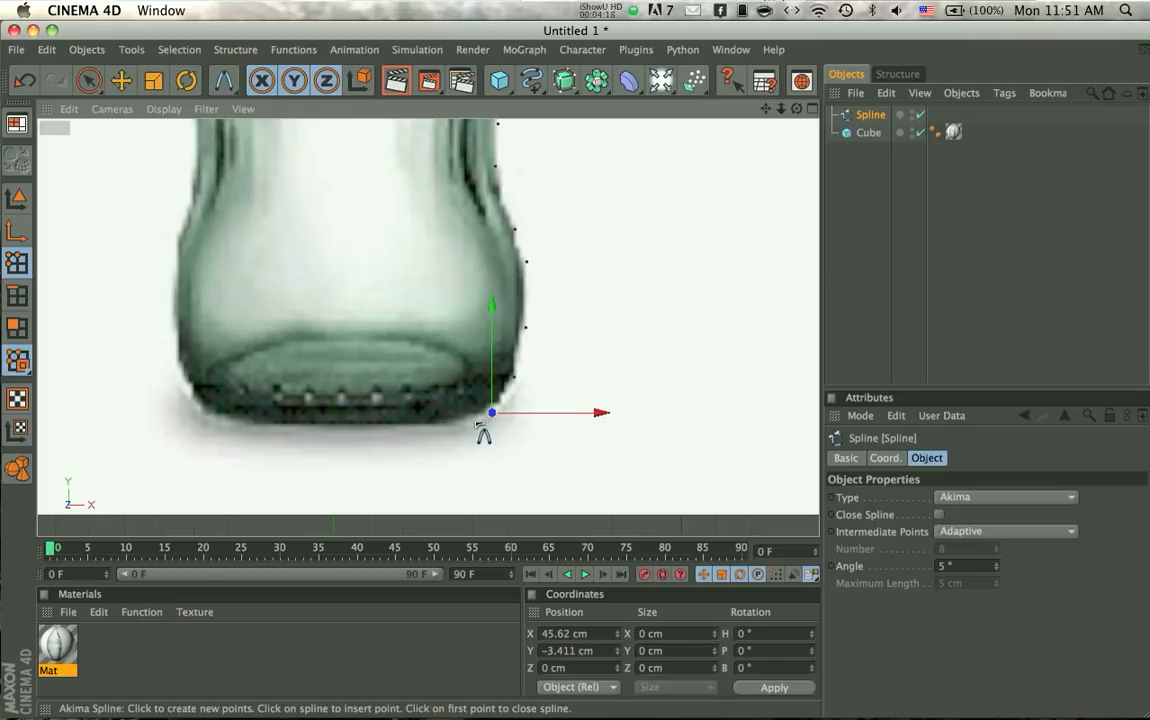
left_click_drag(490, 412, 457, 427)
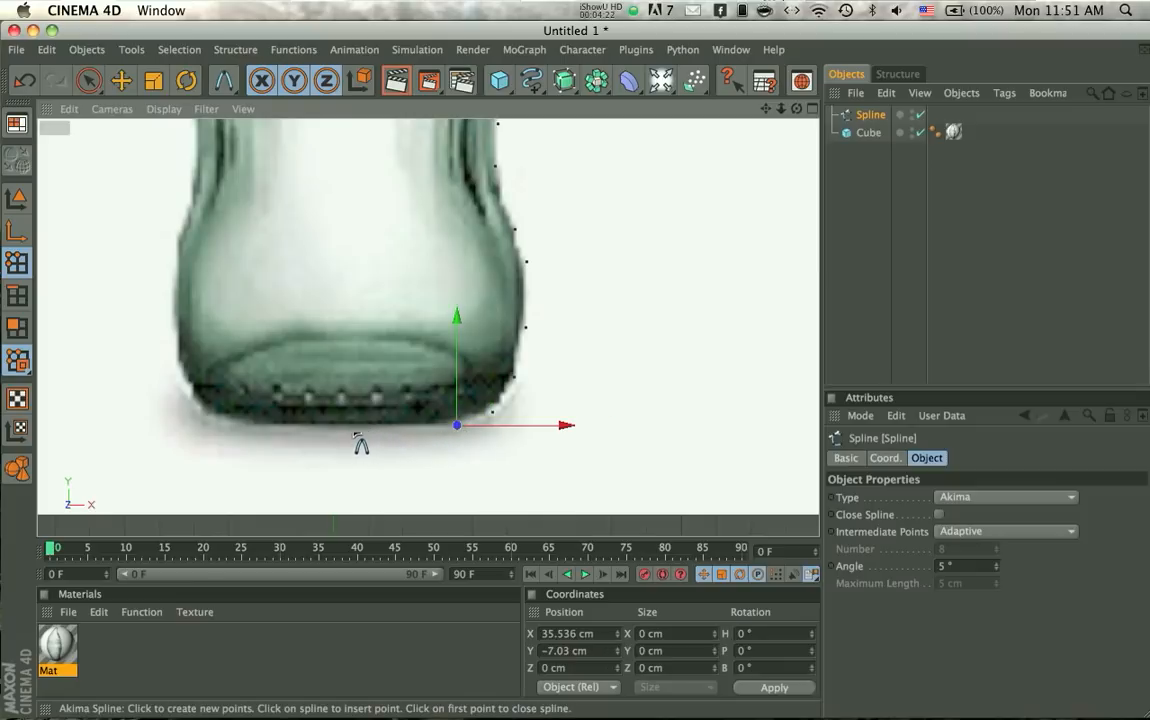
left_click_drag(457, 427, 352, 429)
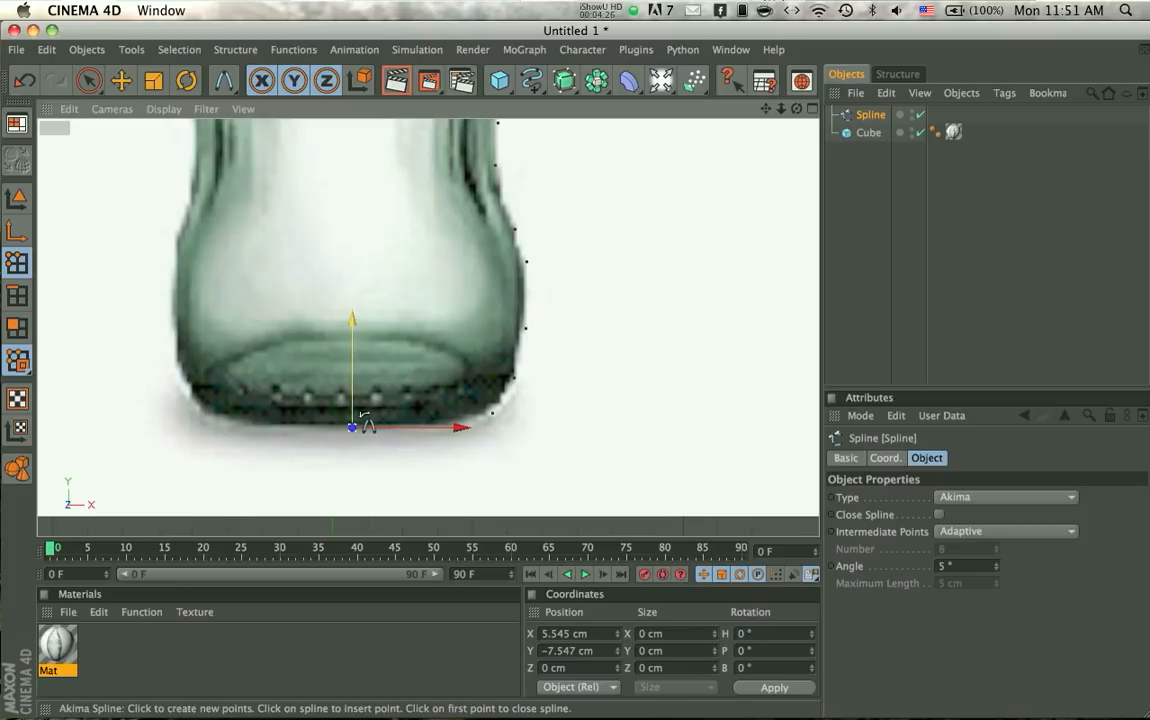
key("cmd+z")
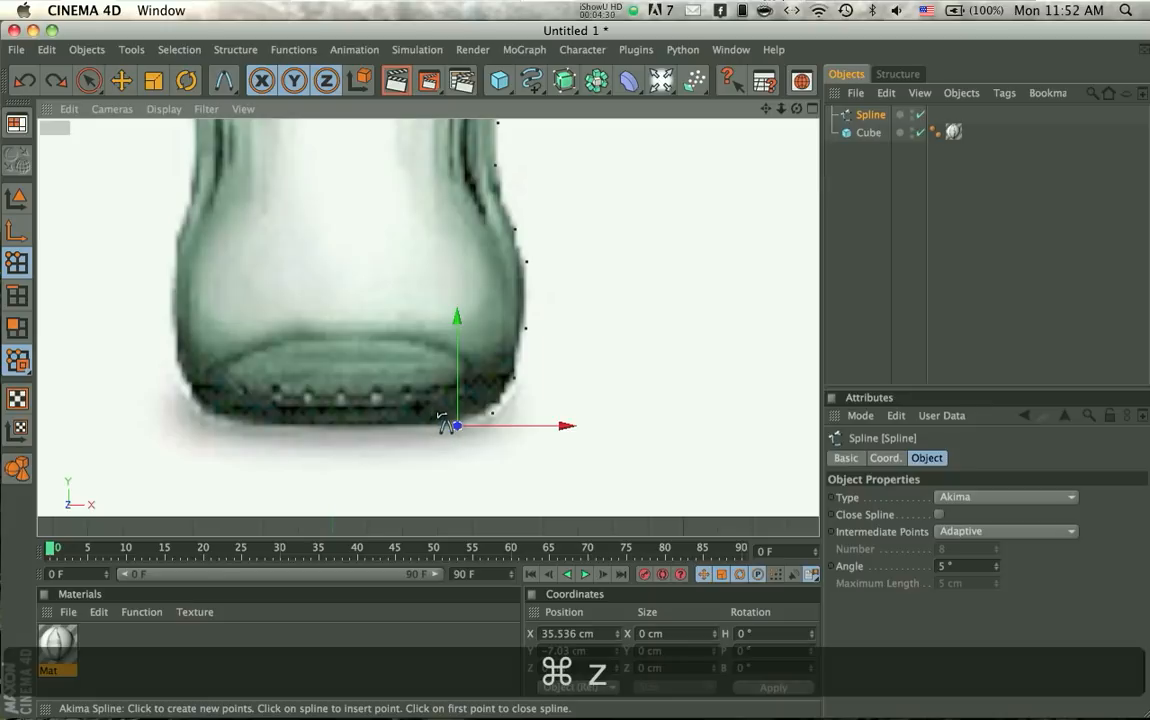
left_click_drag(455, 425, 413, 400)
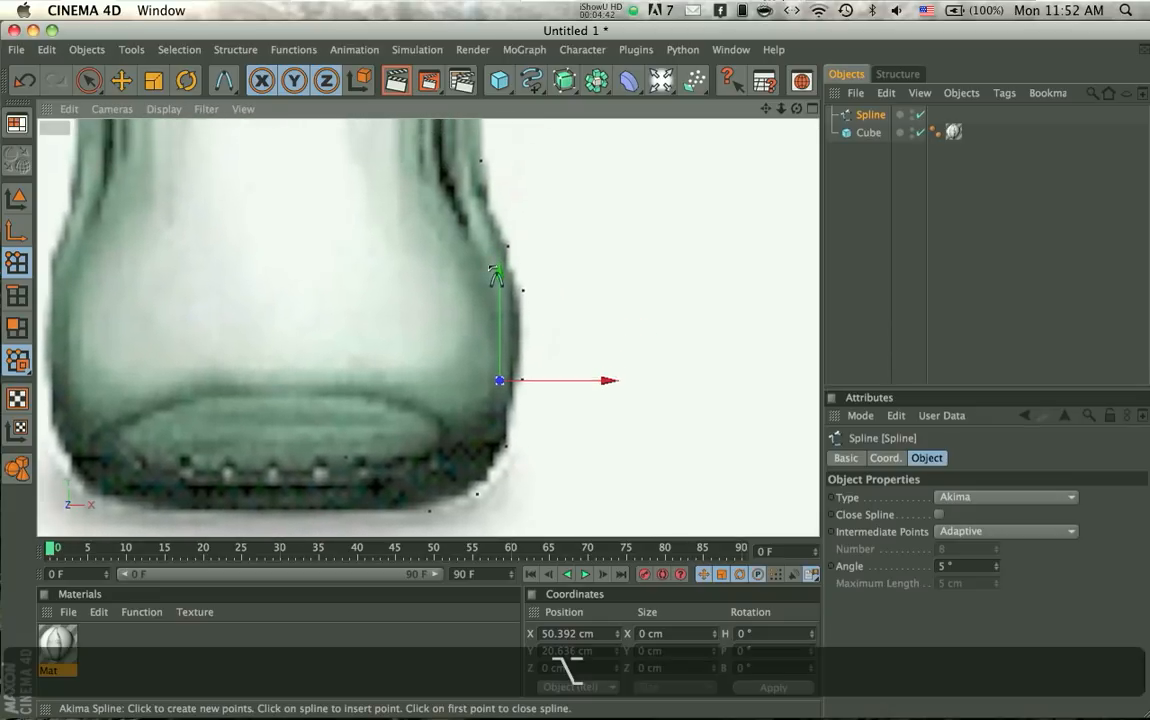
left_click_drag(500, 380, 450, 350)
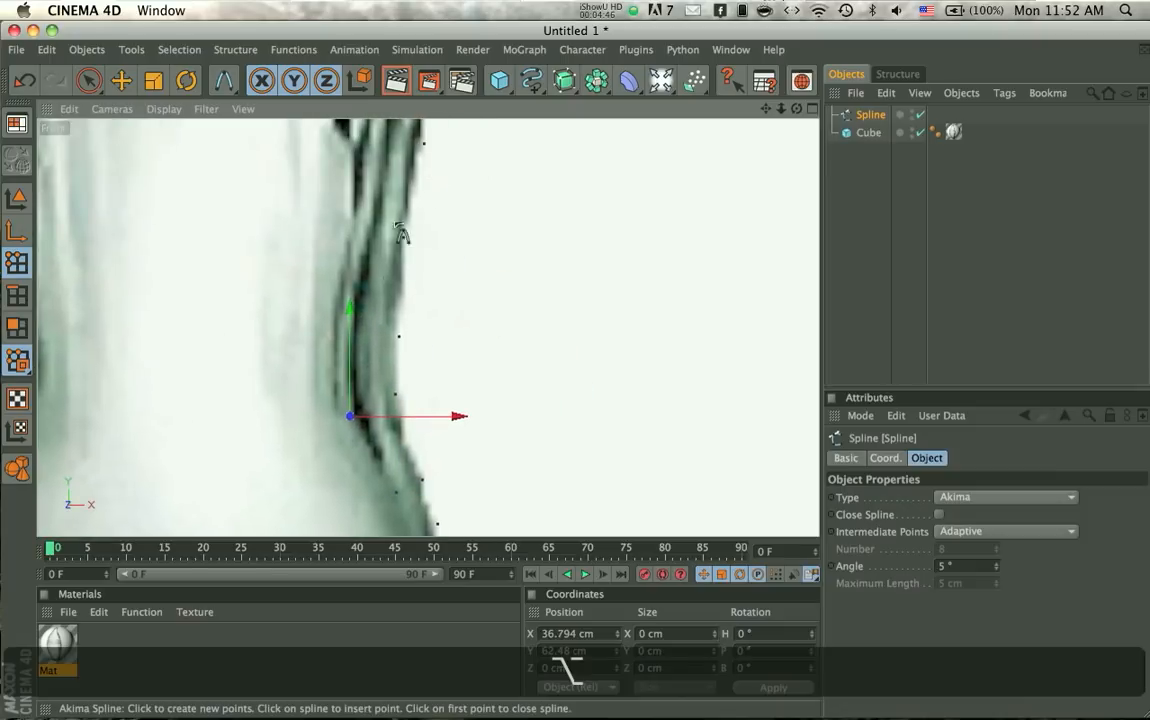
left_click_drag(350, 415, 338, 340)
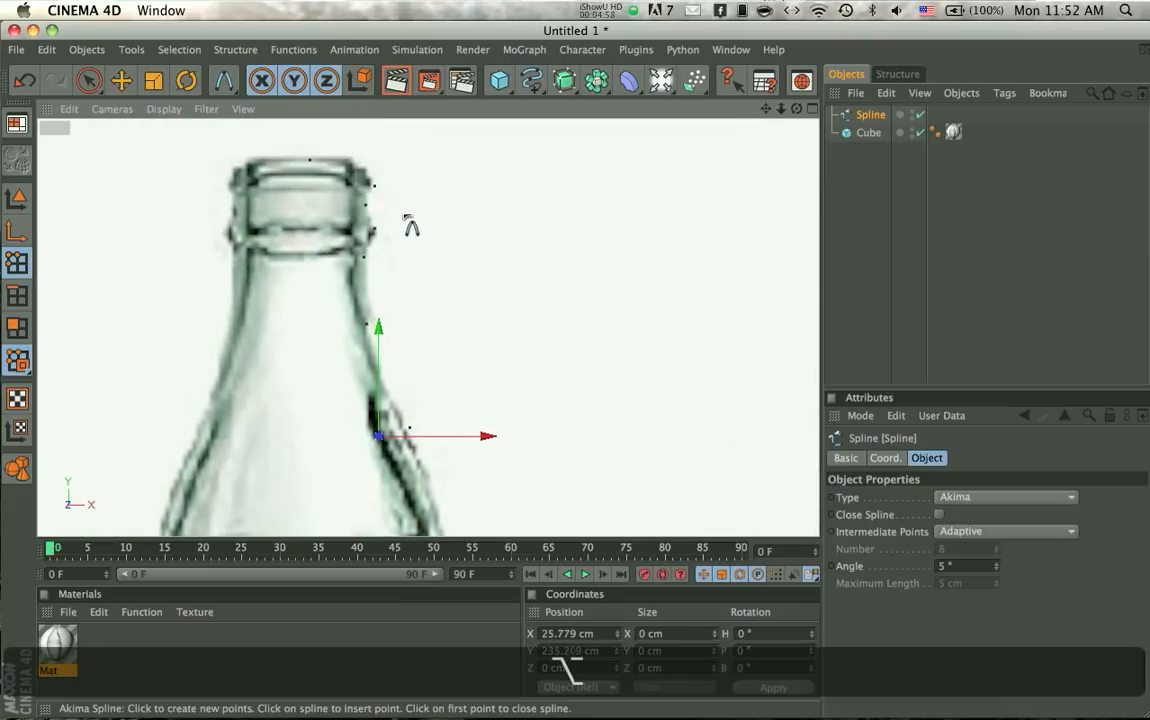
left_click(352, 250)
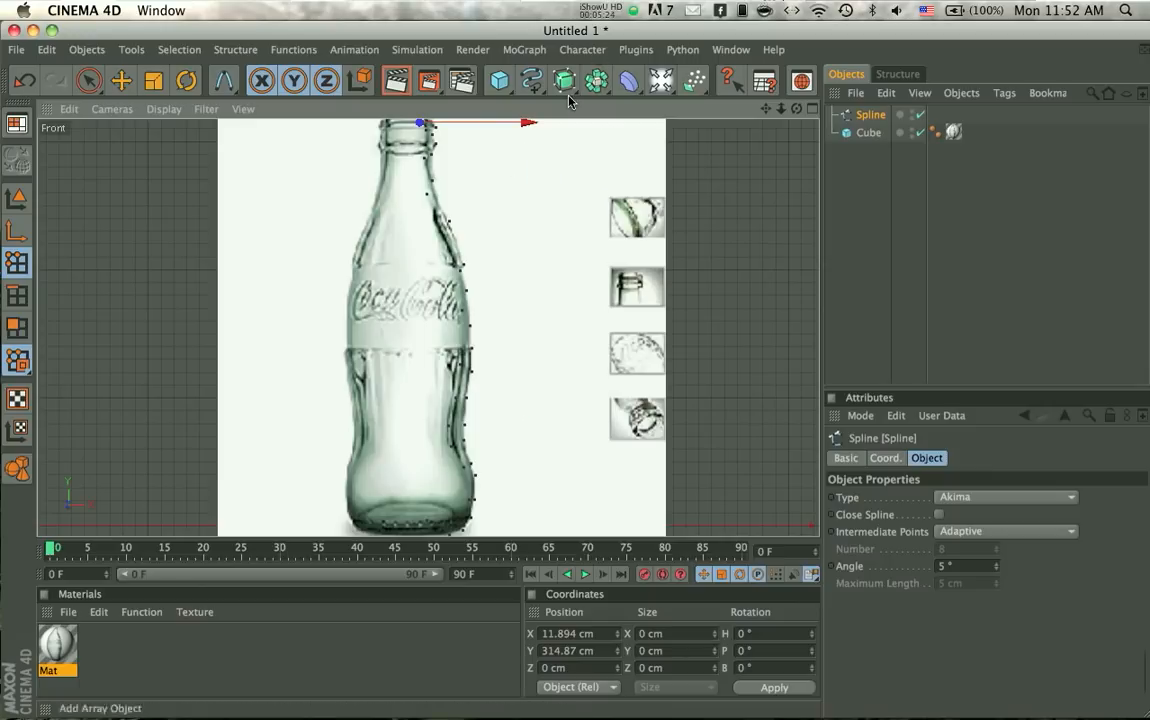
Step: Add a Lathe NURBS generator holding the traced outline spline
left_click(564, 80)
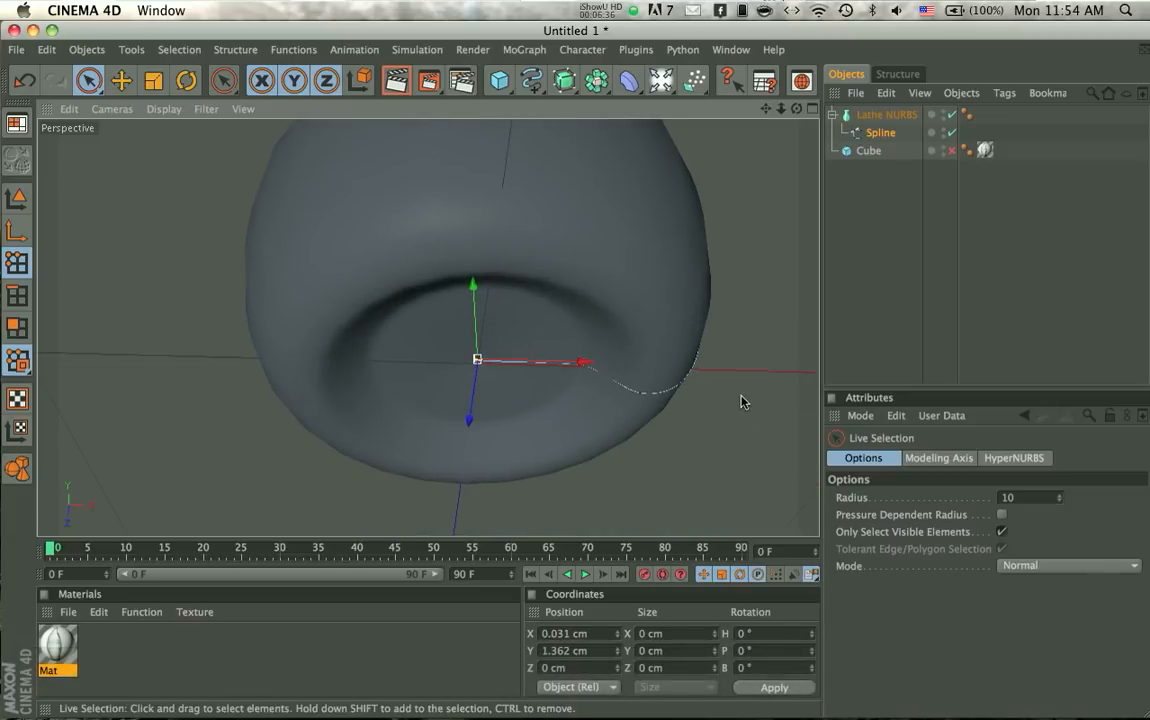
left_click(337, 378)
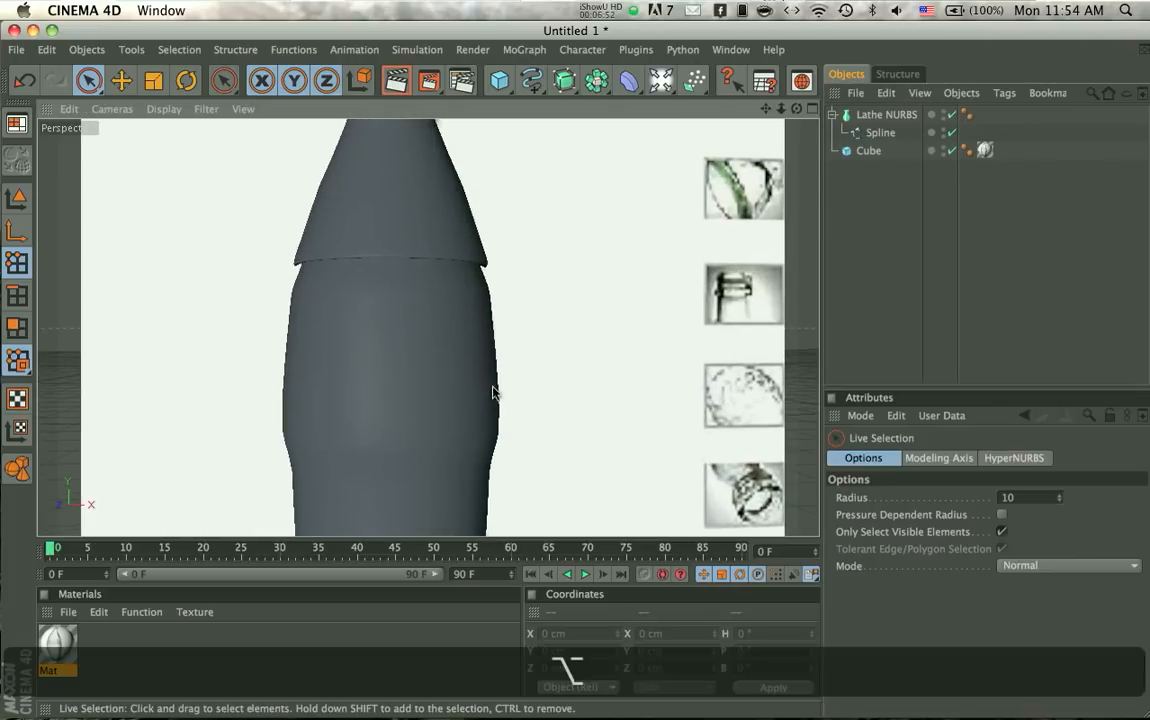
Step: Adjust a point on the lathed bottle's spline, frame the whole bottle, and hide the cube
left_click(885, 113)
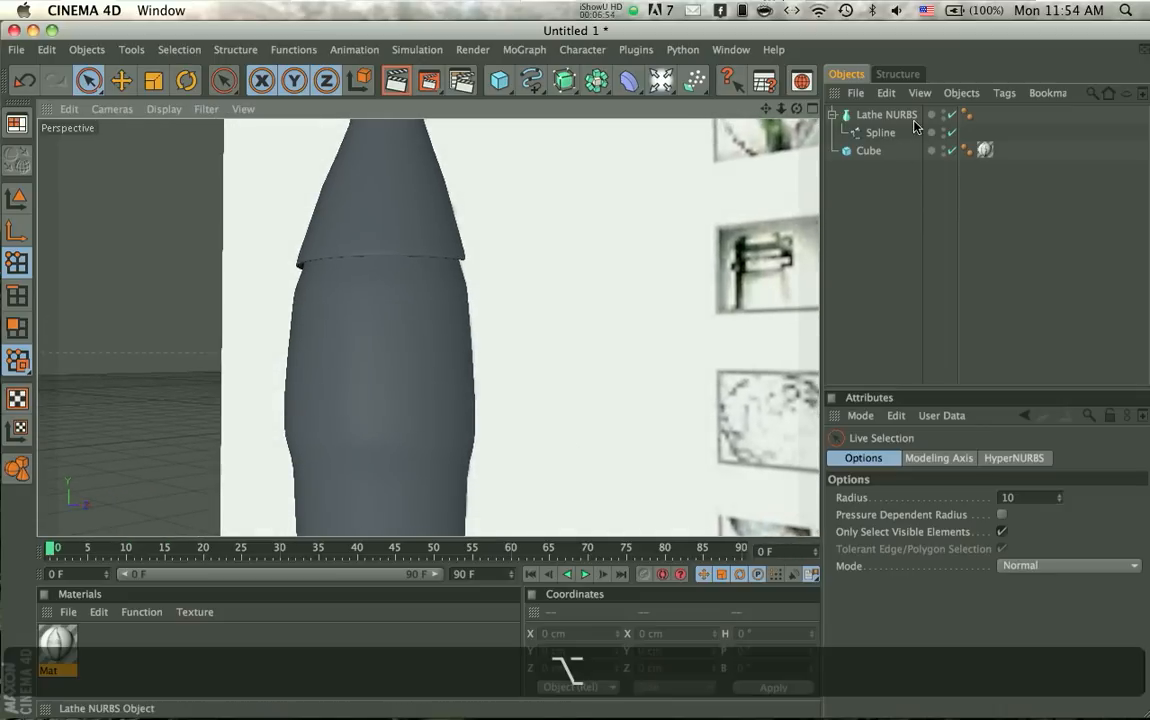
left_click(880, 132)
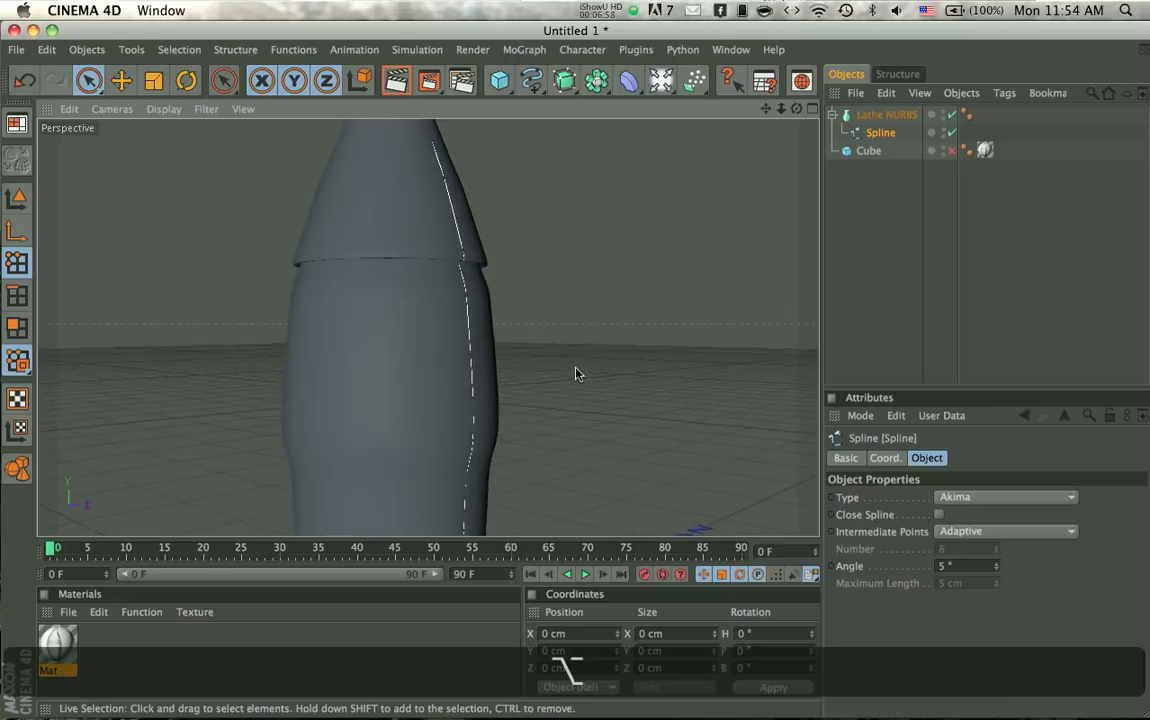
left_click_drag(470, 290, 490, 320)
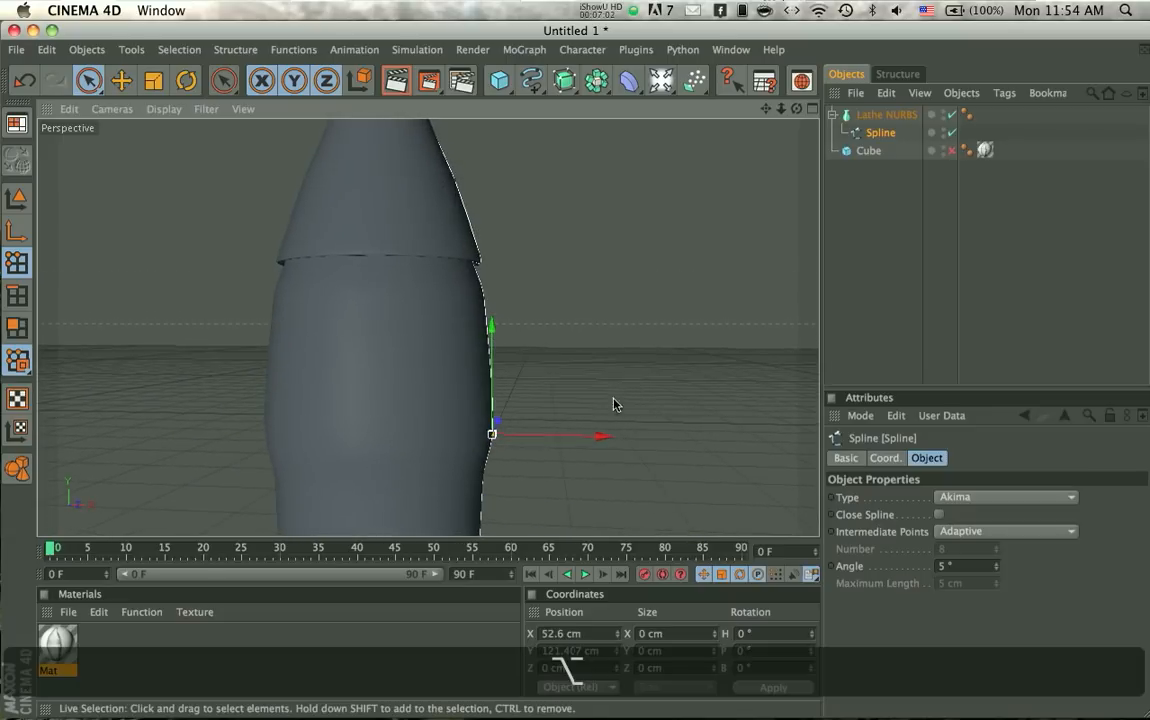
left_click_drag(491, 435, 483, 483)
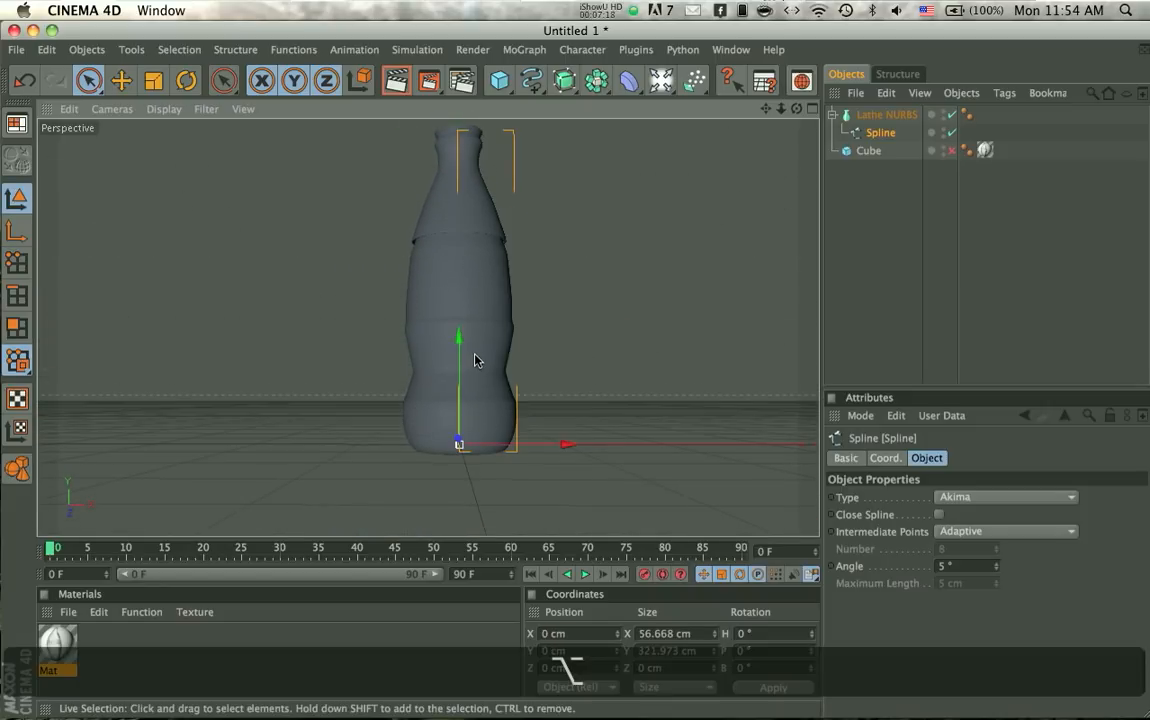
left_click(886, 114)
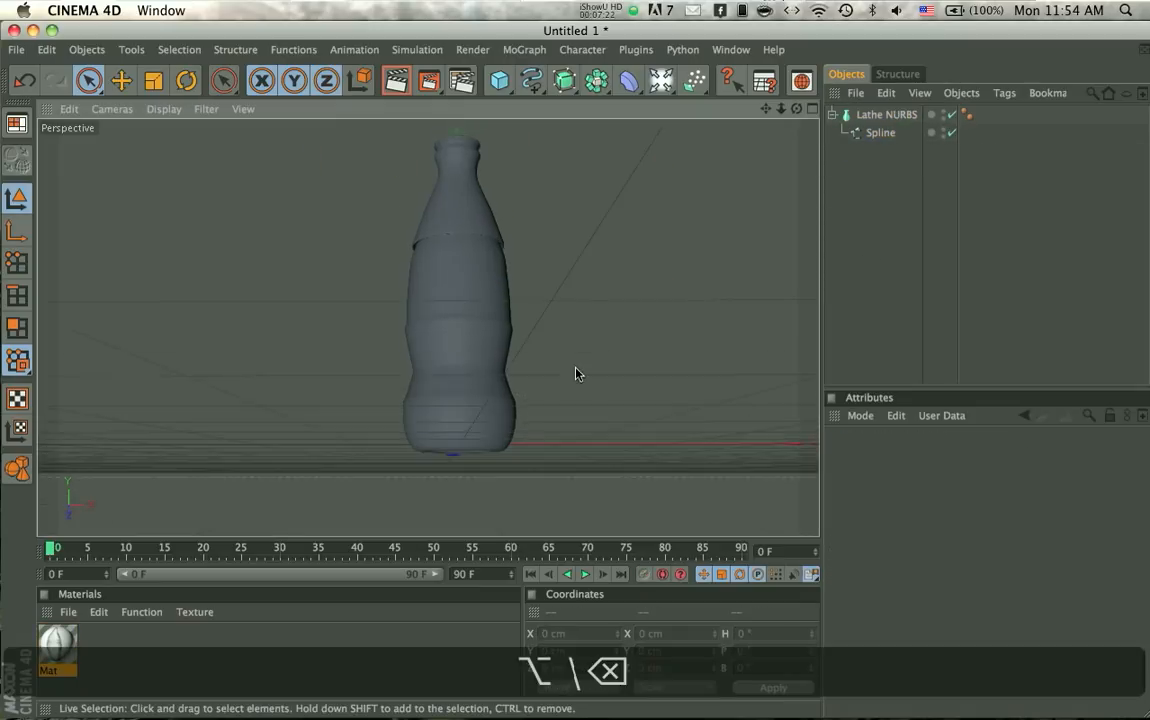
Step: Render a preview of the bottle and add a floor object to the scene
left_click(885, 113)
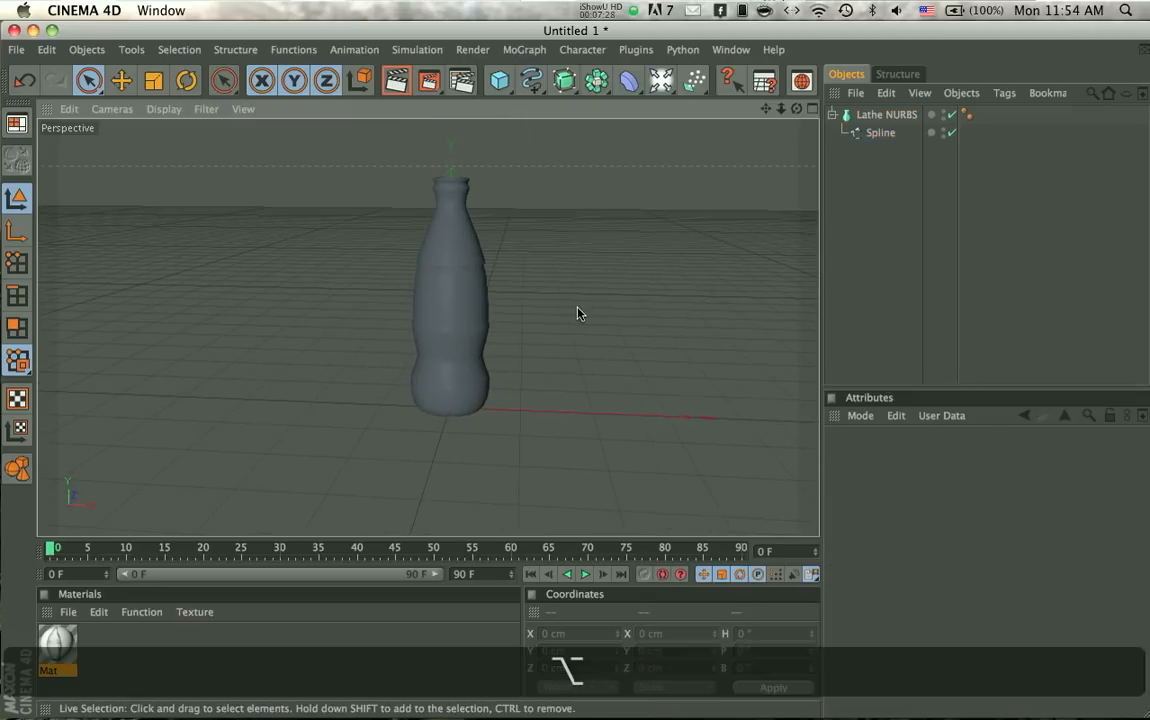
left_click(395, 81)
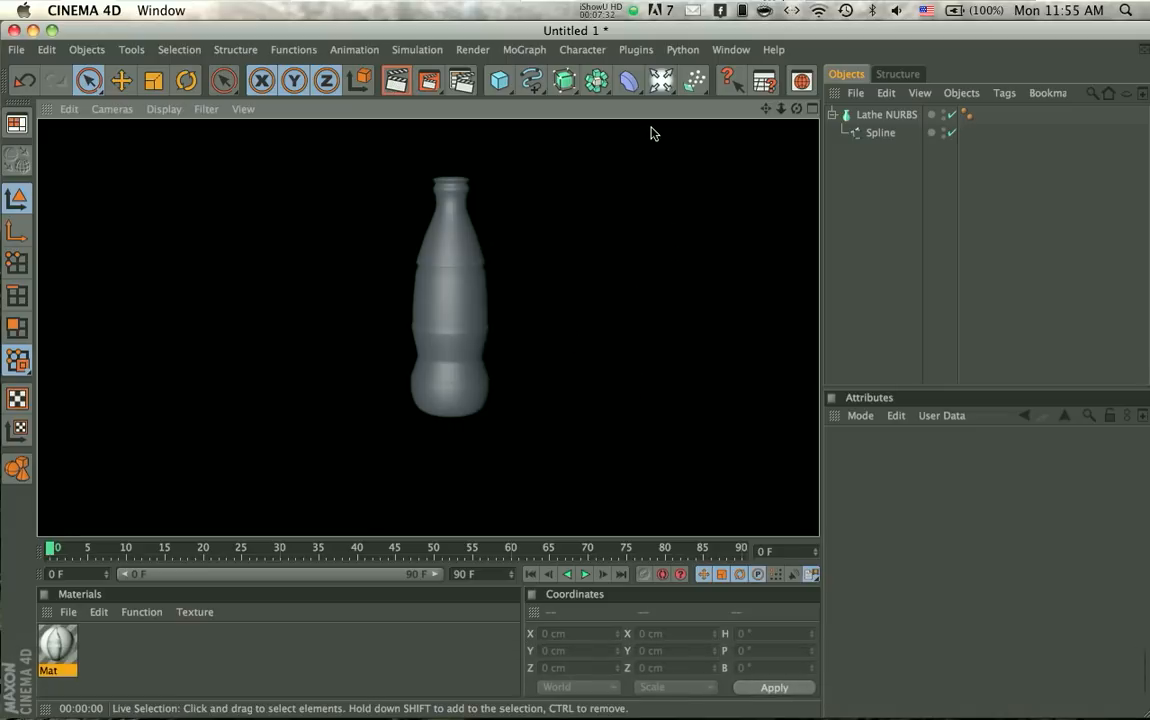
mouse_move(646, 130)
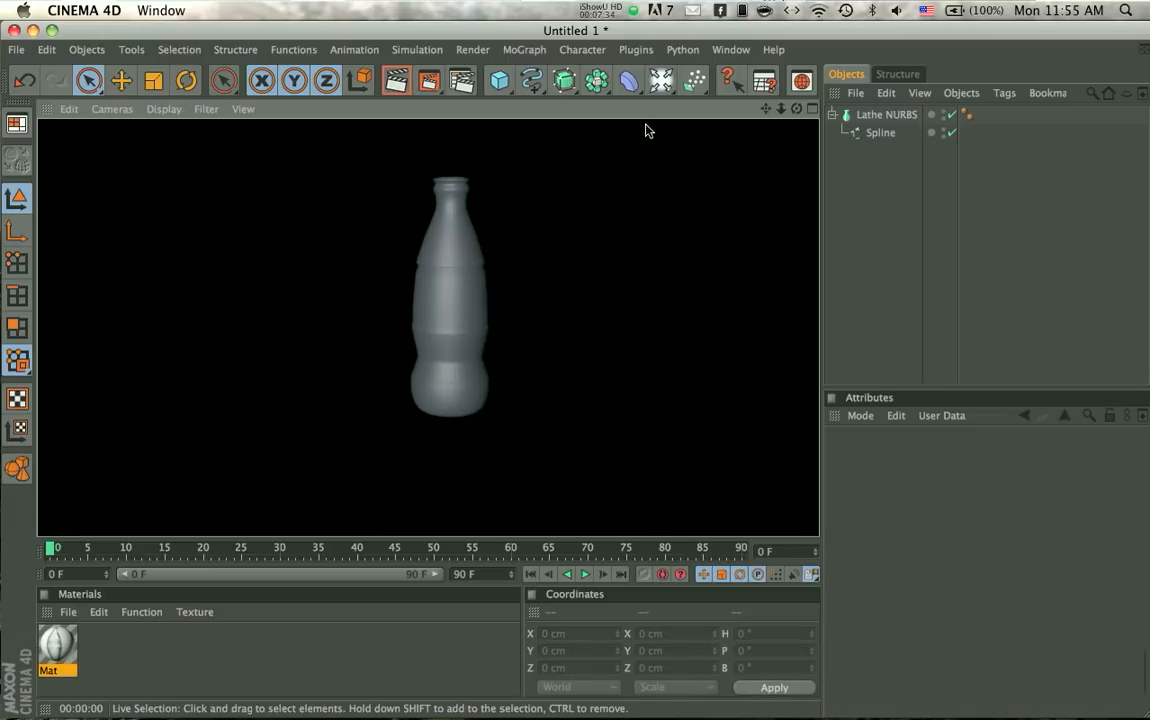
left_click(662, 81)
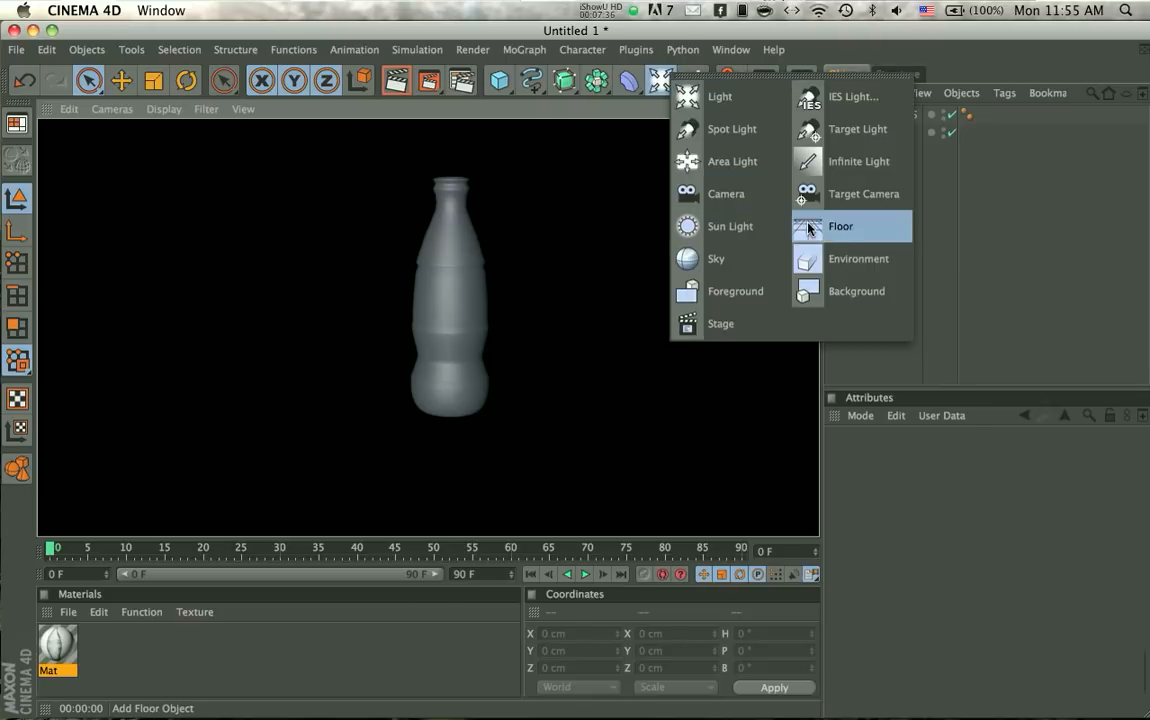
left_click(841, 226)
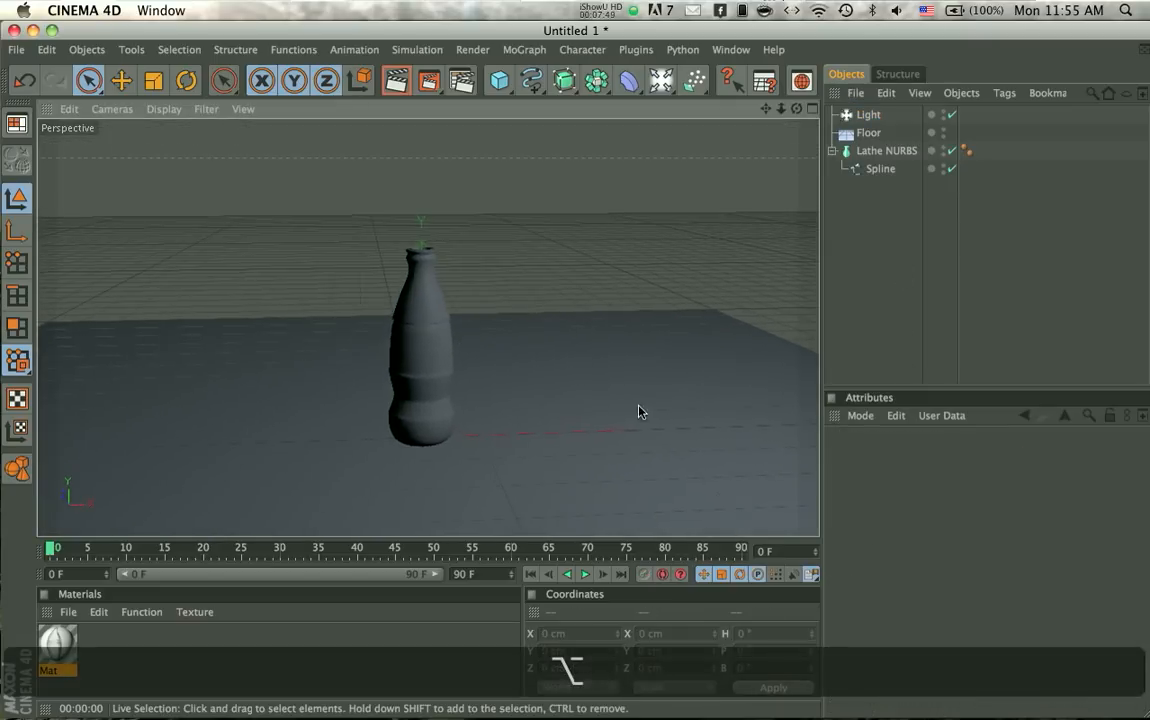
Step: Re-render the view to show the bottle's shadow, then create new material Mat.1
left_click(395, 81)
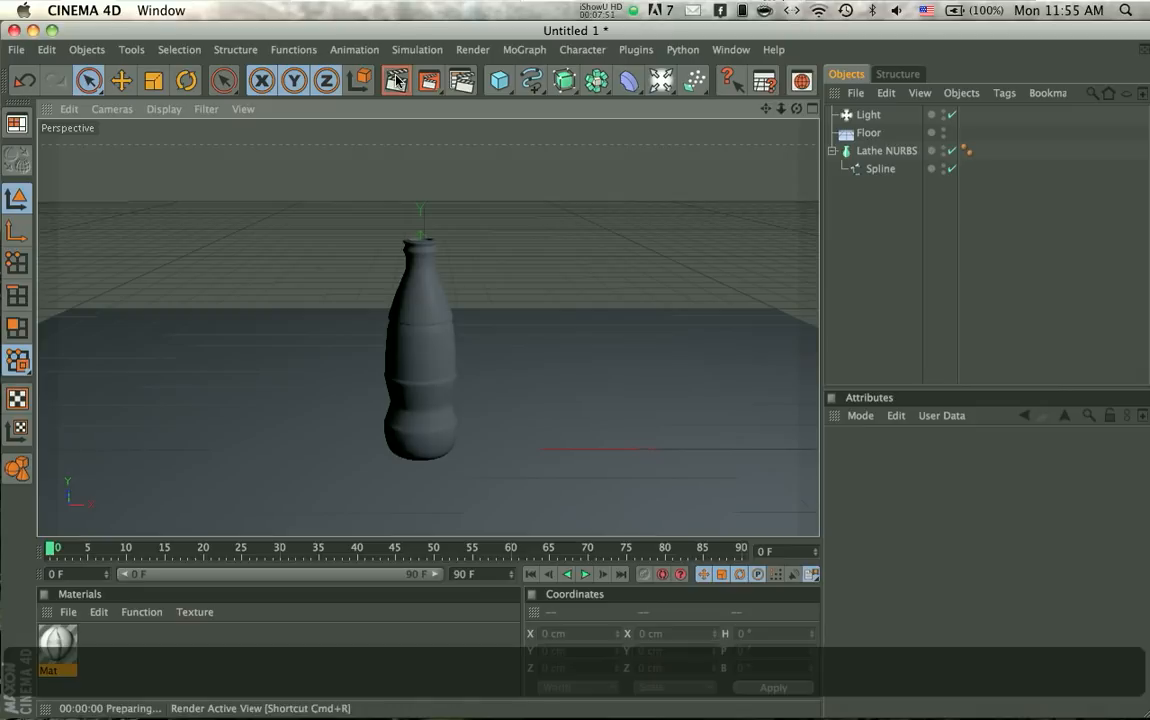
left_click(395, 81)
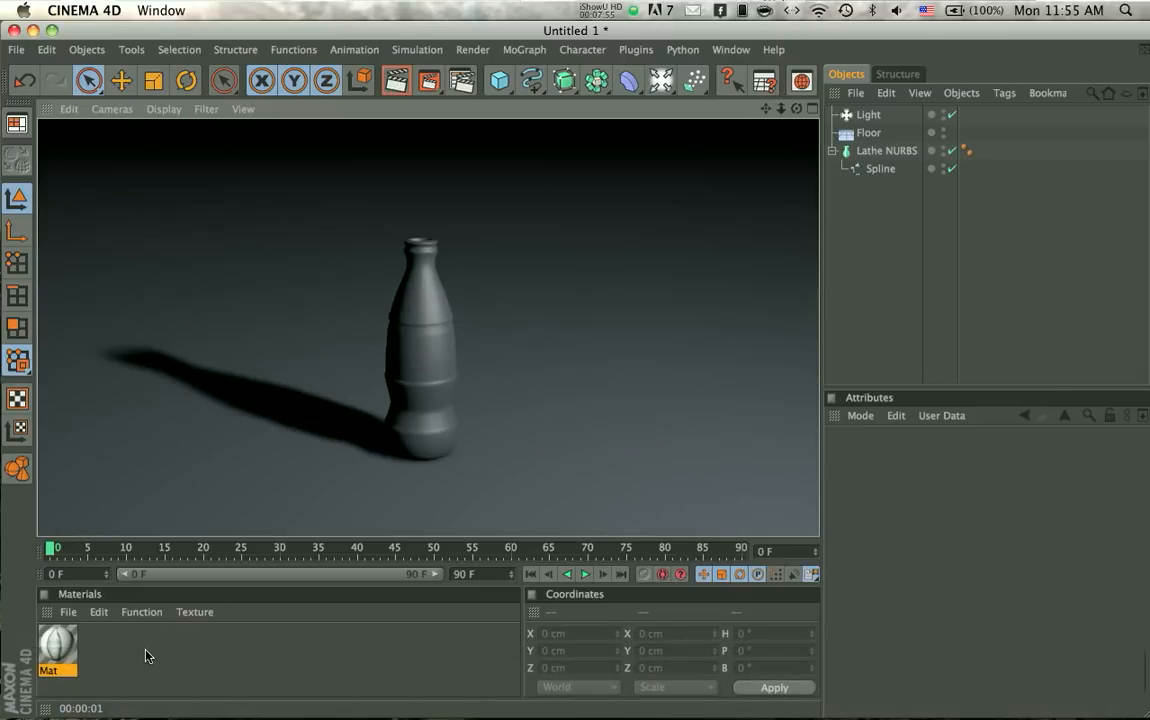
double_click(57, 645)
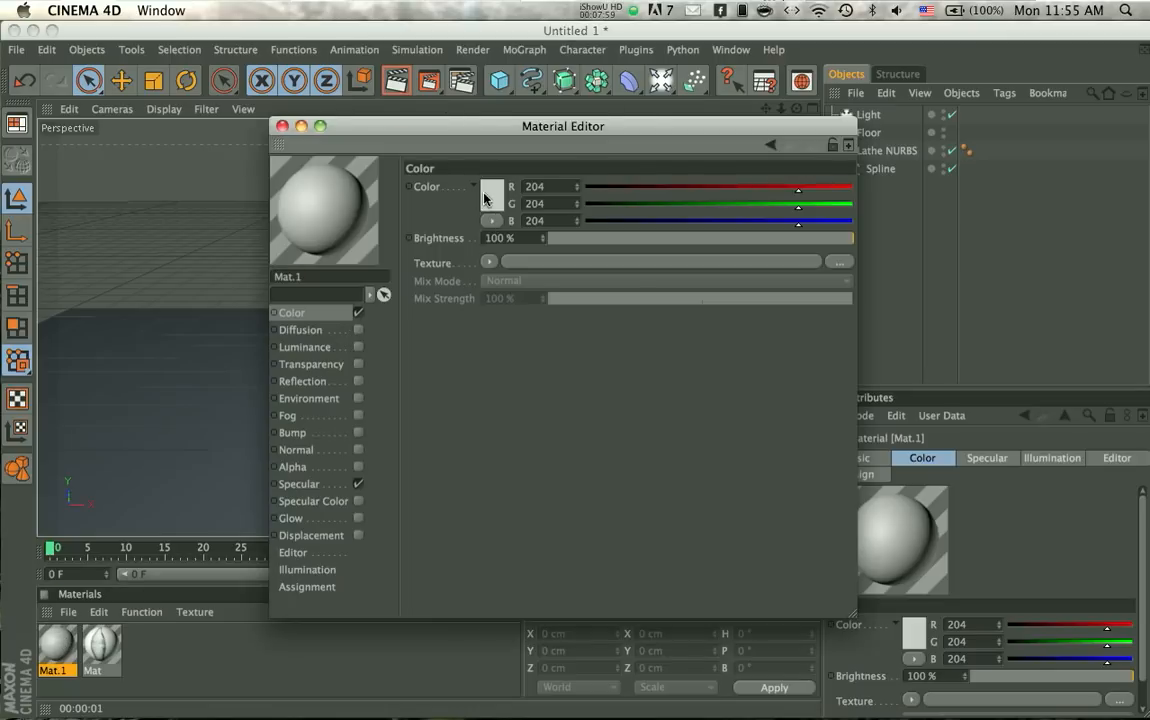
Step: Give Mat.1 transparency with refraction 2 and apply it to the bottle
left_click(491, 187)
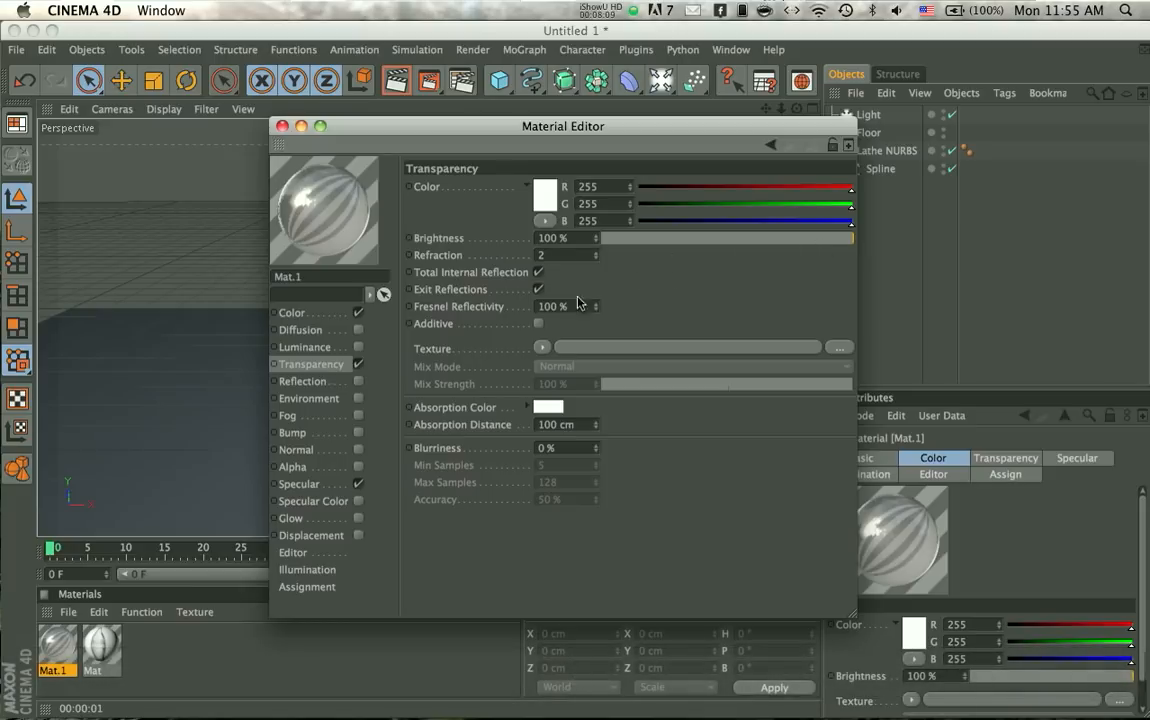
left_click(302, 381)
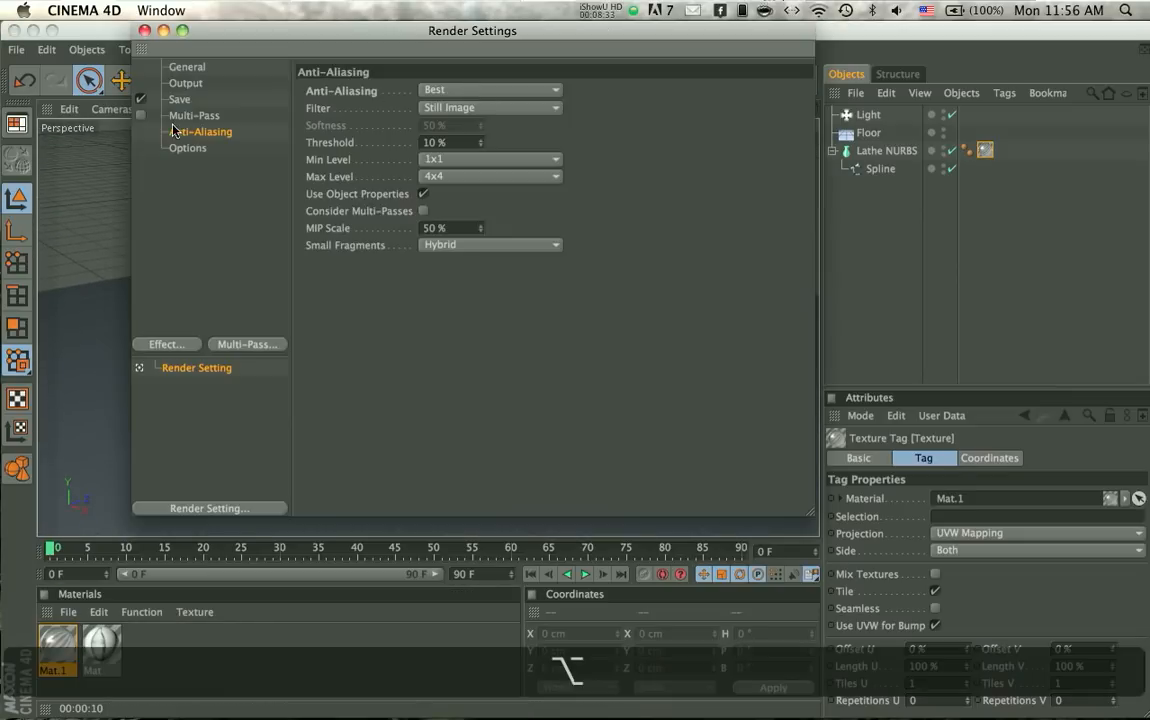
Step: Set renders to save to the Desktop with the file name 'bottle'
left_click(179, 99)
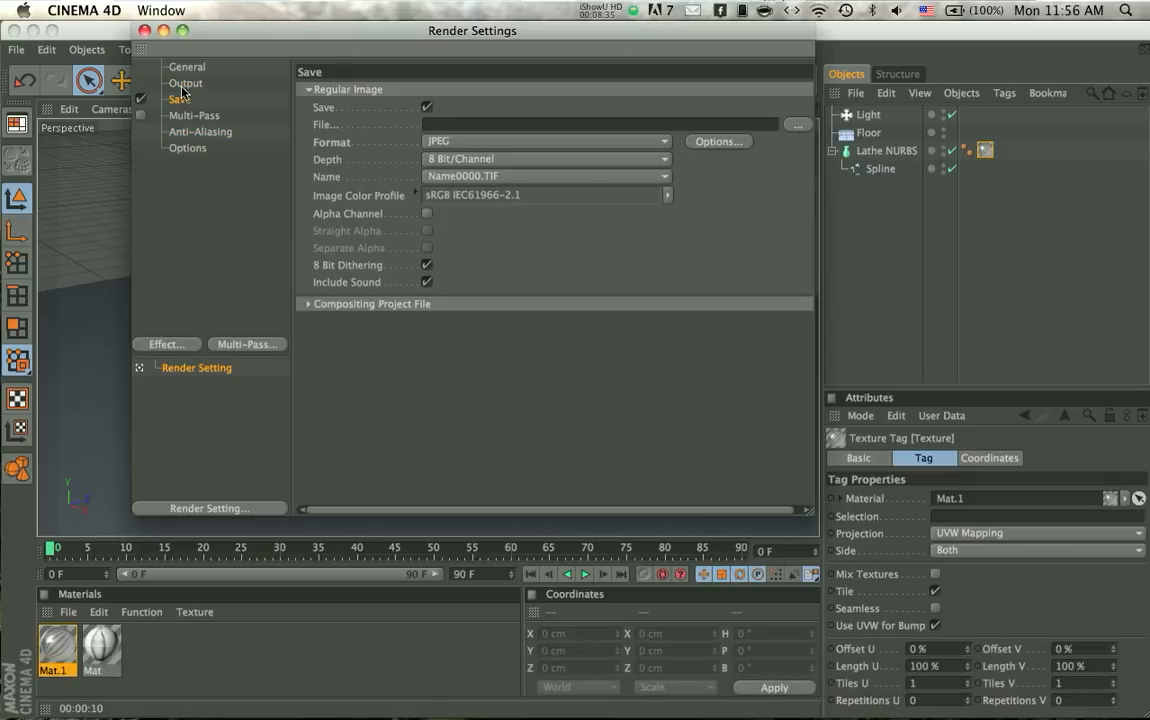
left_click(185, 83)
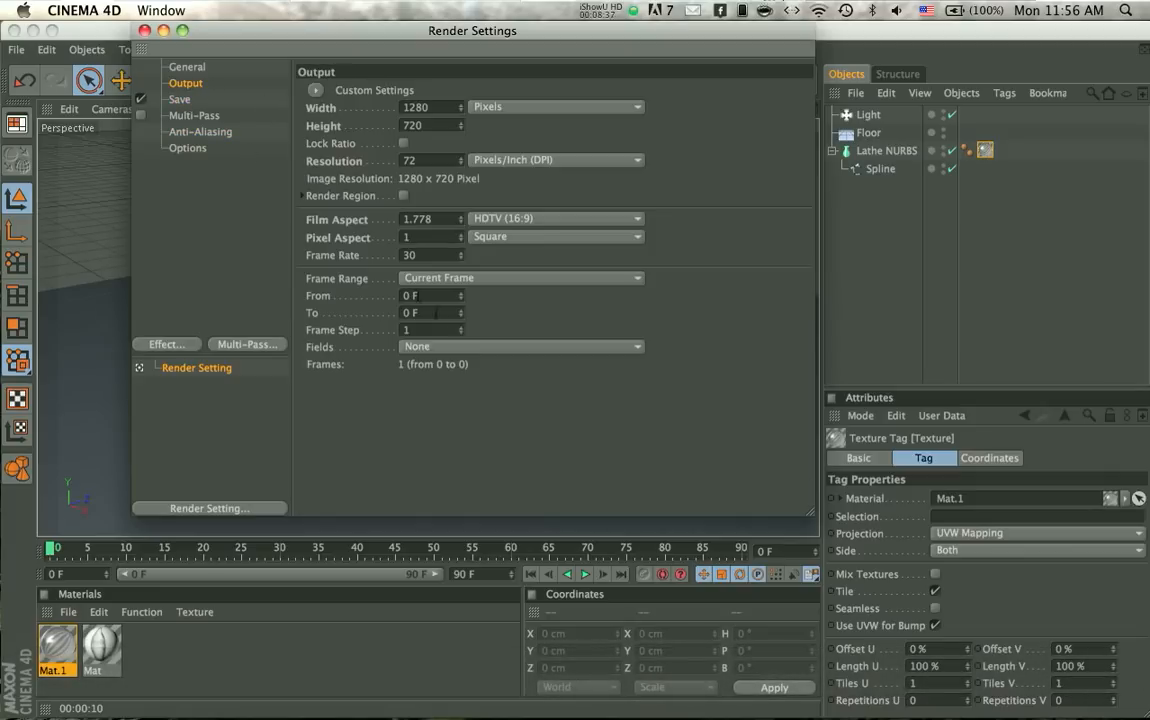
left_click(179, 99)
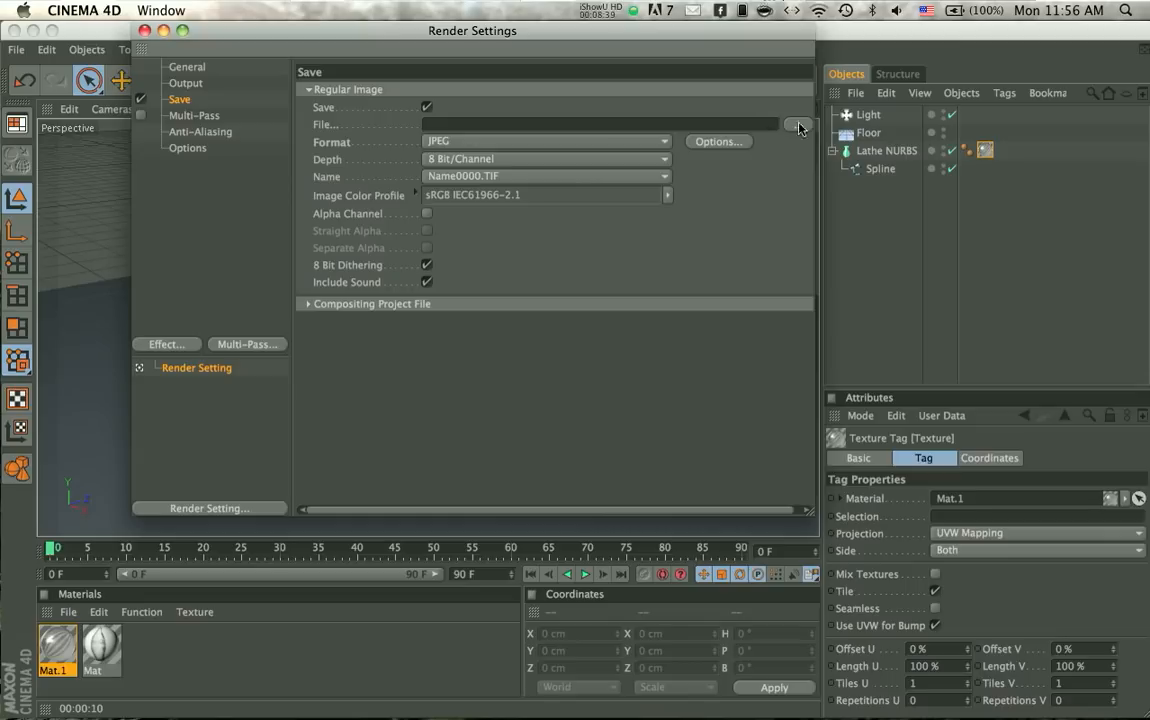
left_click(797, 124)
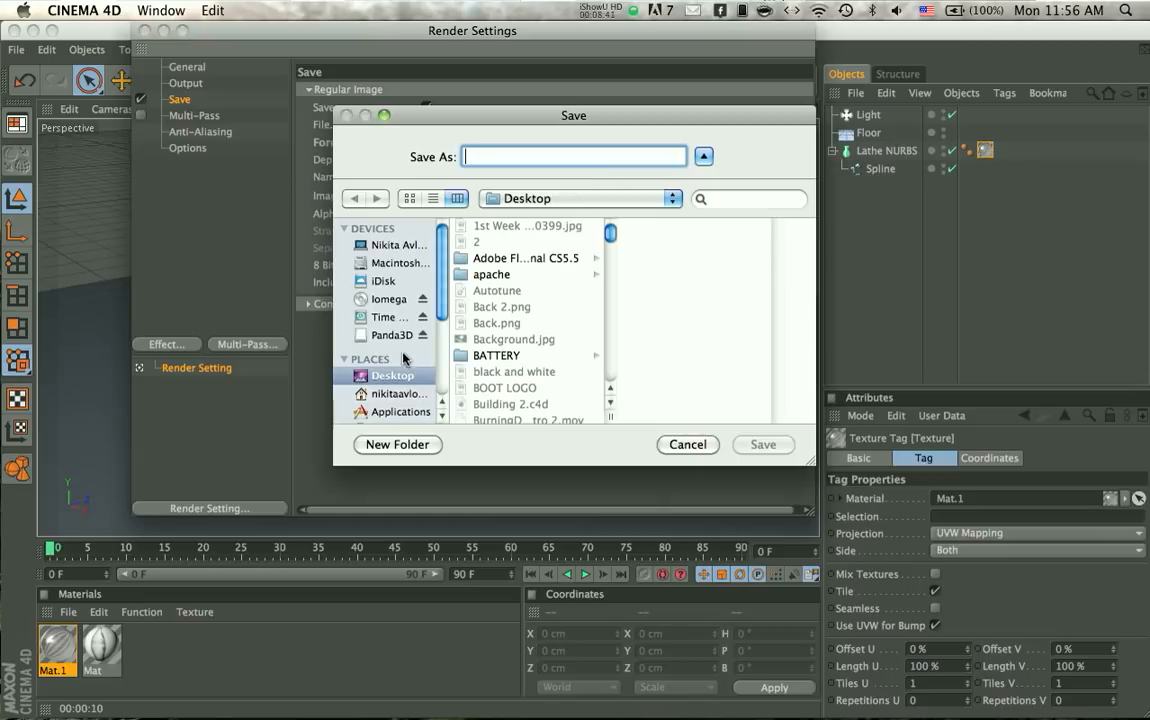
type("bot")
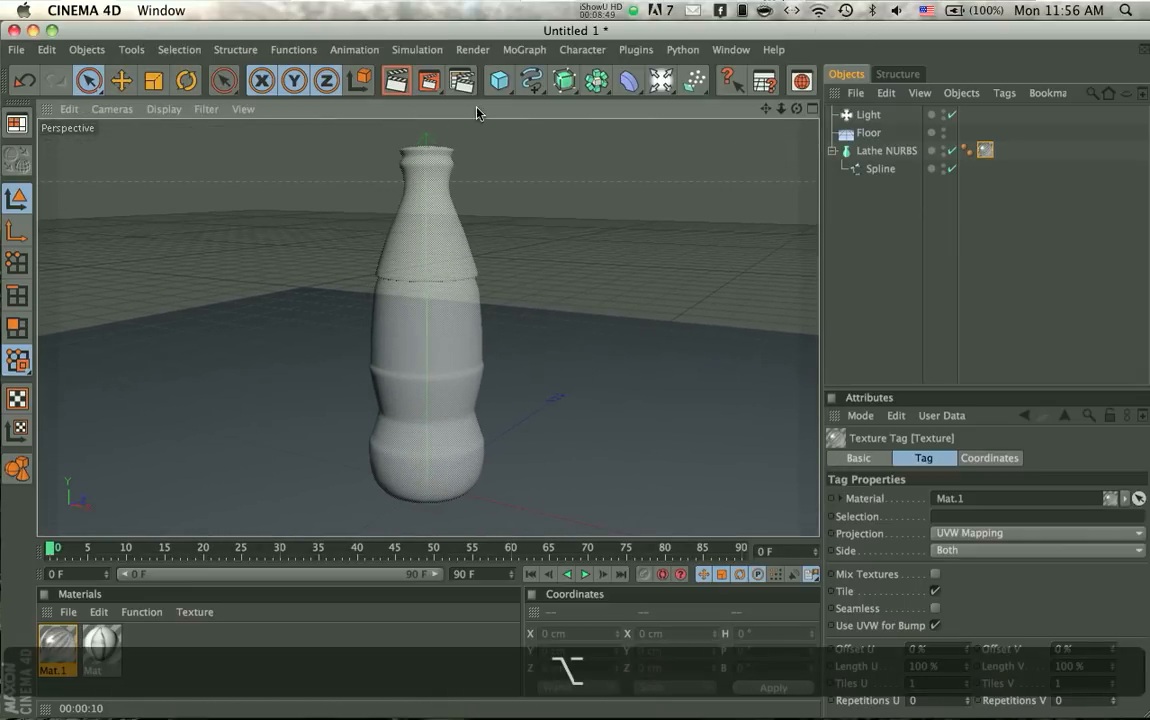
Step: Add Glow and Ambient Occlusion render effects and set a smaller, ratio-locked output height
left_click(460, 80)
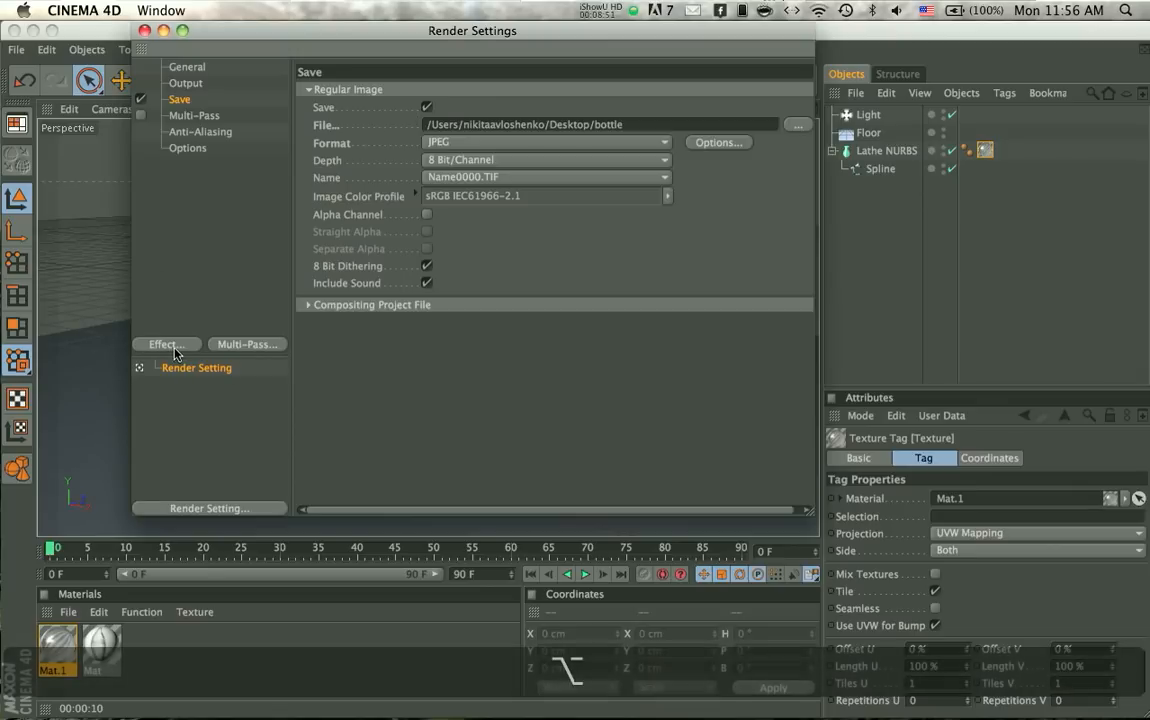
left_click(167, 344)
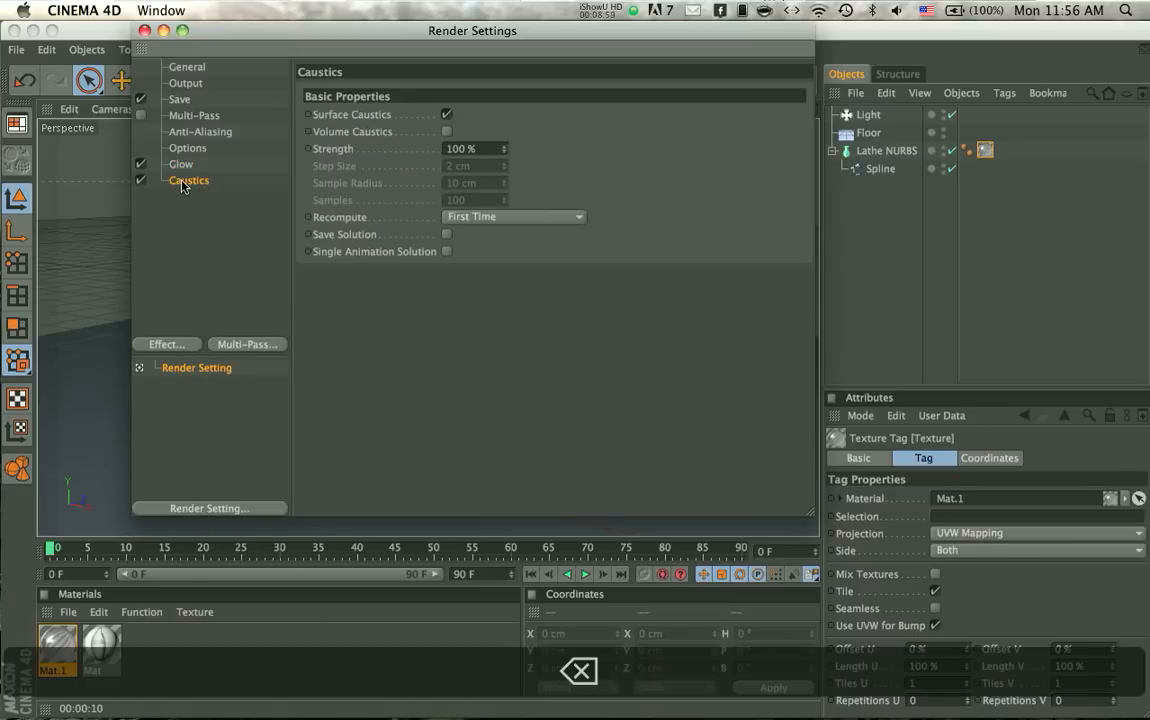
left_click(214, 180)
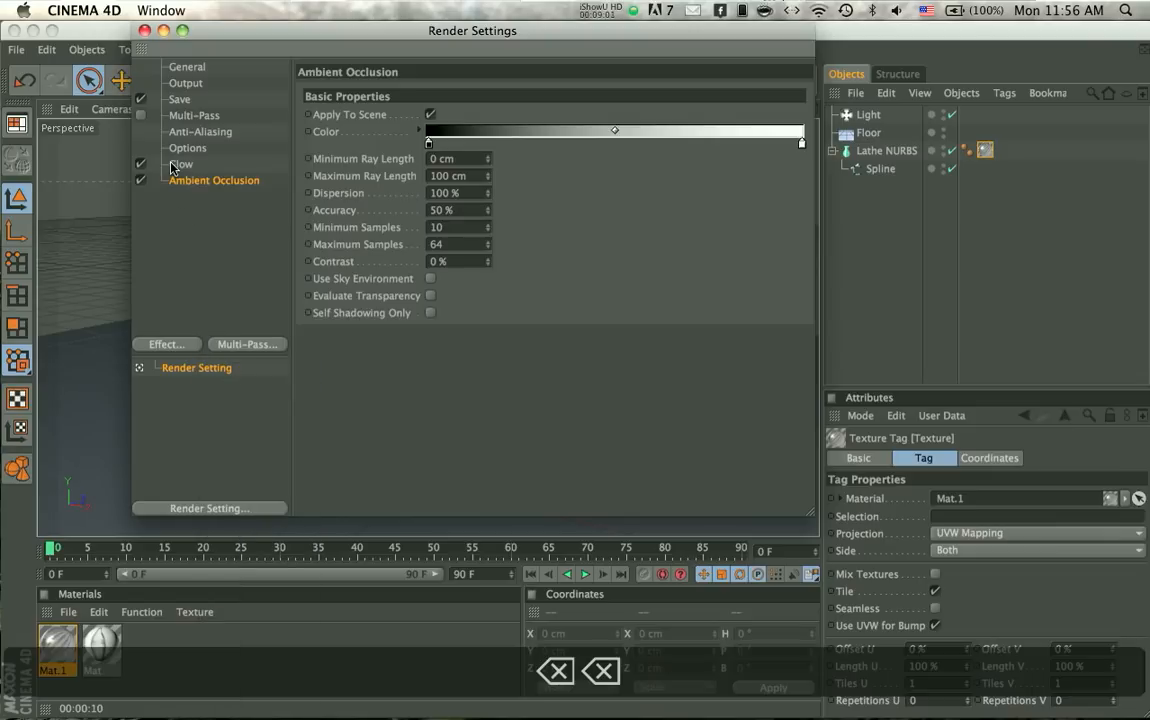
left_click(148, 30)
type("3")
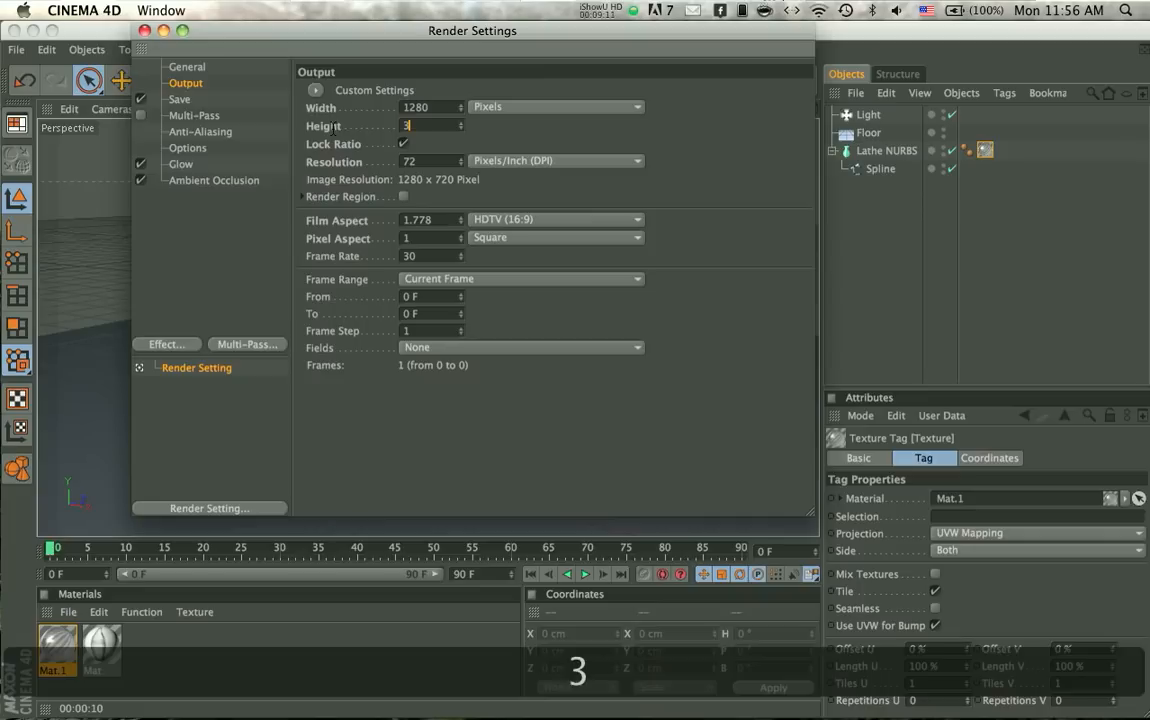
left_click(143, 30)
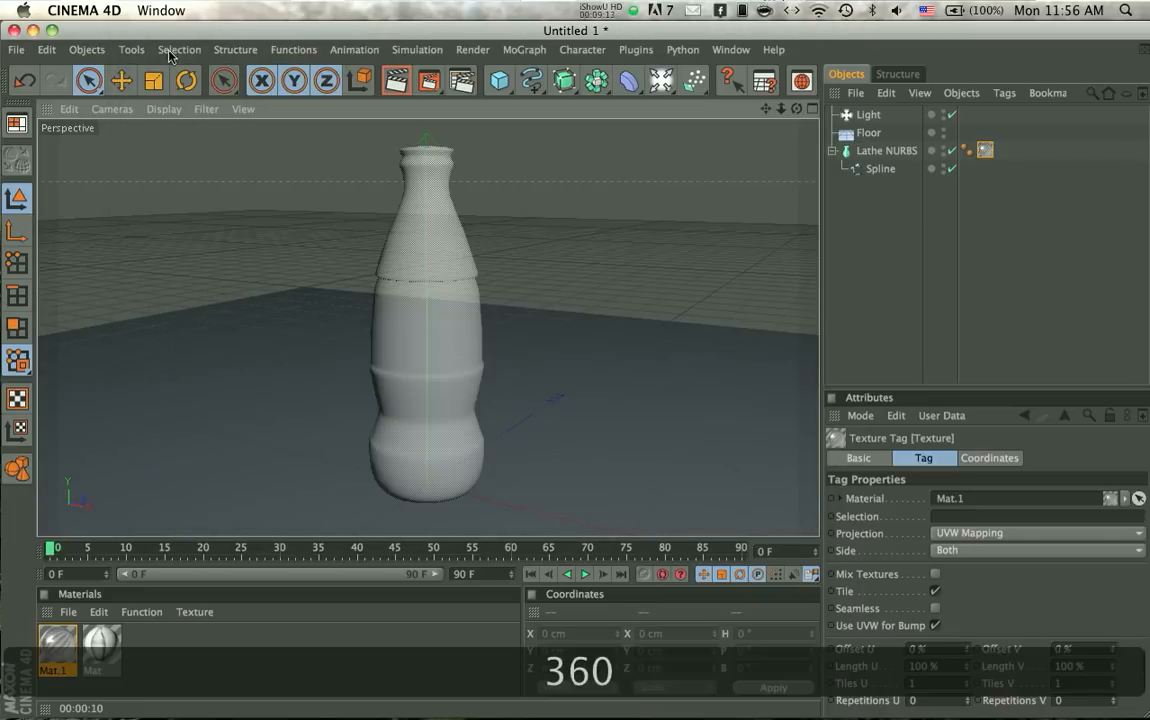
Step: Start a 640x360 bottle render in the Picture Viewer, then stop it
left_click(472, 49)
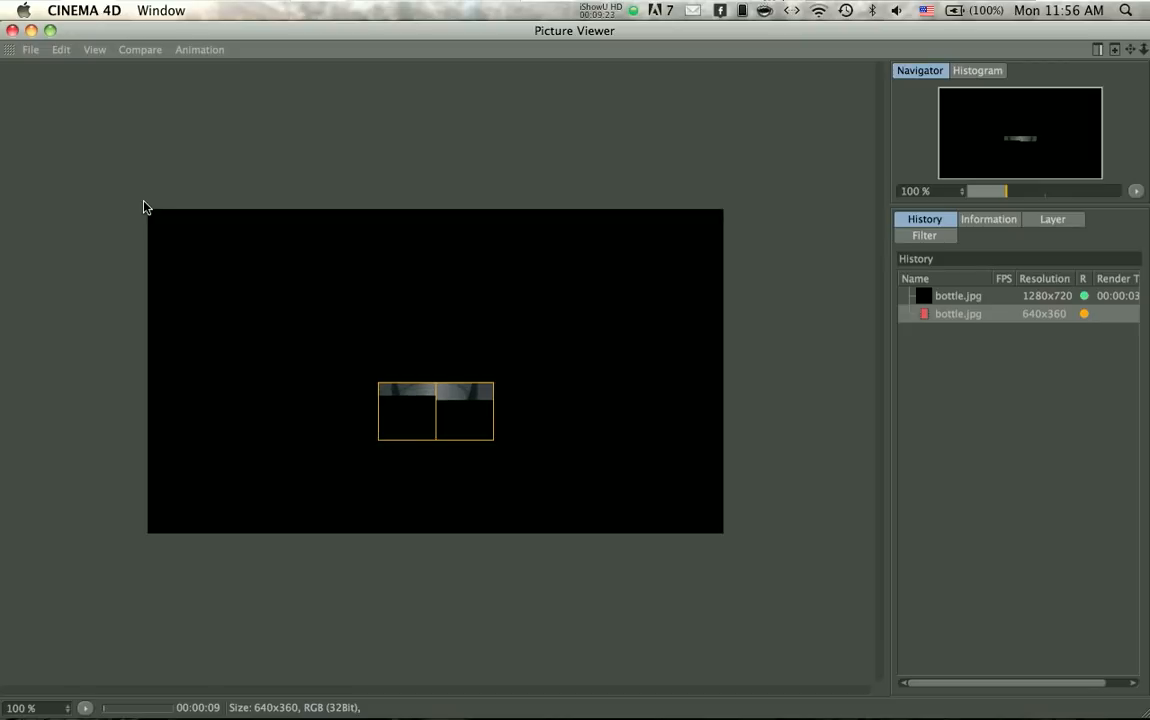
mouse_move(108, 187)
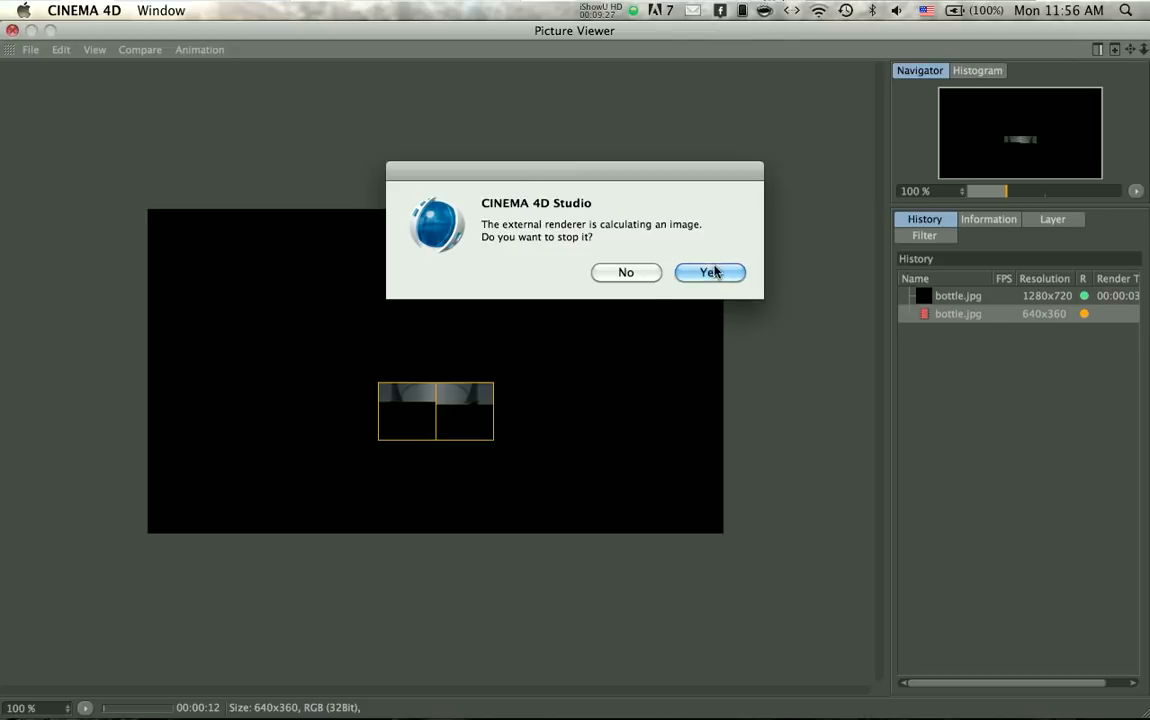
left_click(709, 272)
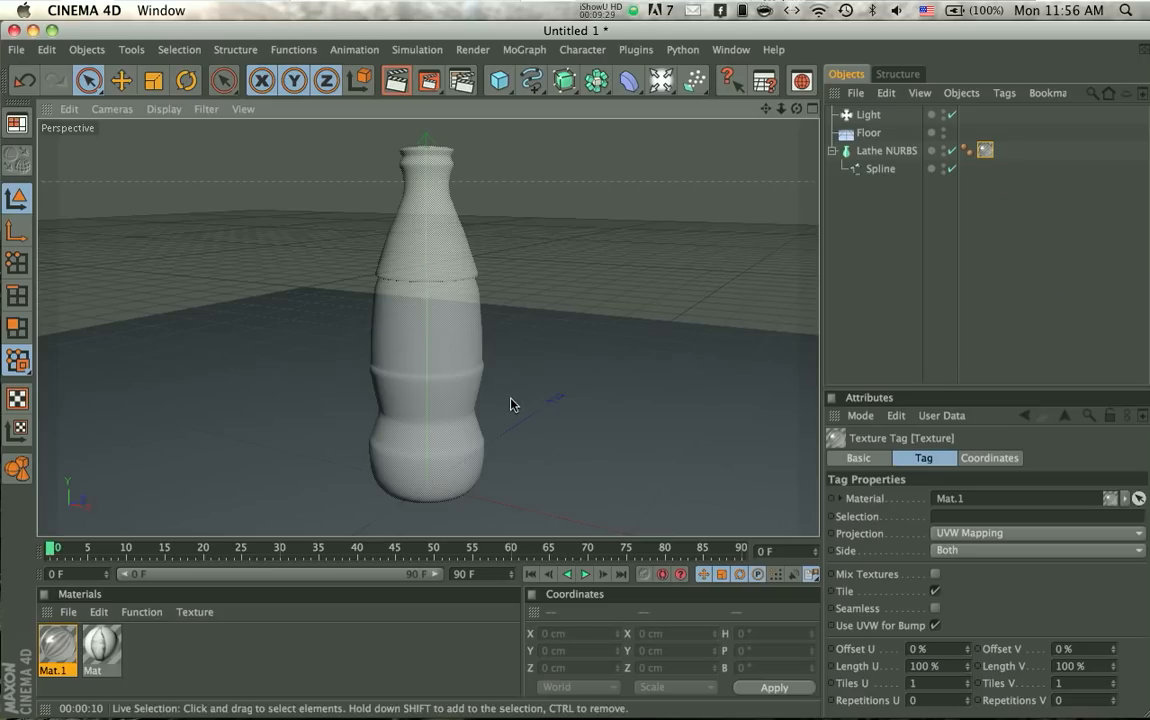
mouse_move(531, 382)
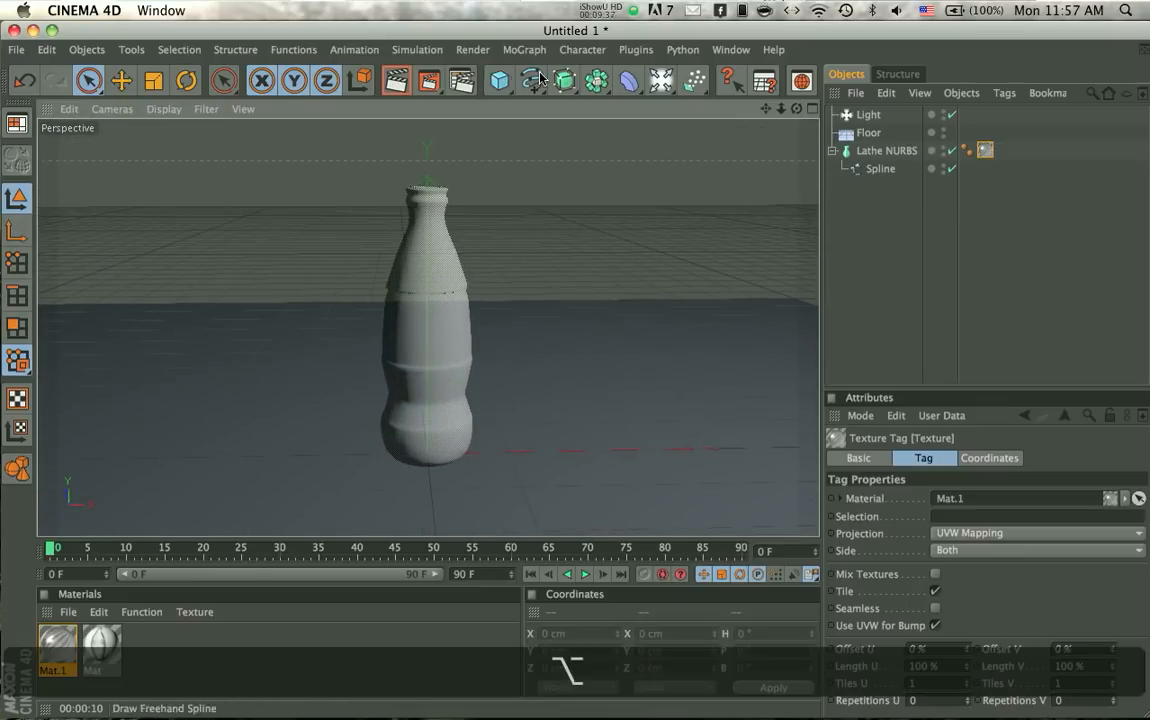
Step: Pick the Akima spline tool to begin a second spline beside the bottle
left_click(224, 80)
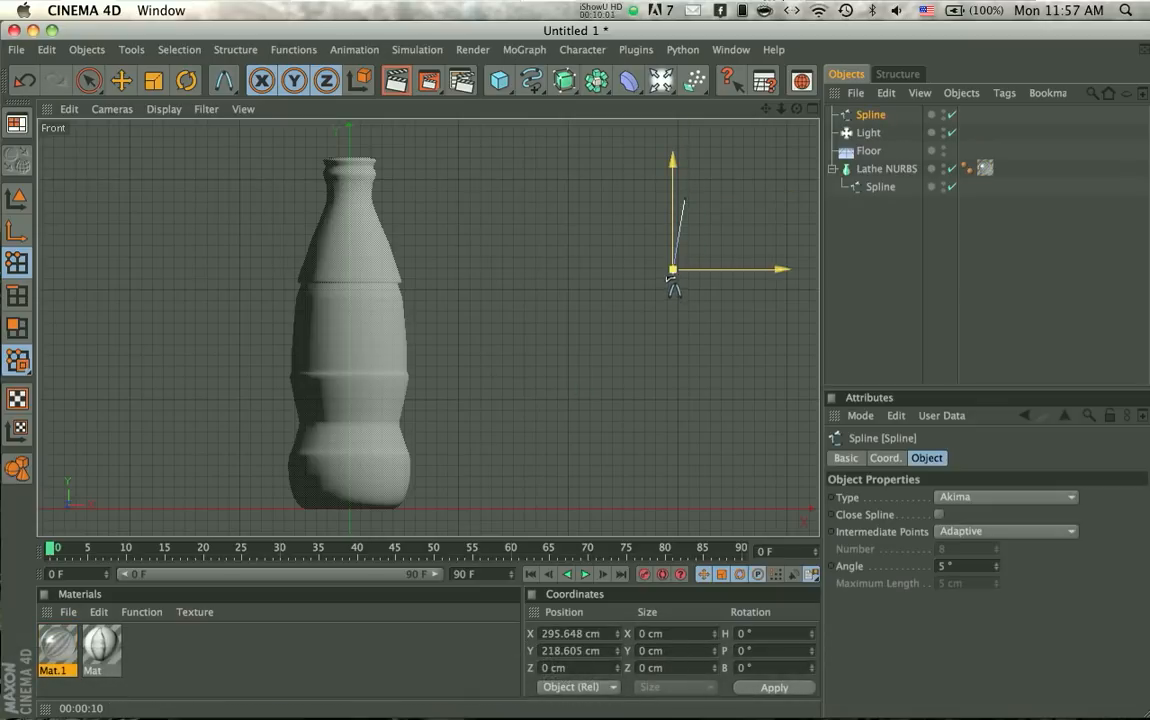
Step: Draw the wine glass's stem and flaring bowl profile and lathe it into Lathe NURBS.1
left_click_drag(672, 270, 625, 303)
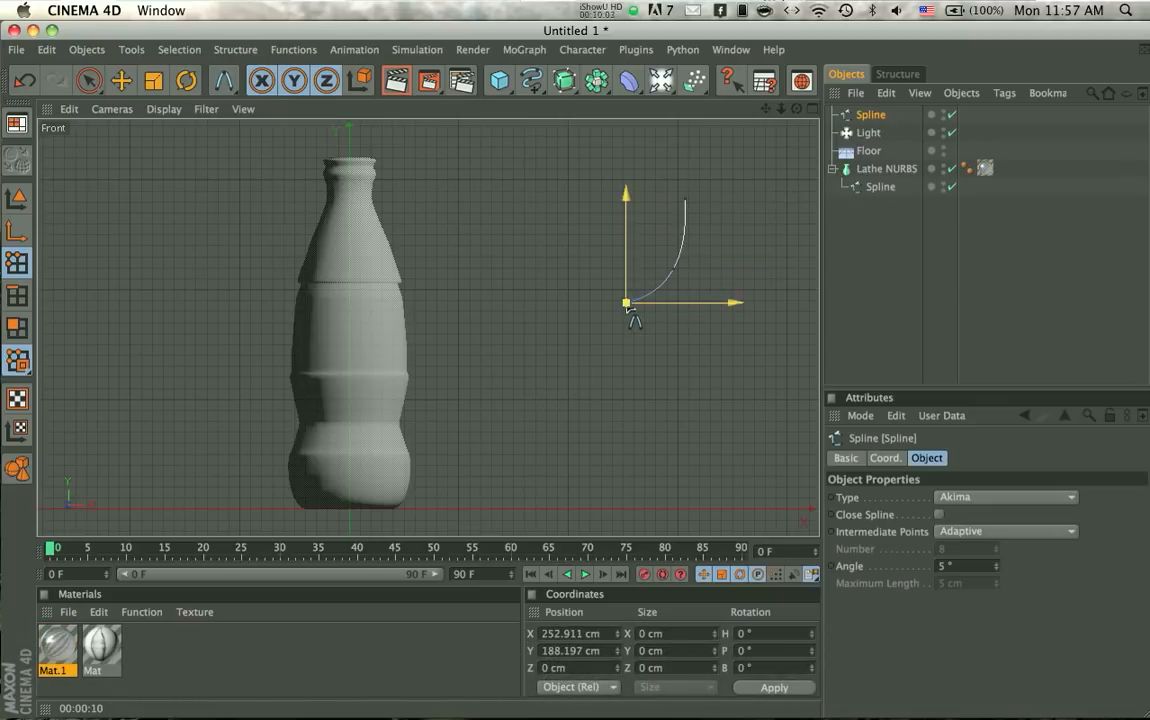
left_click_drag(625, 303, 608, 323)
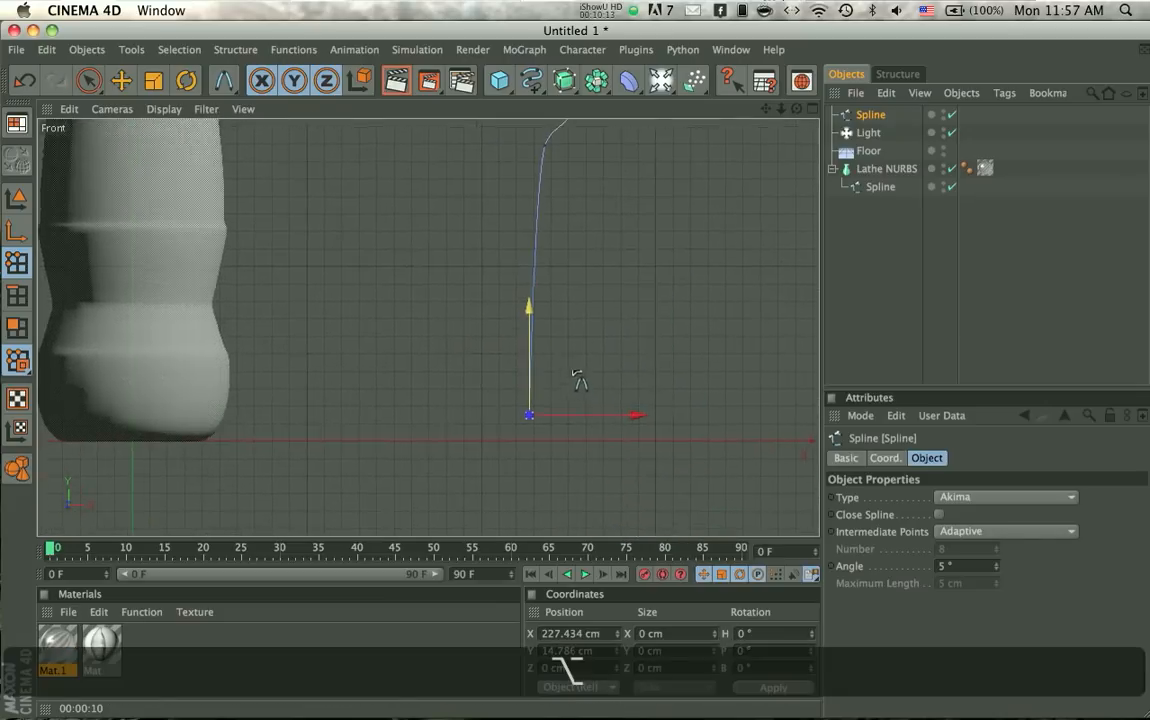
left_click_drag(528, 415, 657, 440)
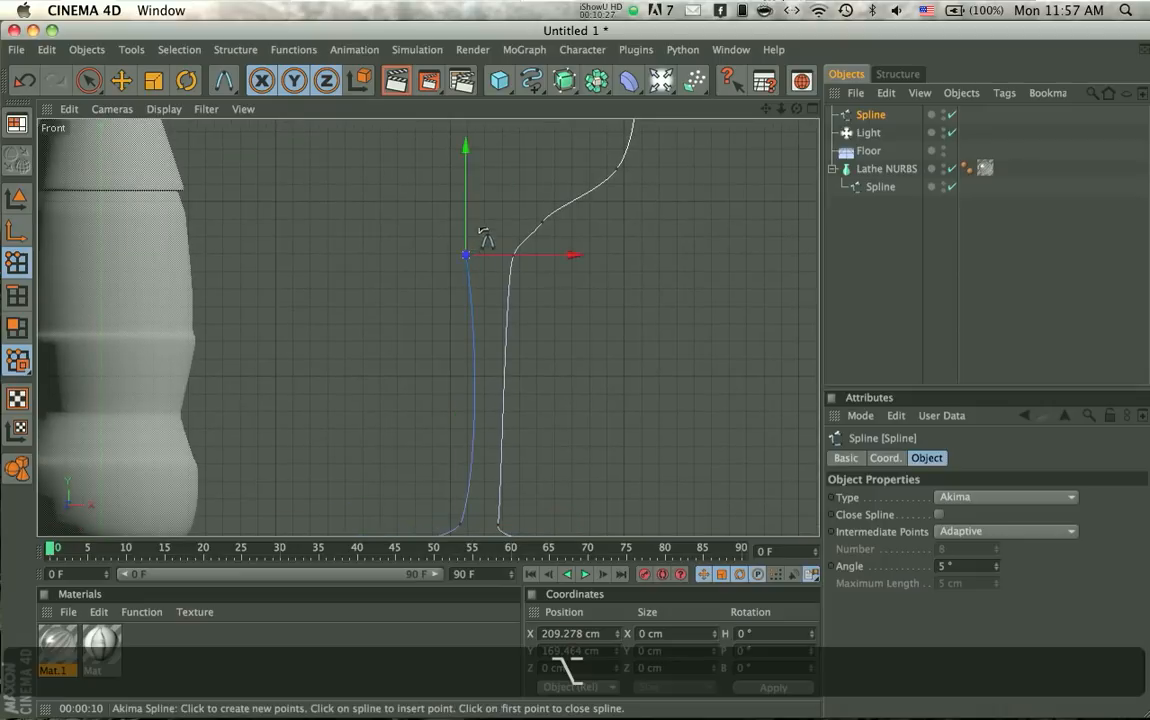
left_click_drag(465, 255, 600, 525)
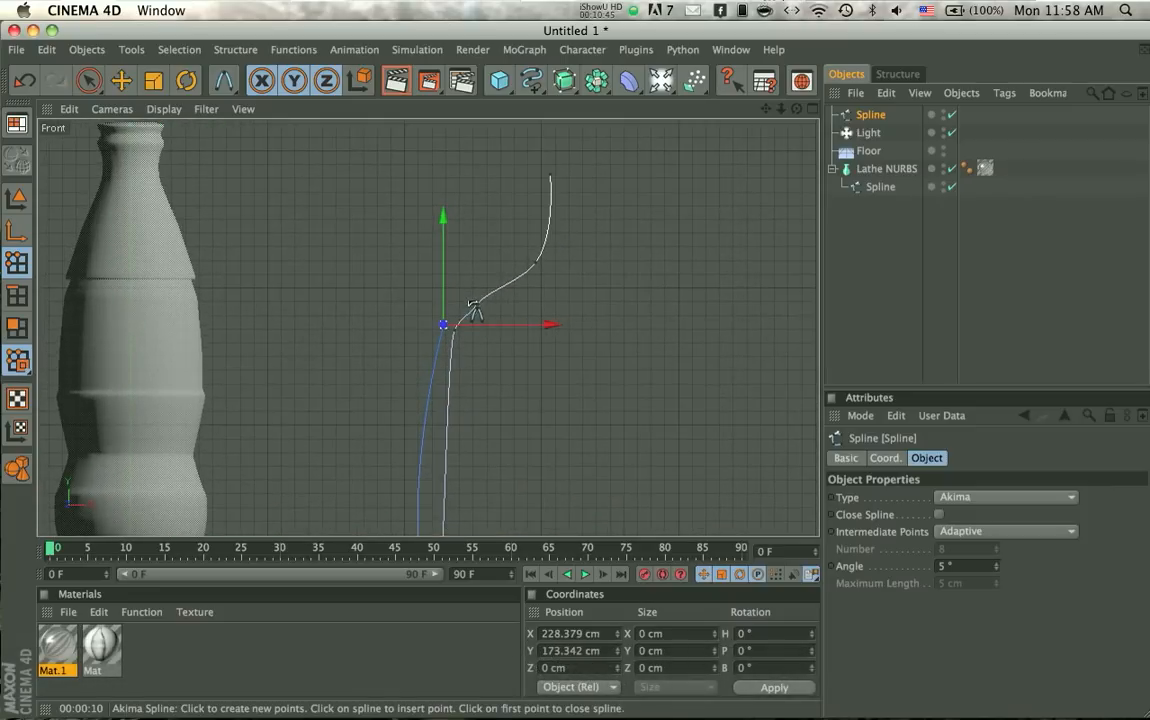
left_click_drag(443, 323, 487, 282)
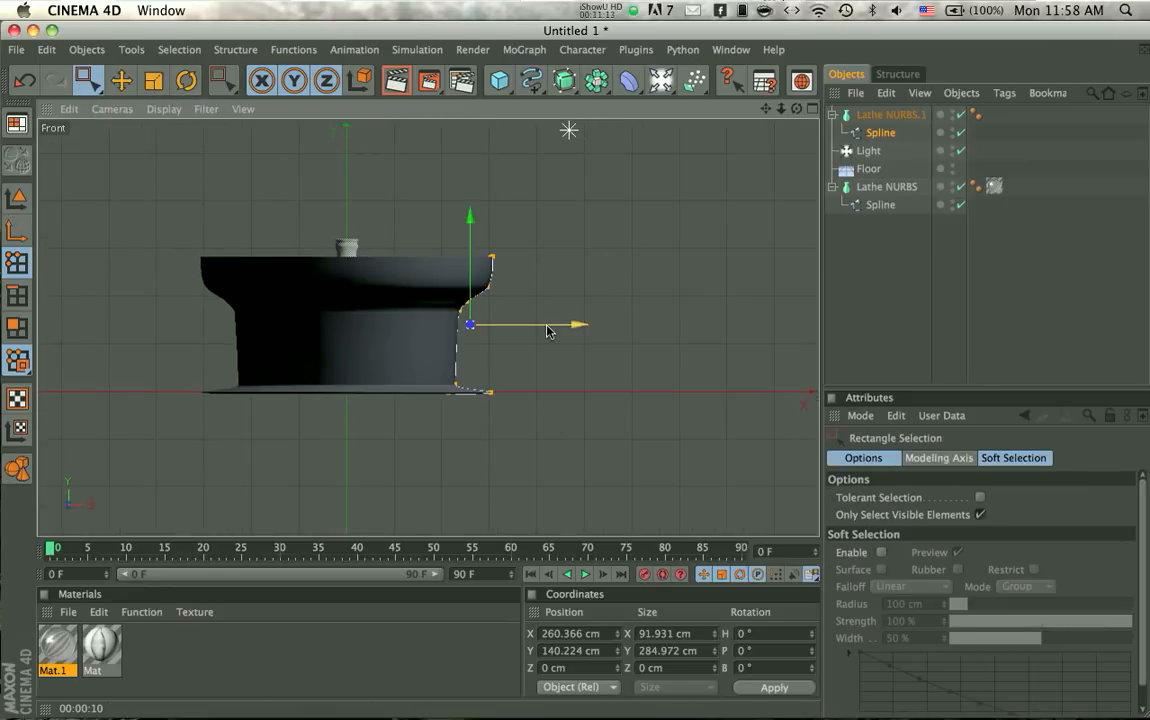
left_click_drag(570, 324, 365, 324)
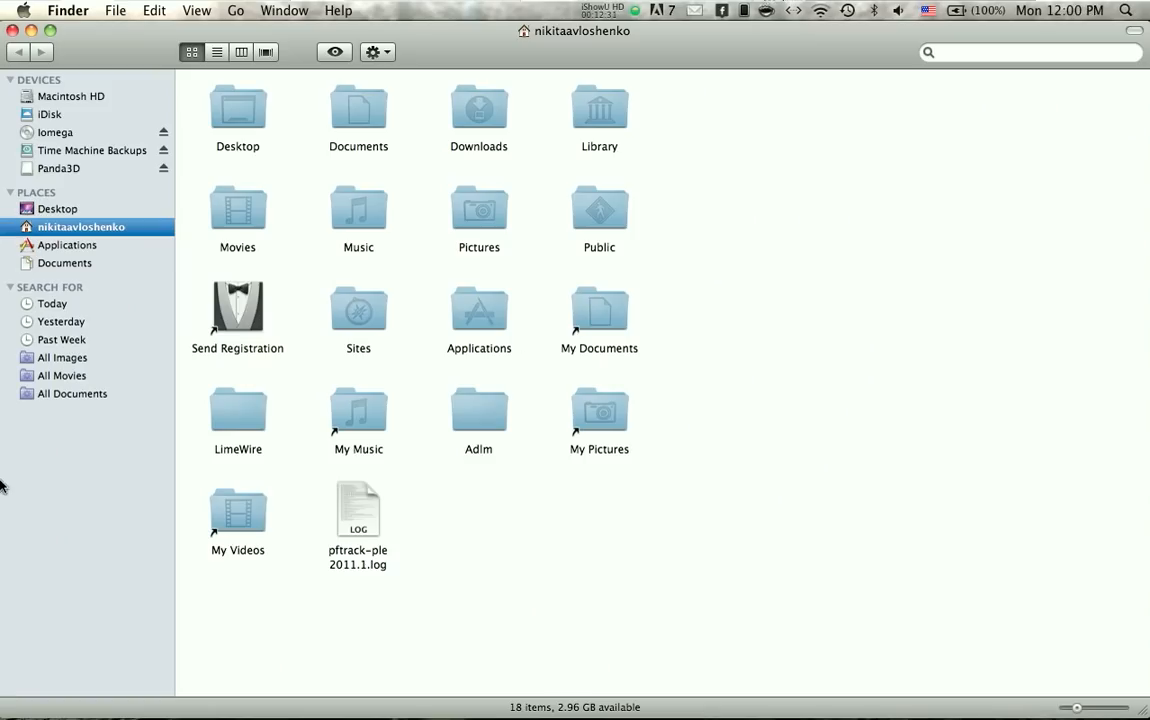
Step: Open the Desktop folder in Finder's sidebar to locate the coke image
left_click(57, 208)
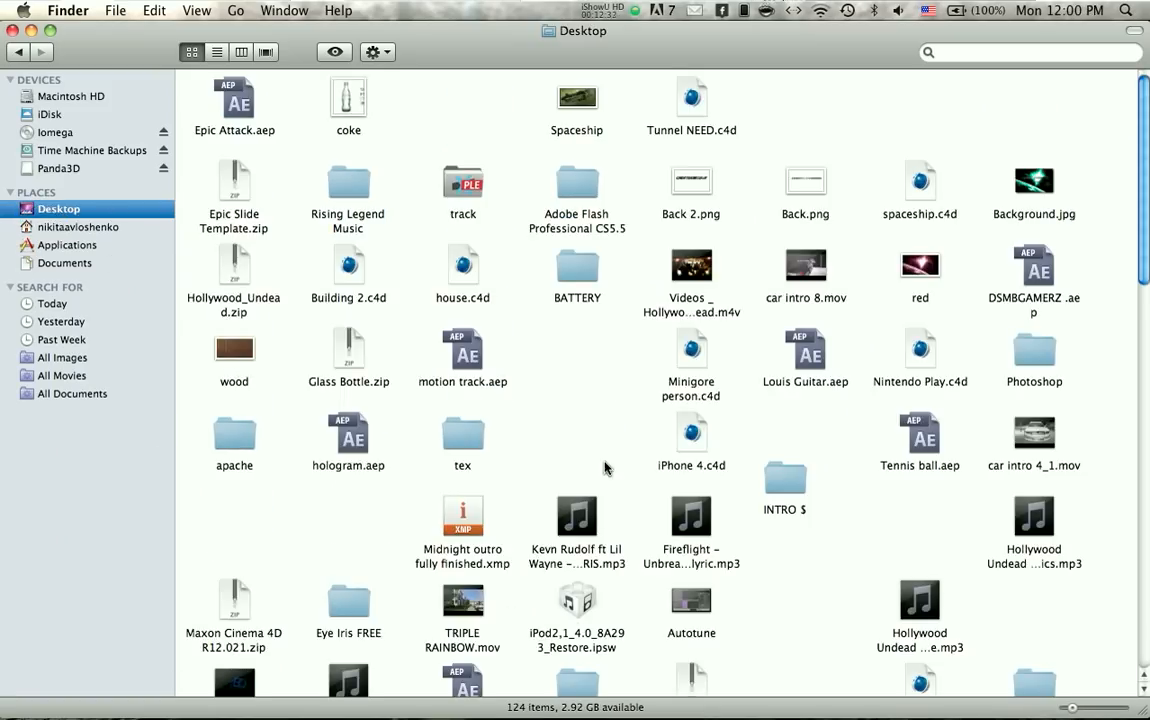